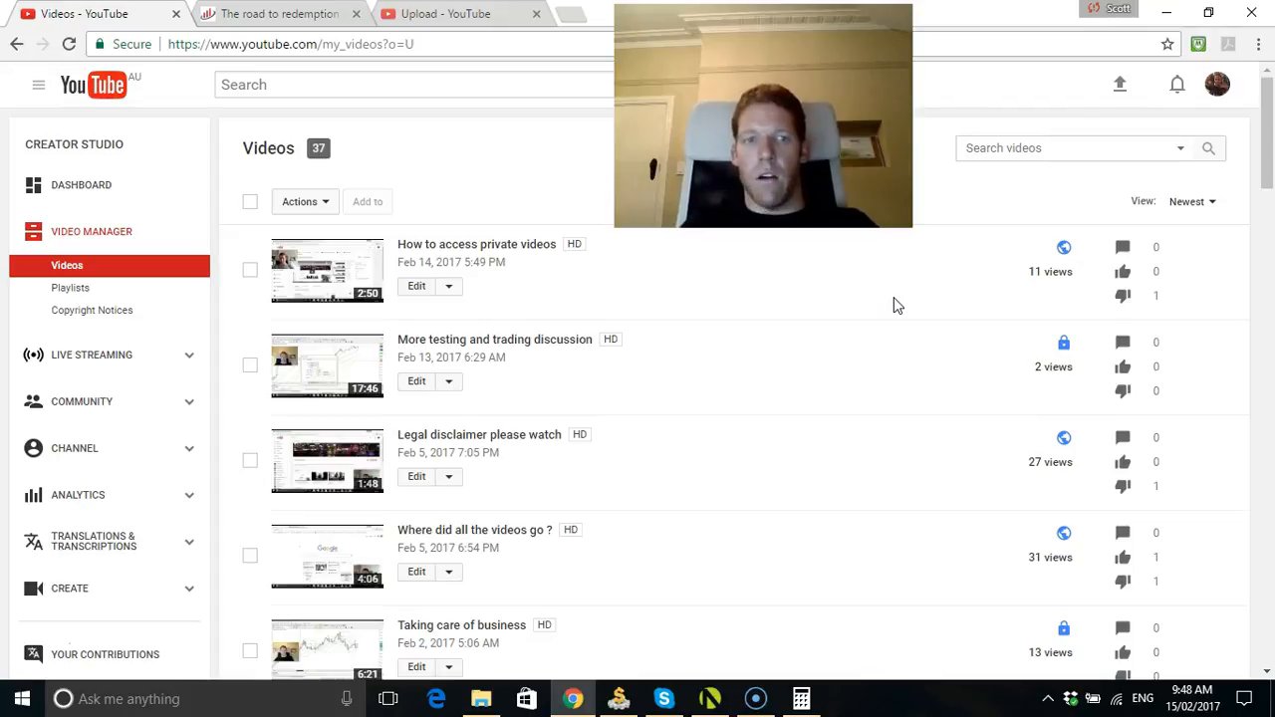
mouse_move(1151, 217)
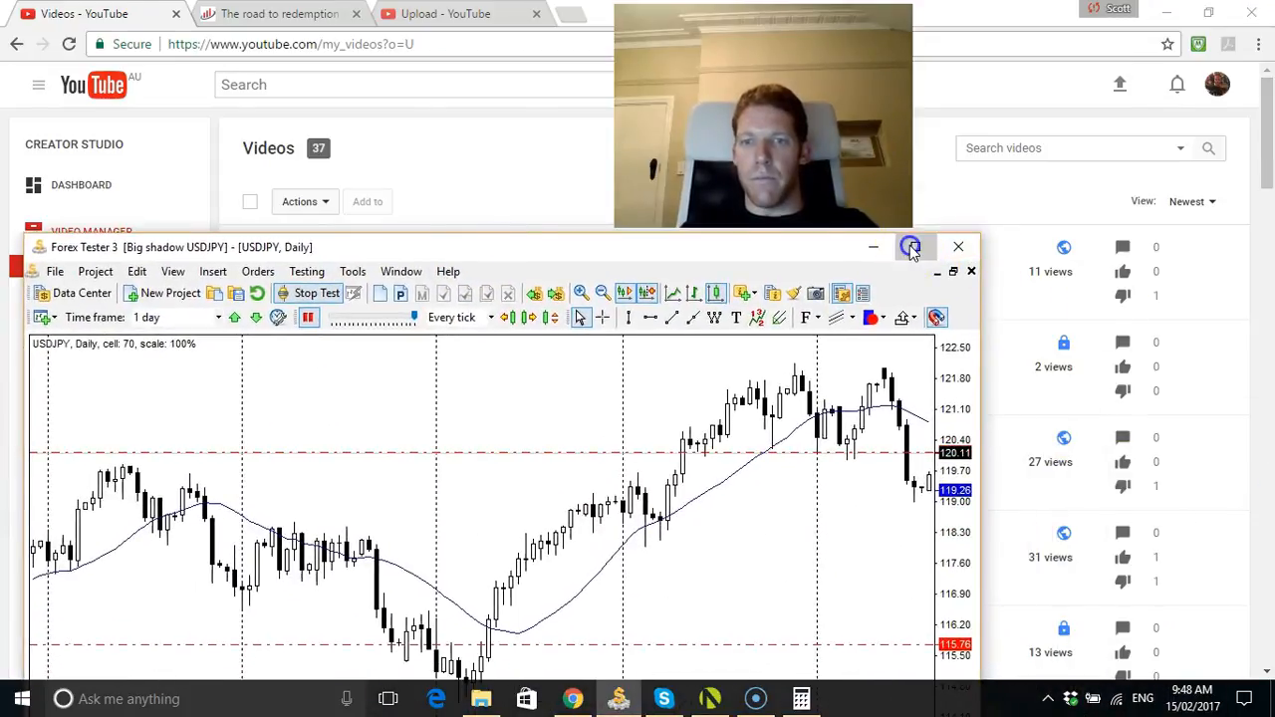
Put away the Forex Tester replay, visit the Naked Forex Now forum in a new tab, then close it
left_click(910, 247)
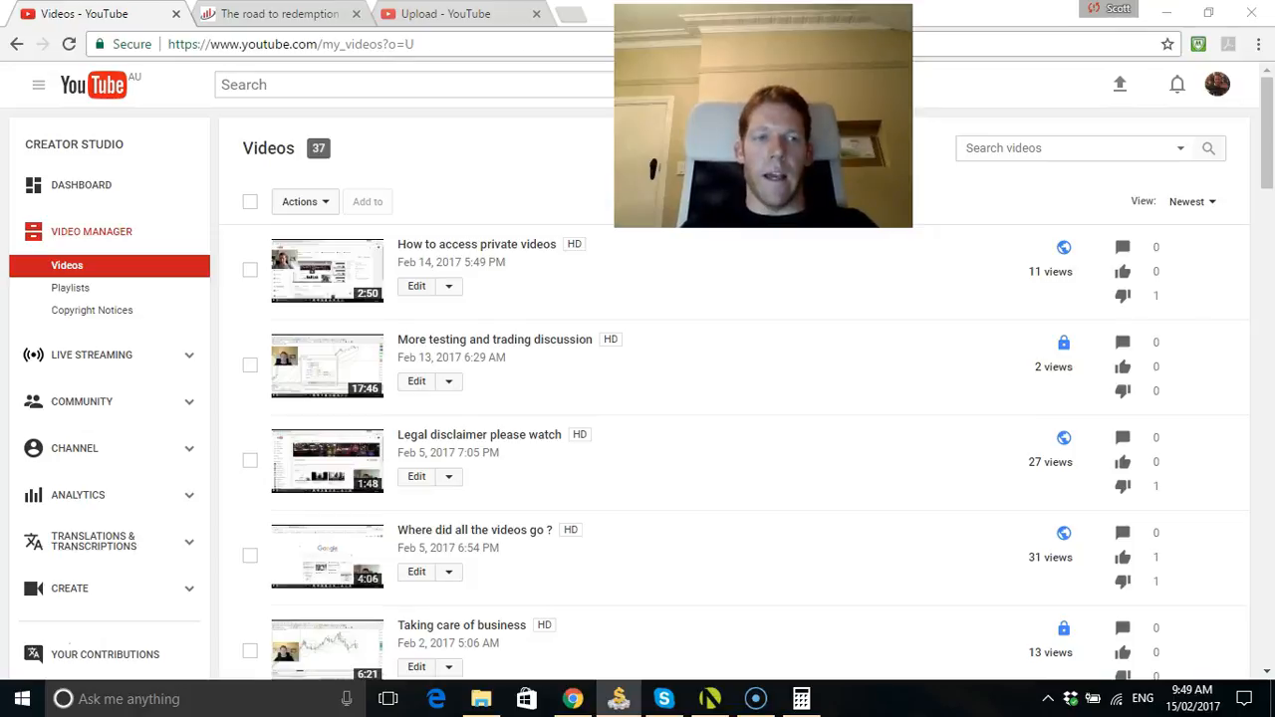
left_click(567, 14)
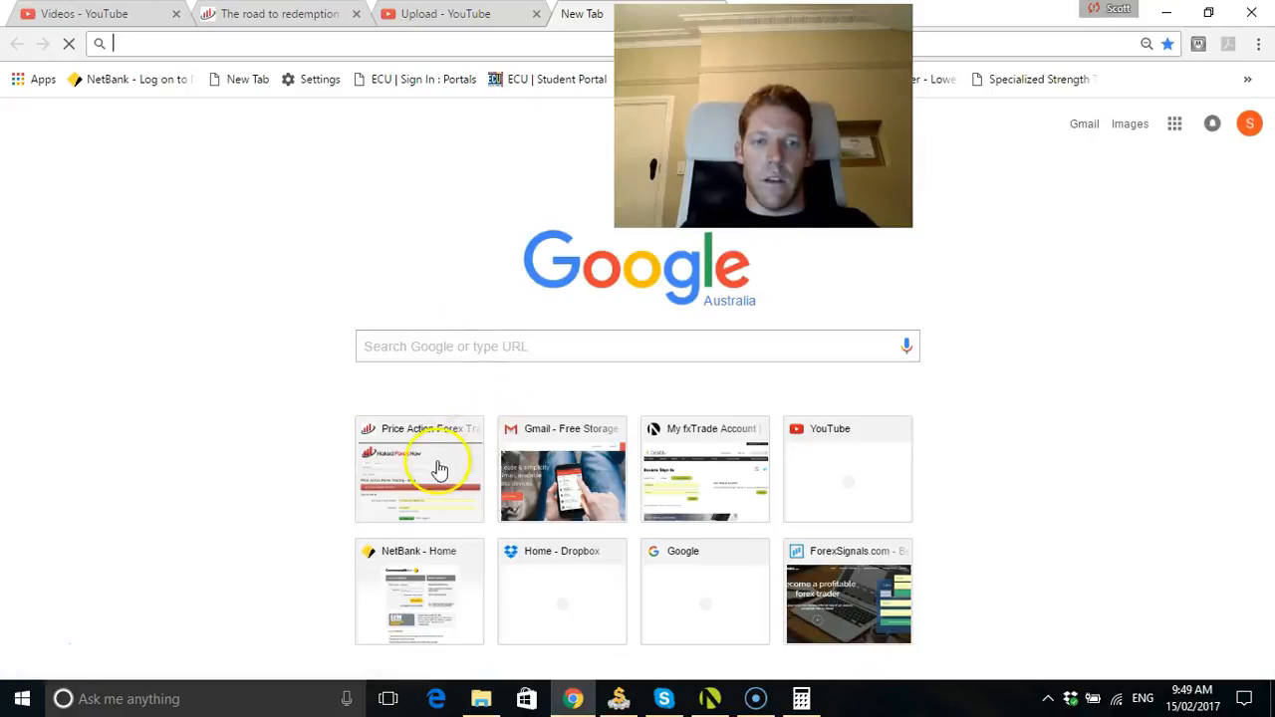
left_click(418, 468)
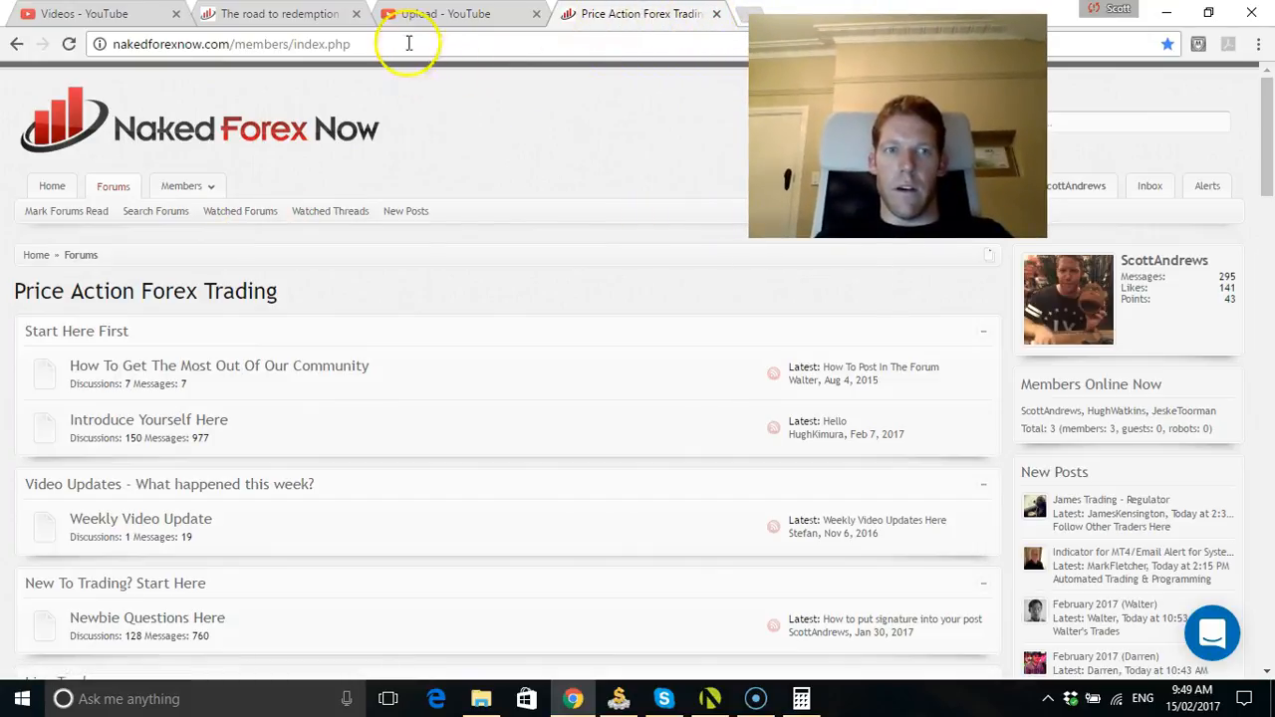
left_click(230, 44)
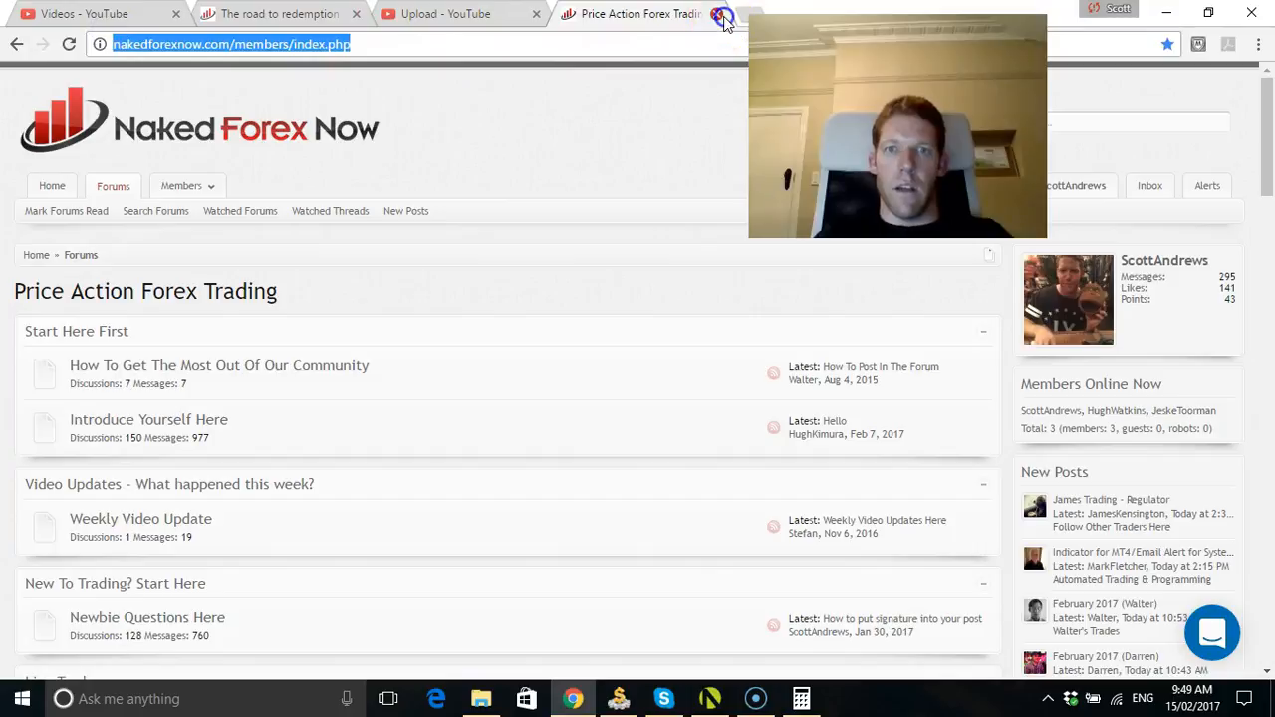
left_click(85, 13)
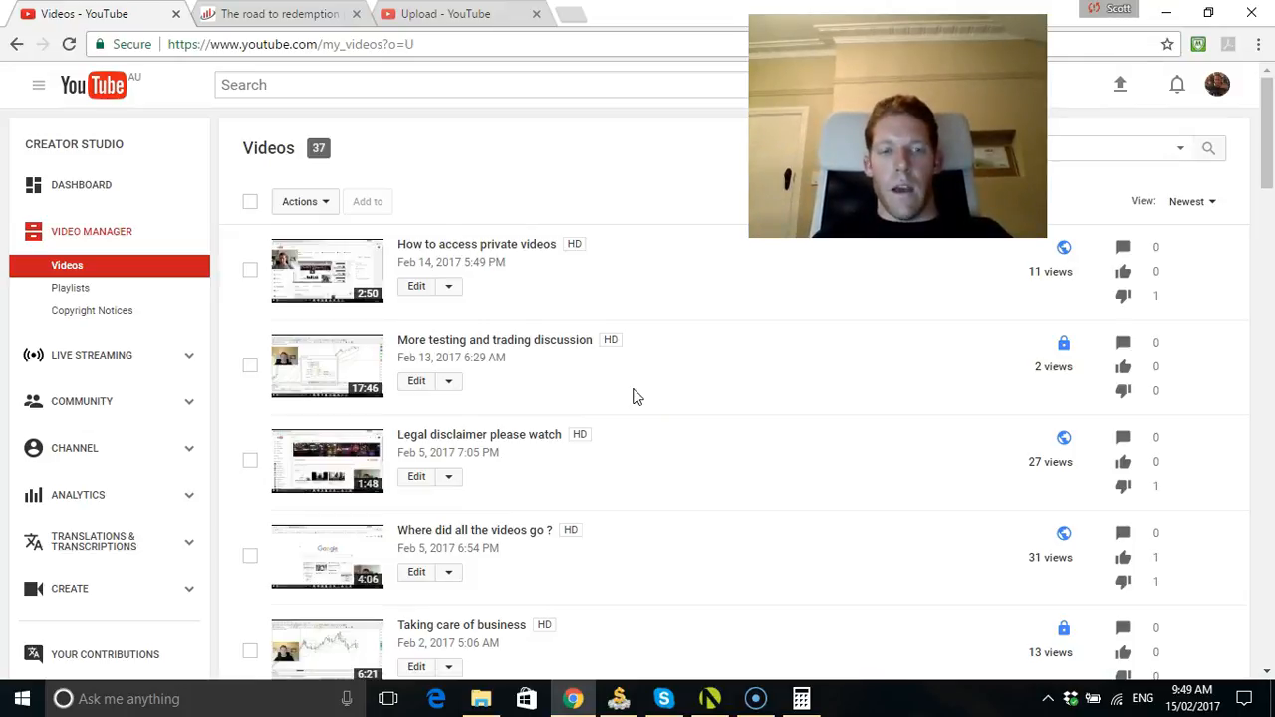
Scroll down the Video Manager list to its bottom, reaching the 2013 uploads on page 2
scroll("down", 3)
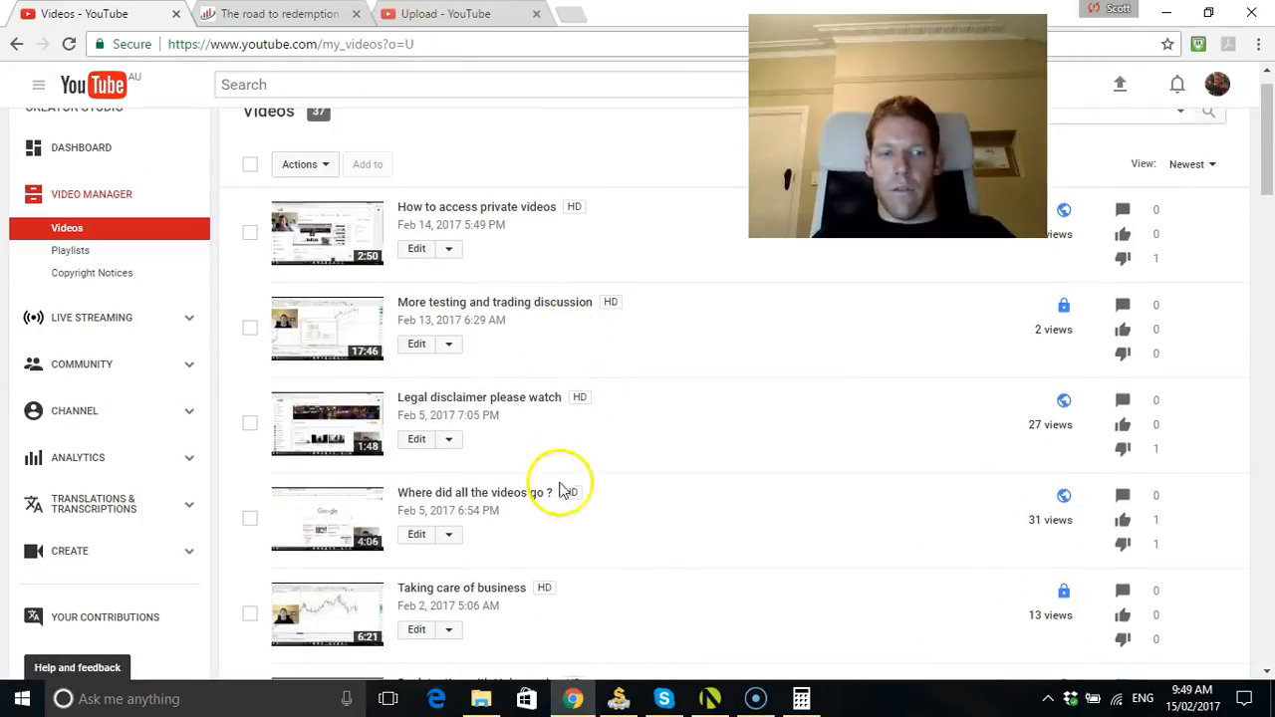
scroll("down", 3)
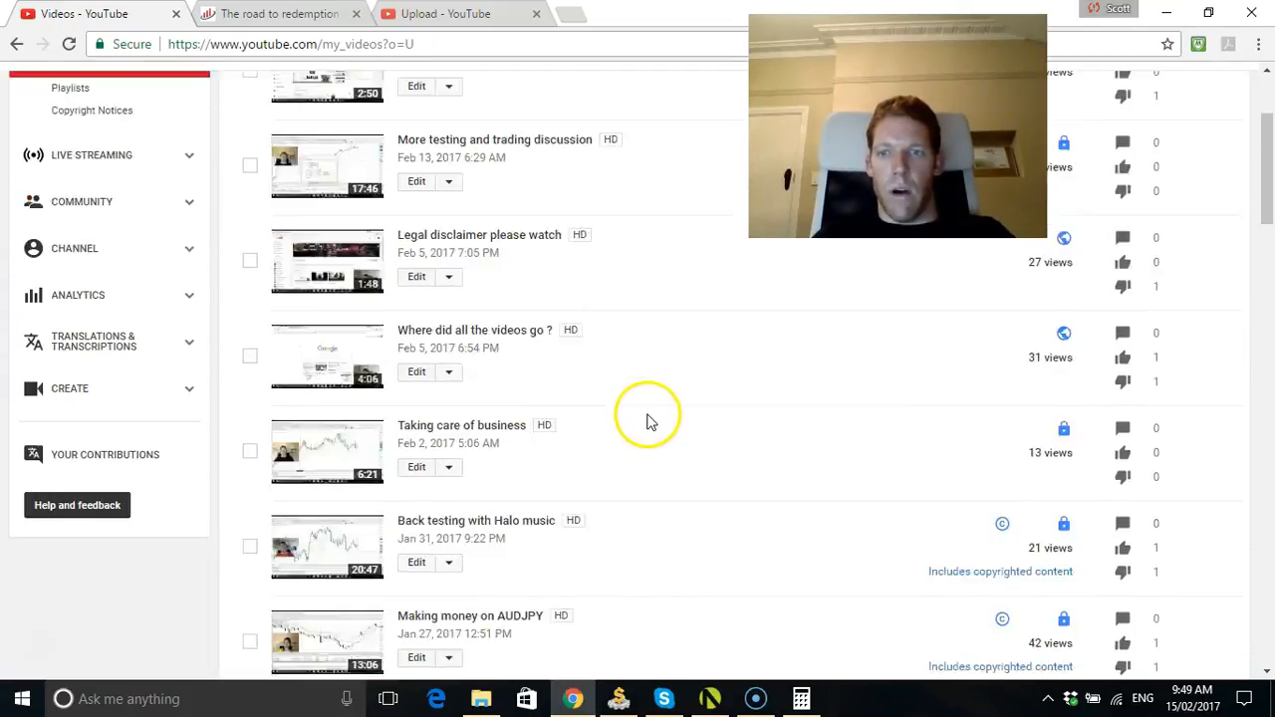
scroll("down", 3)
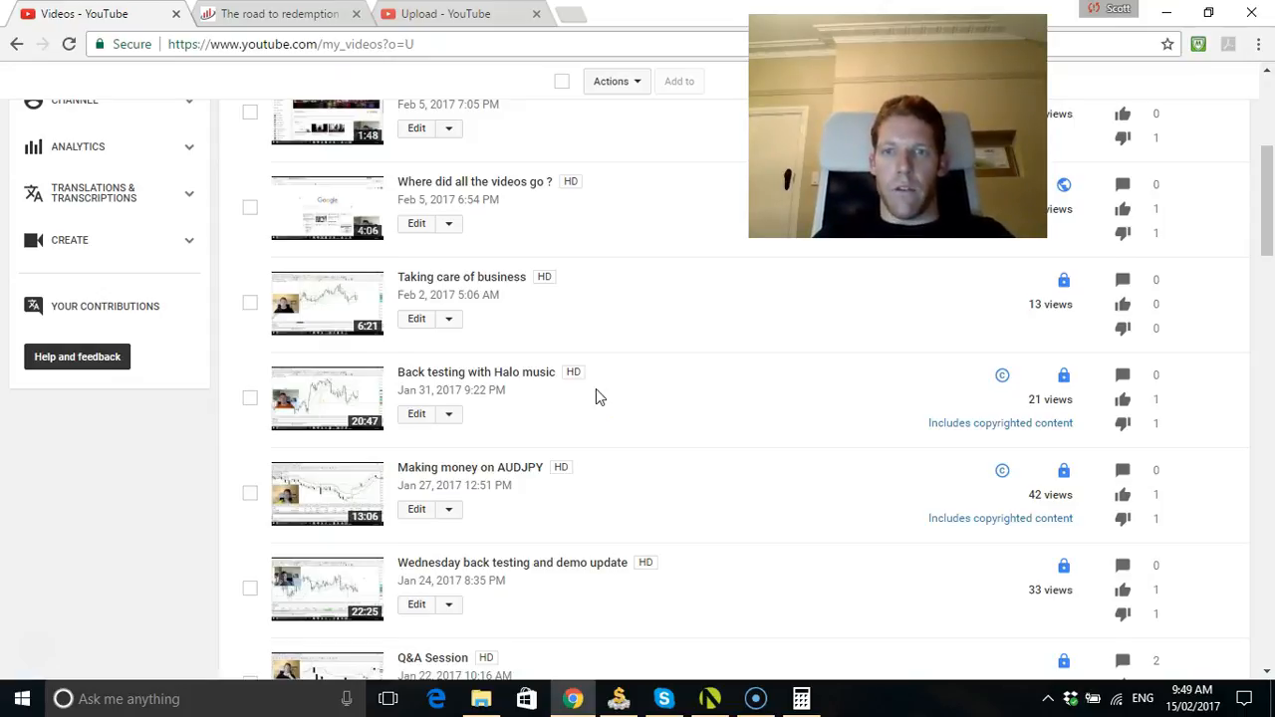
mouse_move(582, 333)
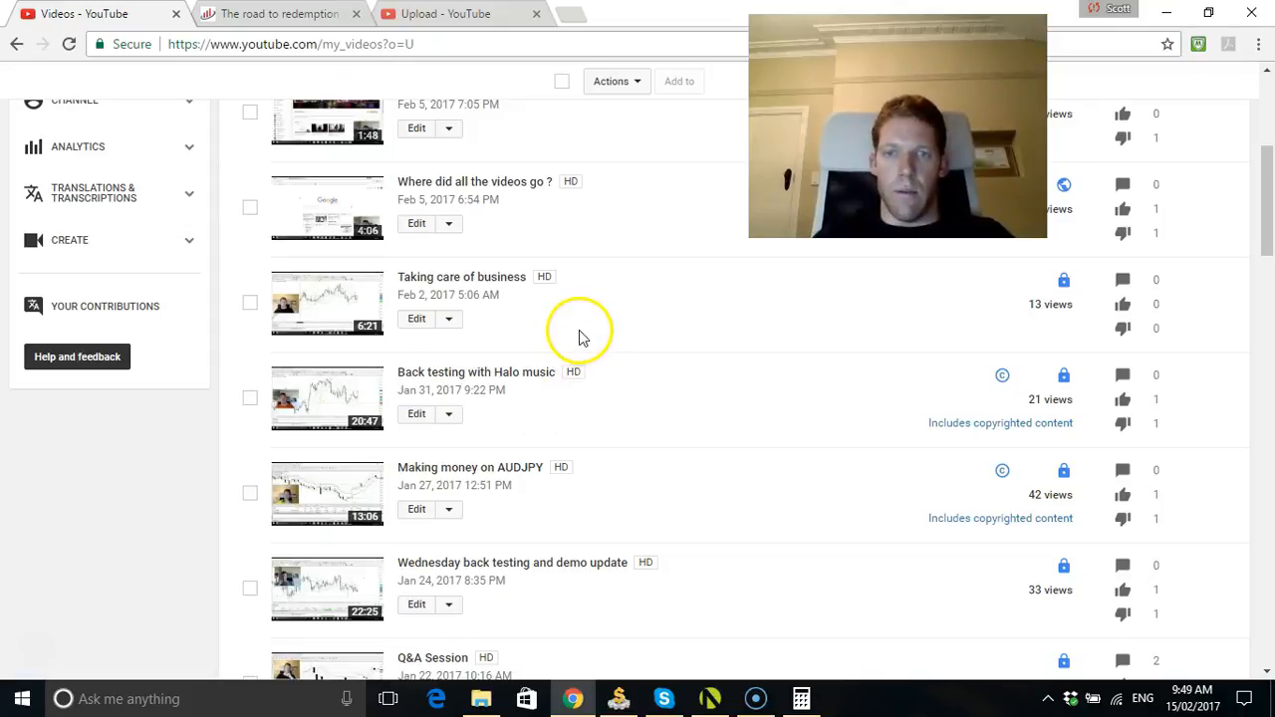
mouse_move(1116, 438)
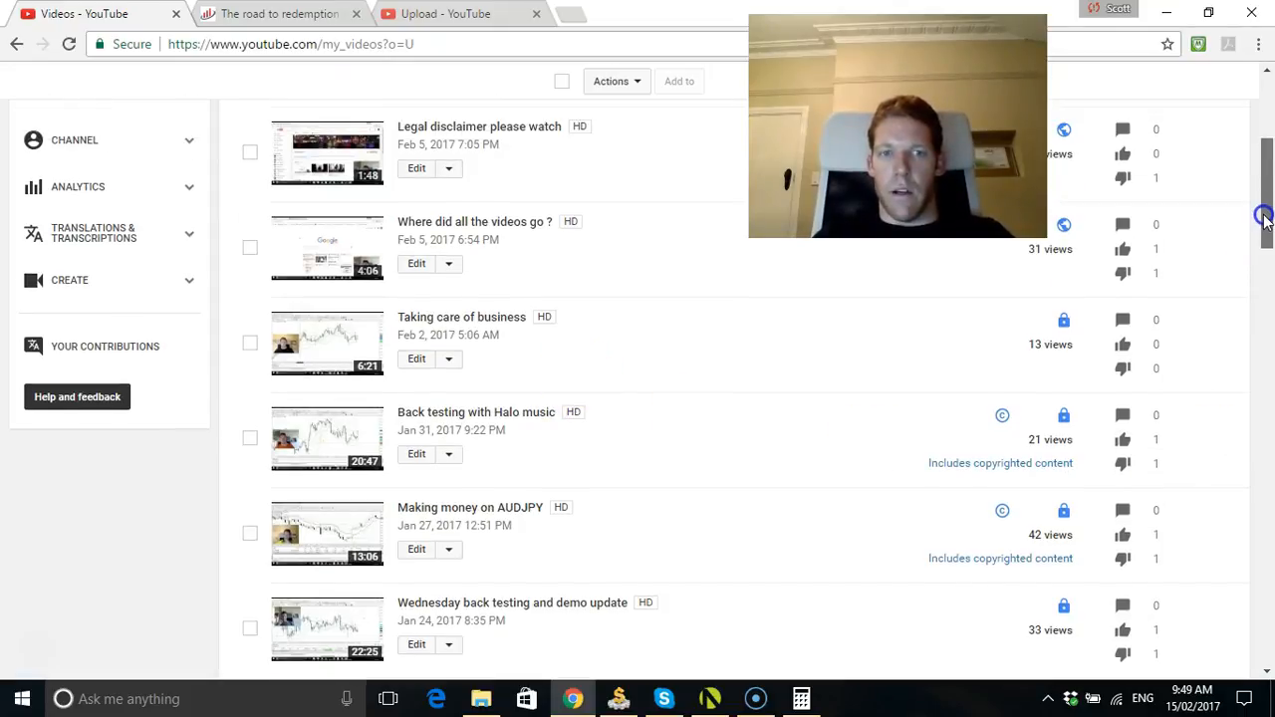
scroll("down", 3)
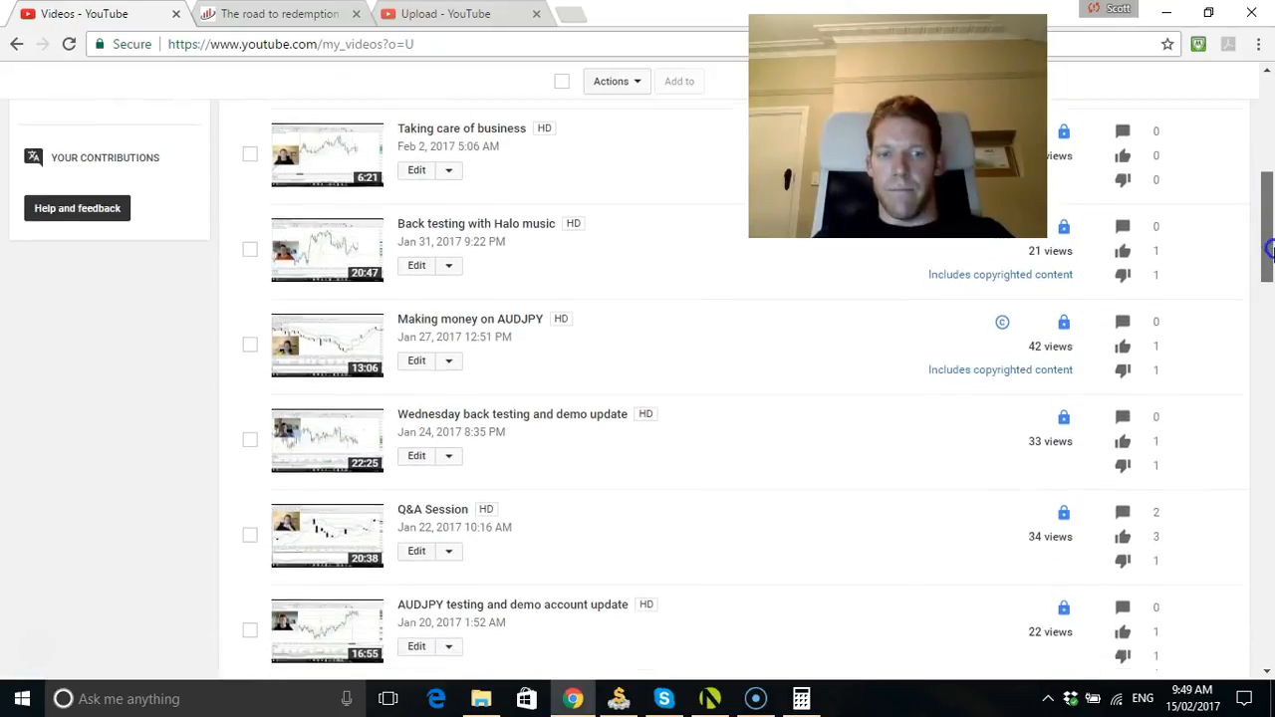
scroll("down", 3)
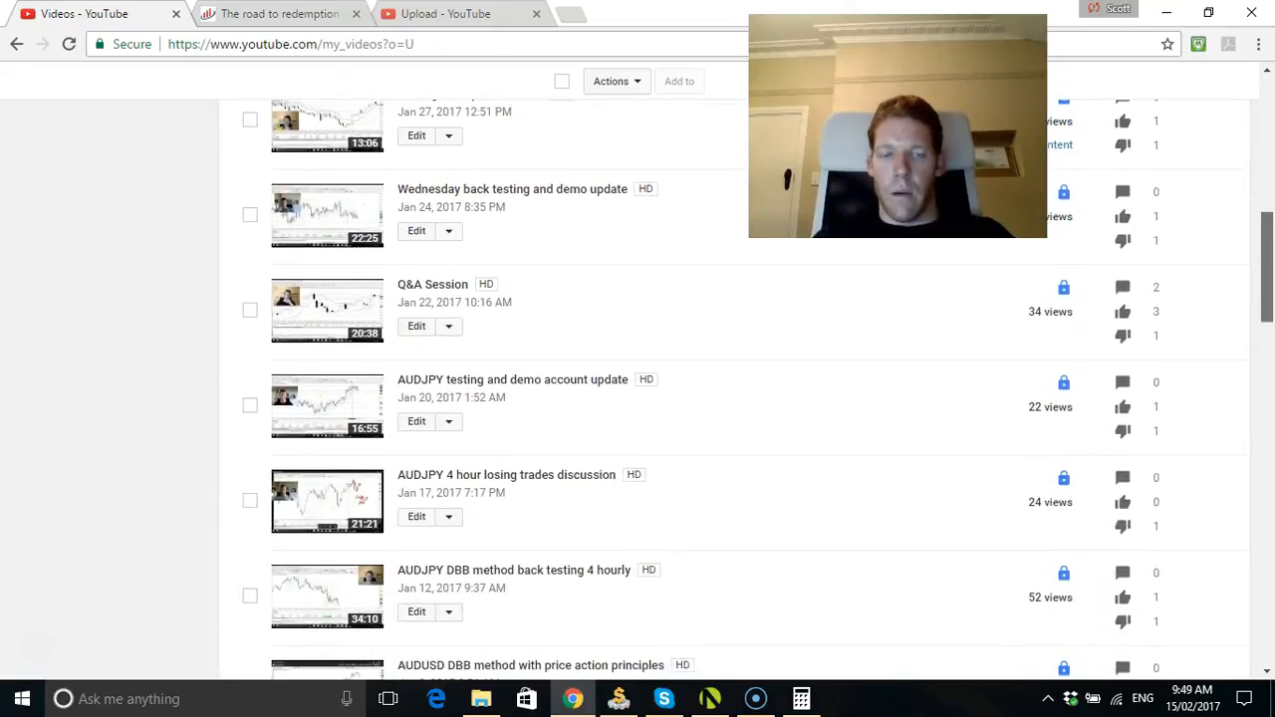
scroll("down", 3)
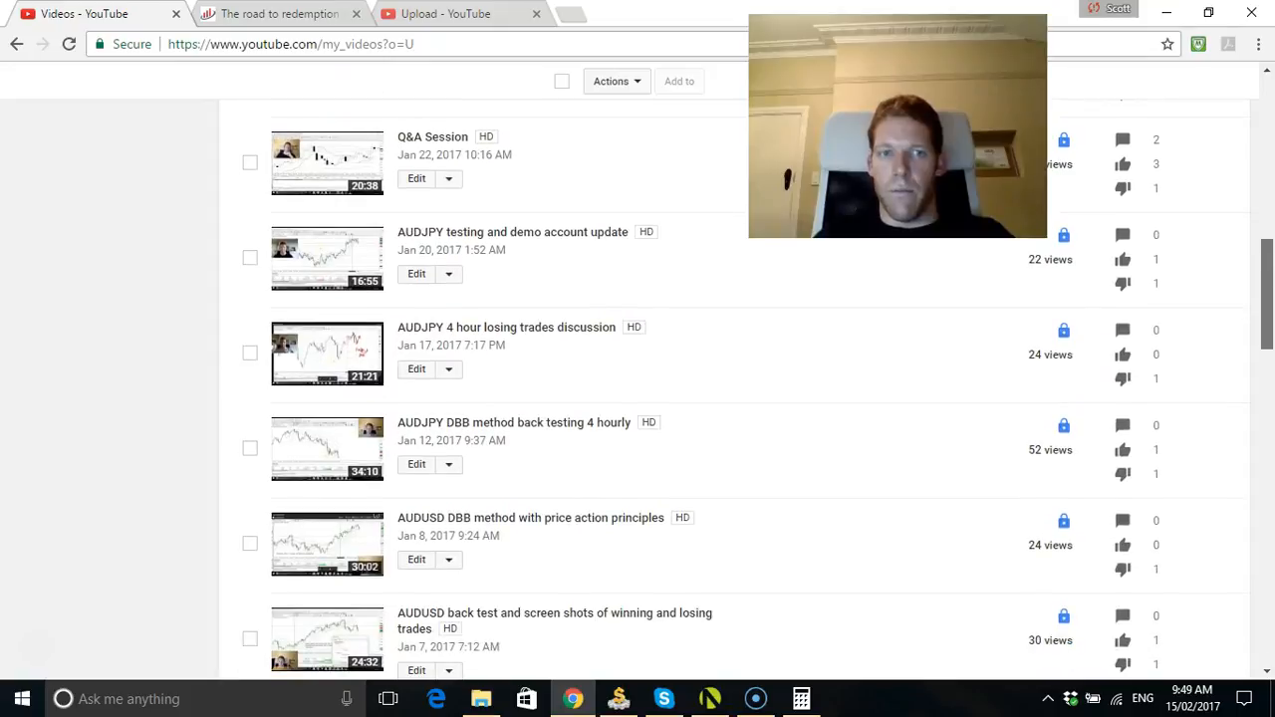
scroll("down", 3)
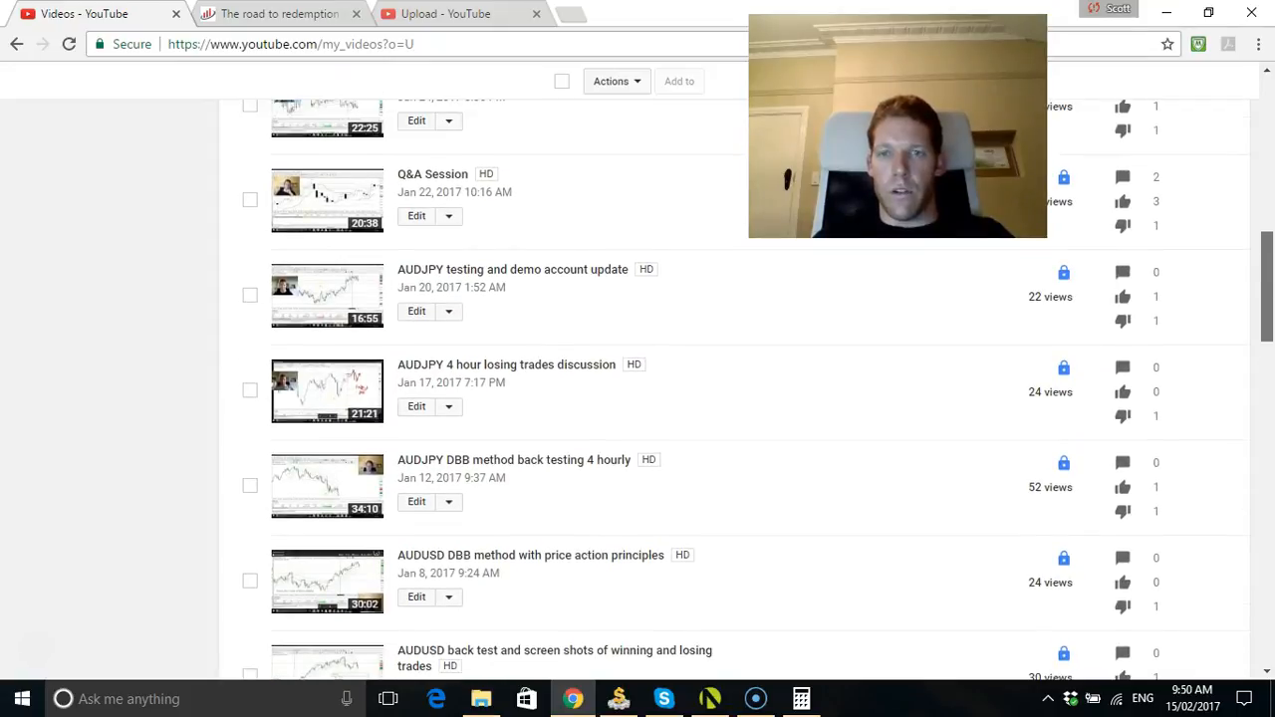
scroll("down", 3)
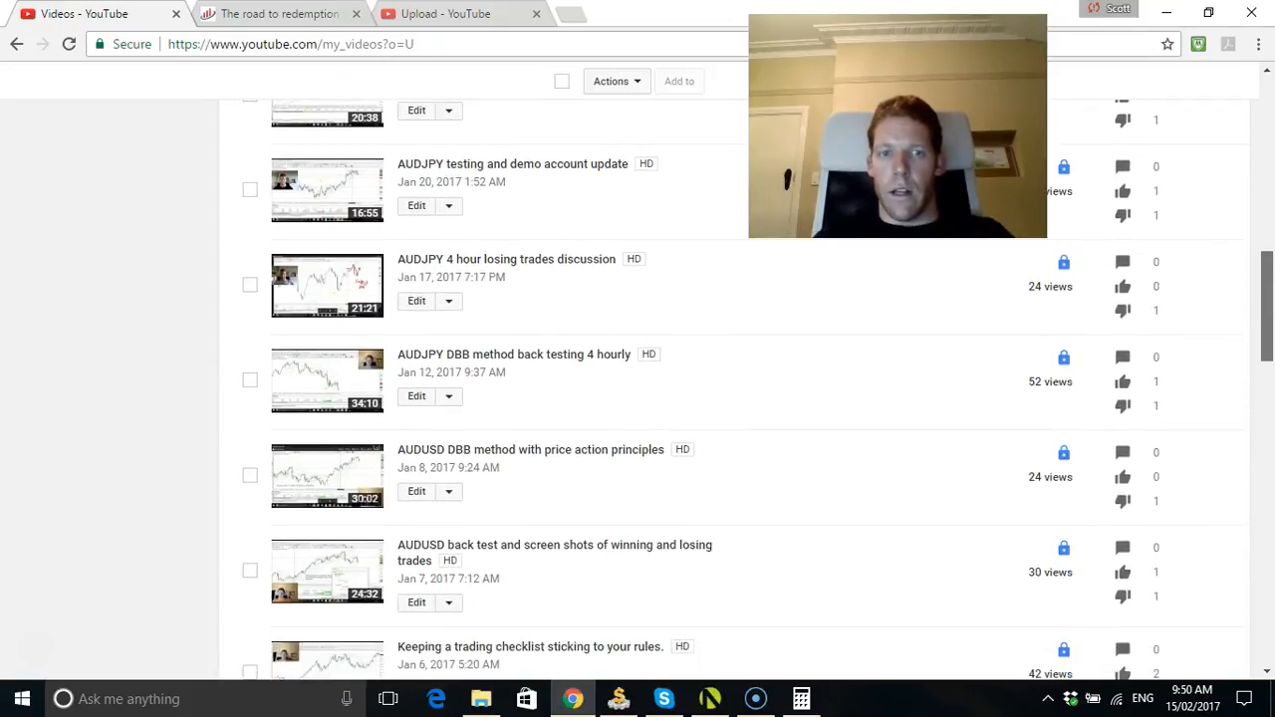
scroll("down", 3)
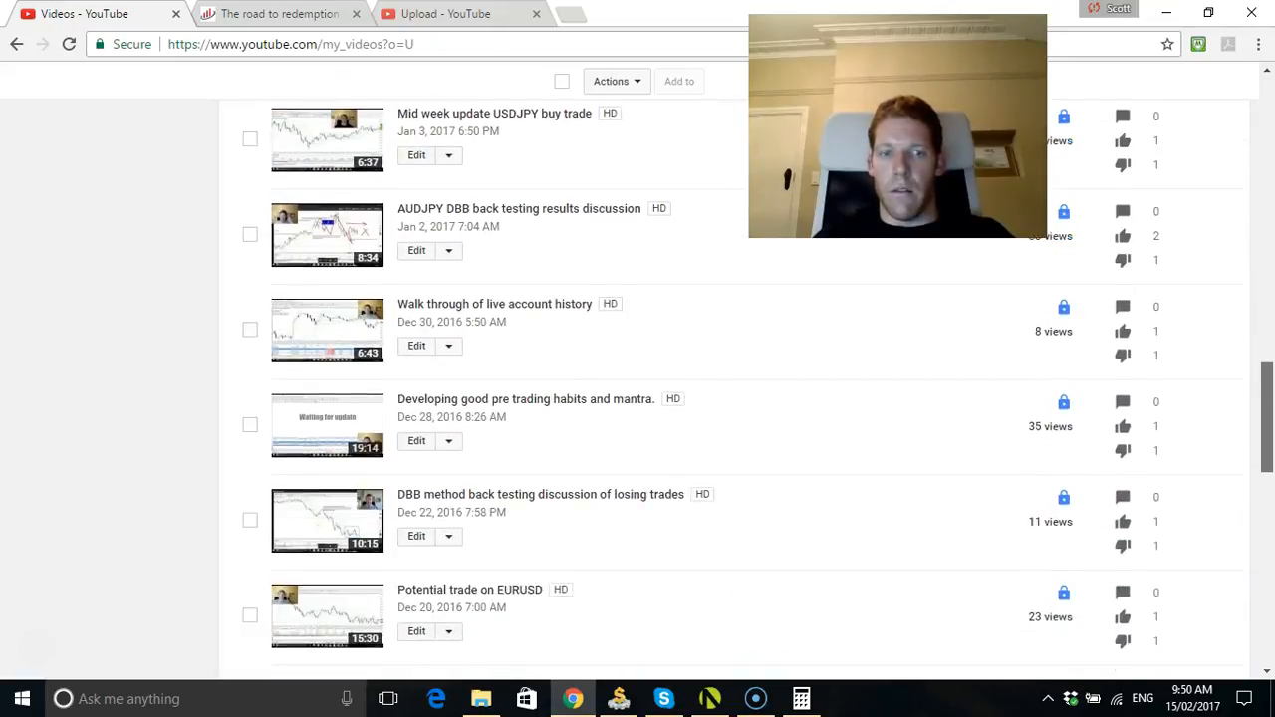
scroll("down", 3)
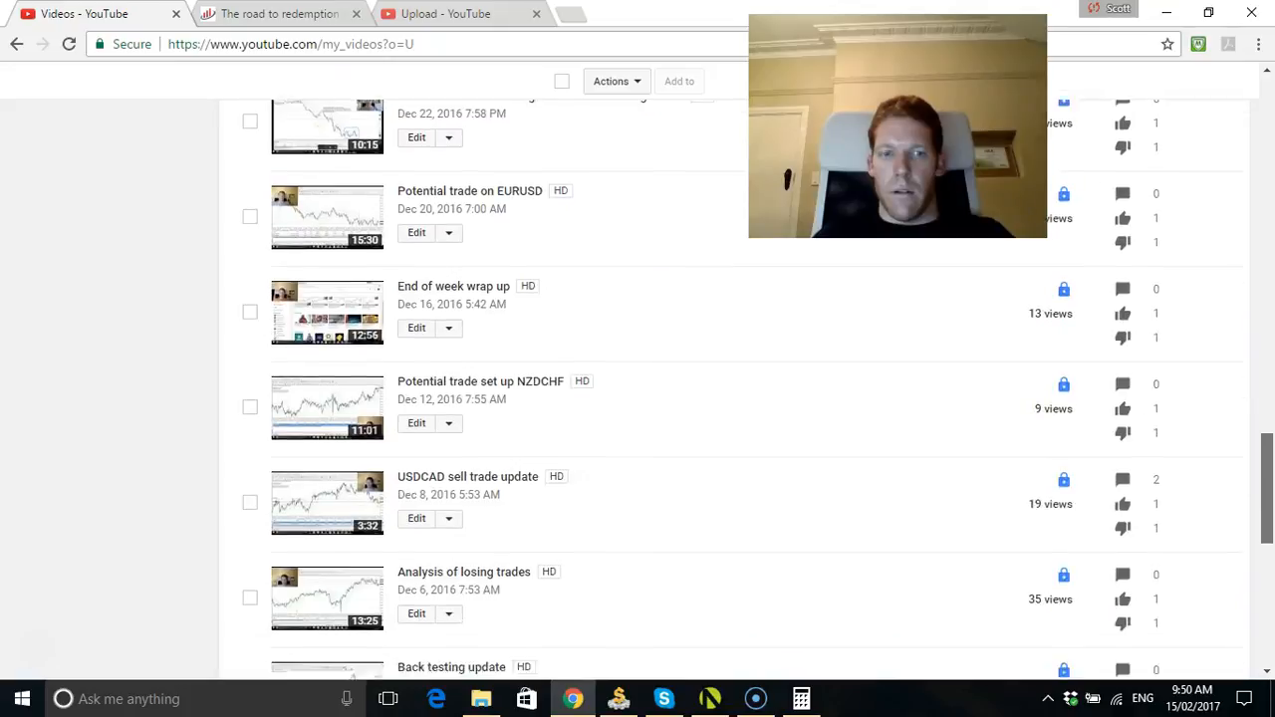
scroll("down", 3)
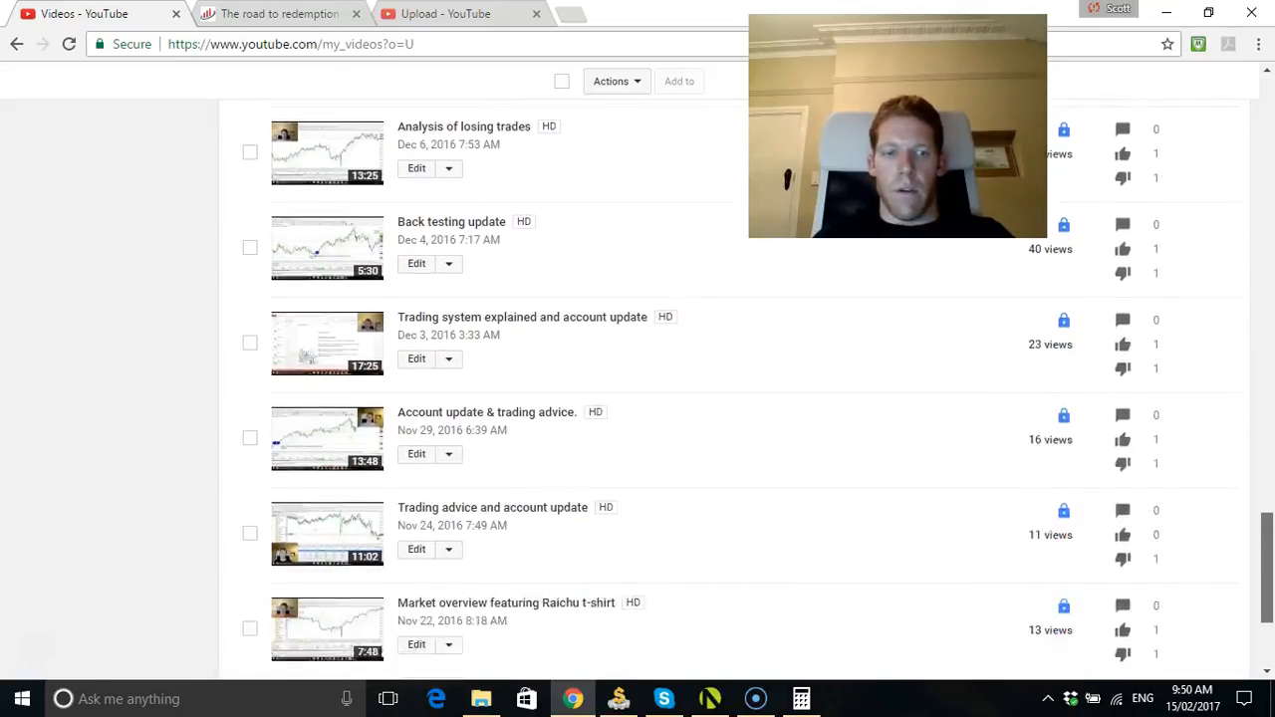
scroll("down", 3)
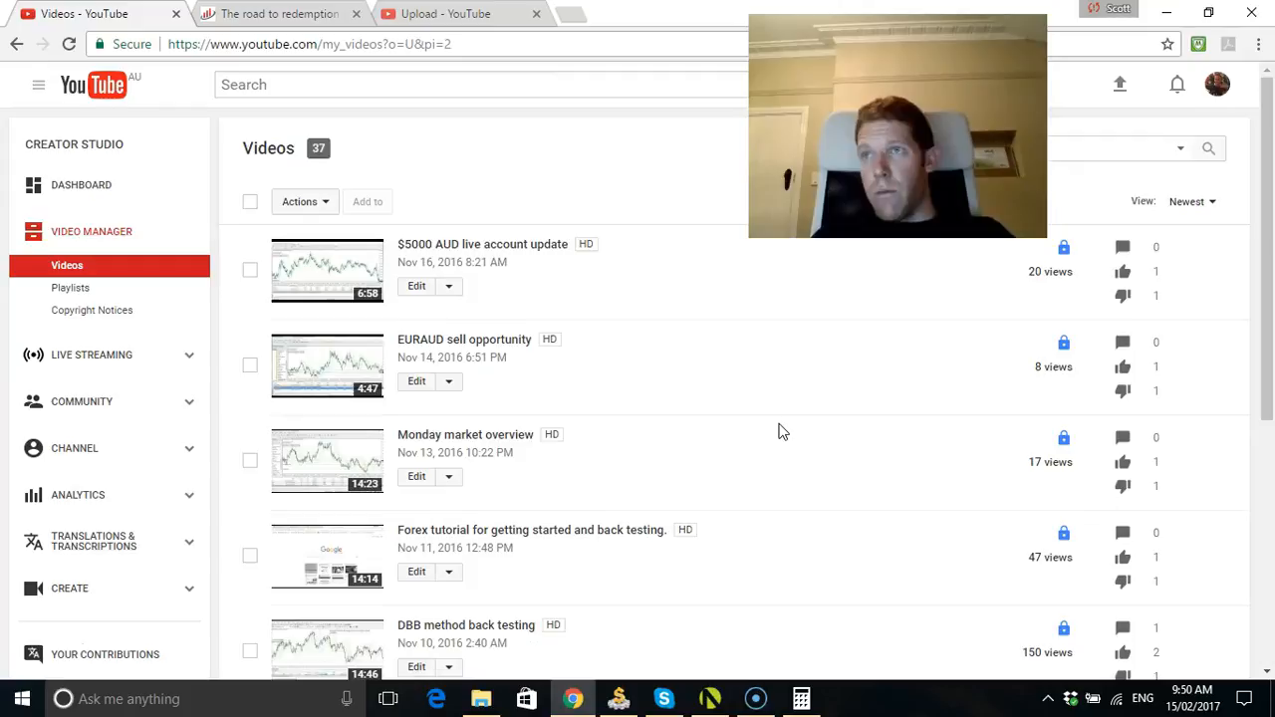
mouse_move(1122, 370)
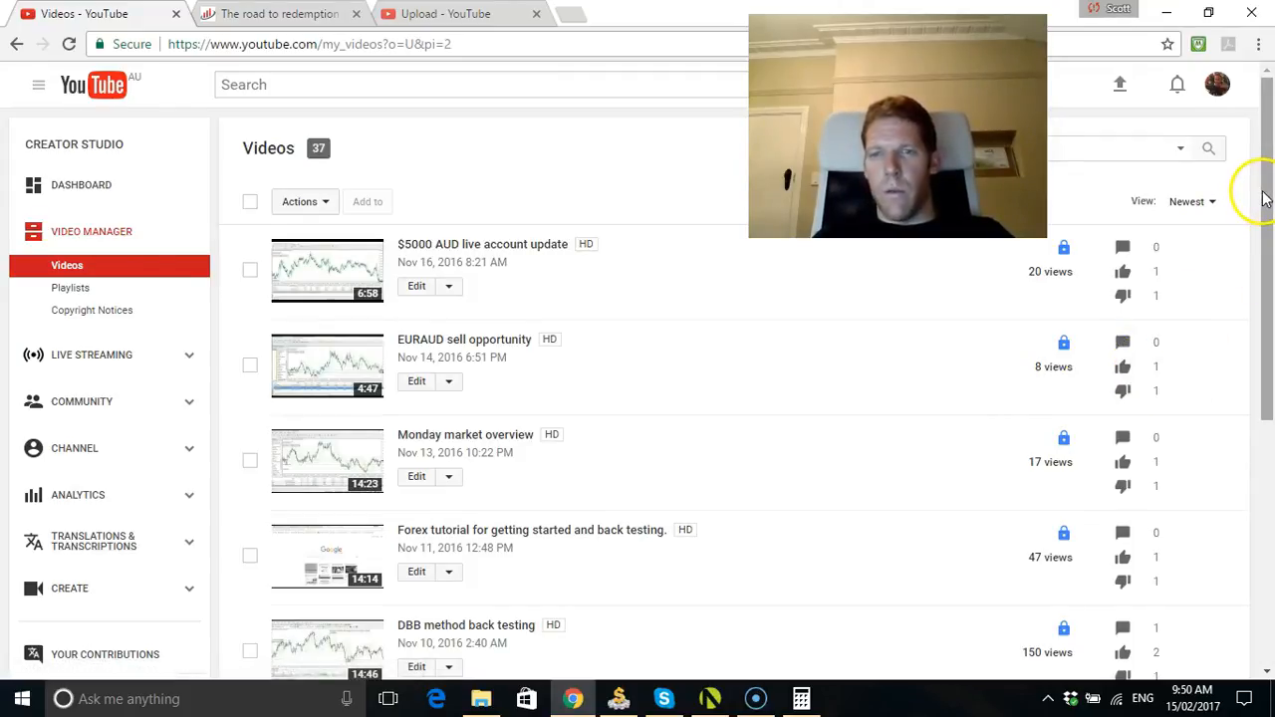
scroll("down", 3)
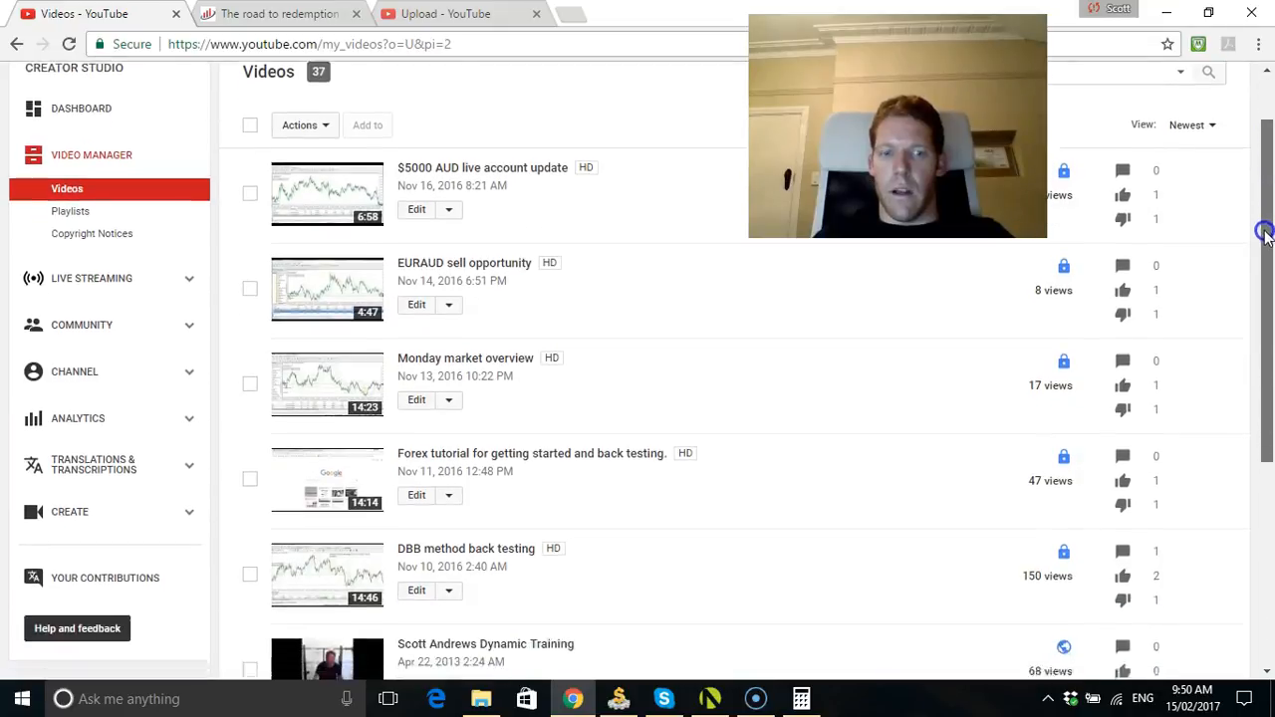
scroll("down", 3)
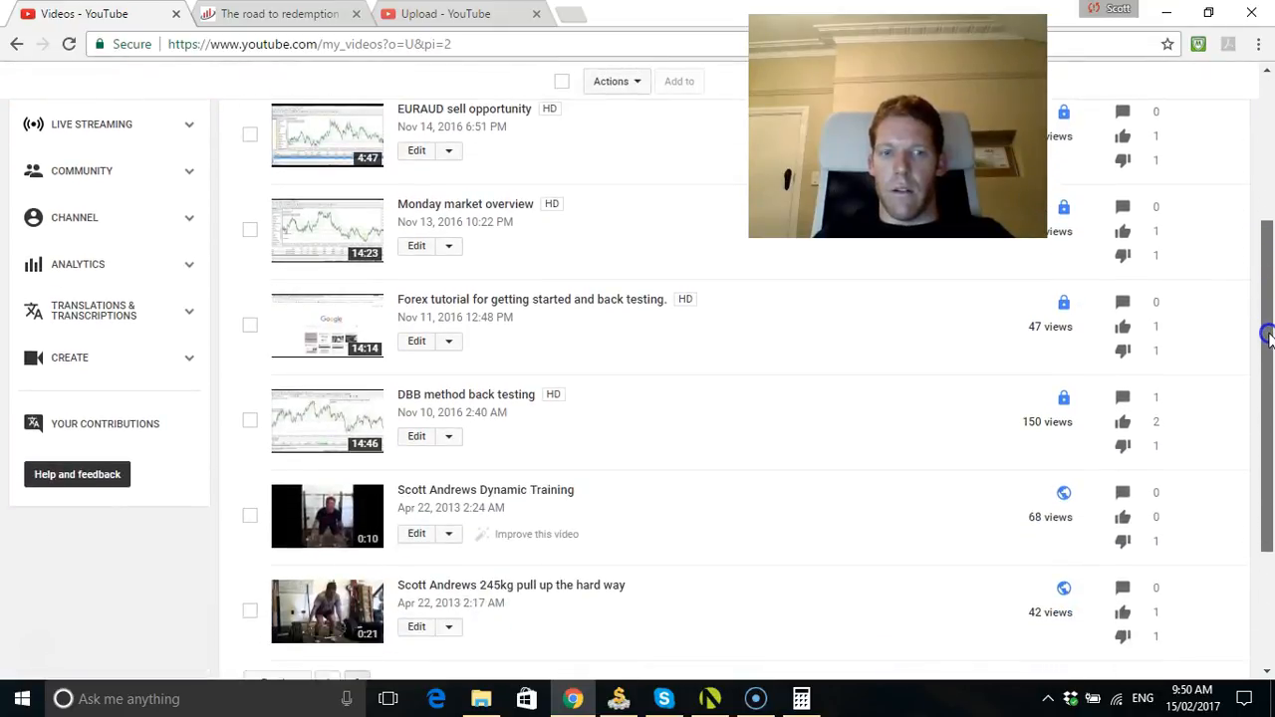
scroll("down", 3)
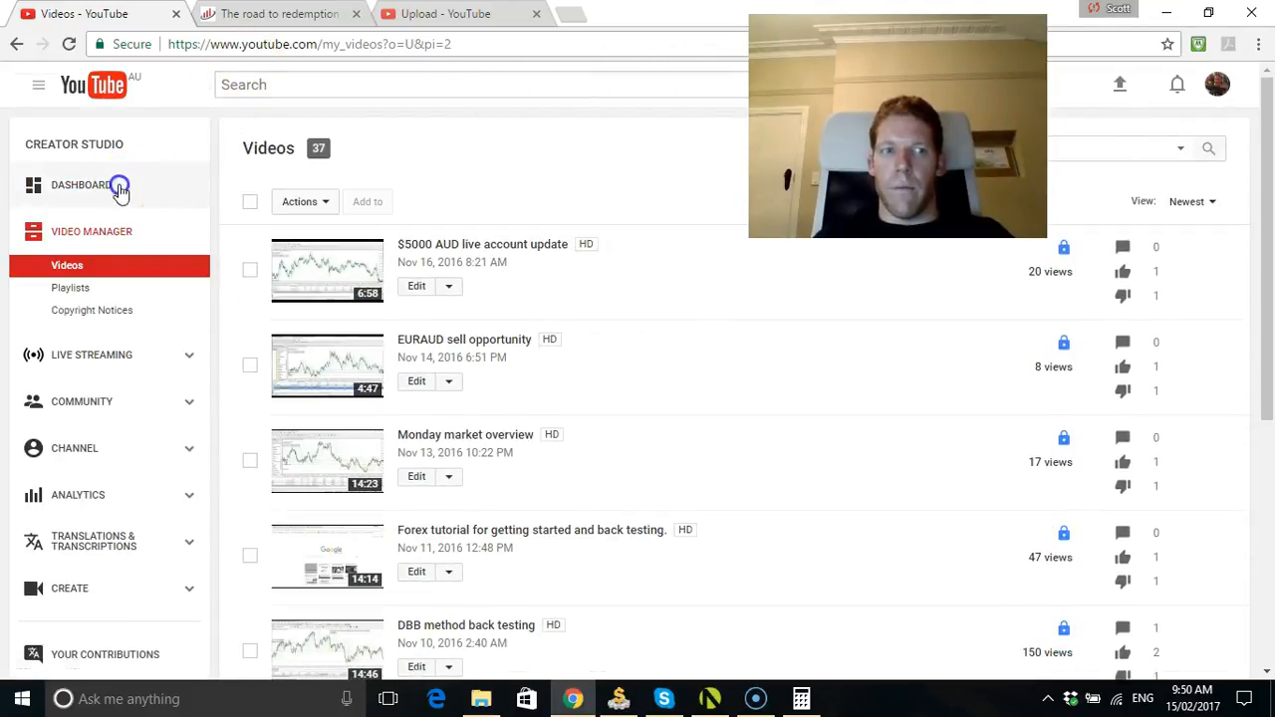
left_click(81, 184)
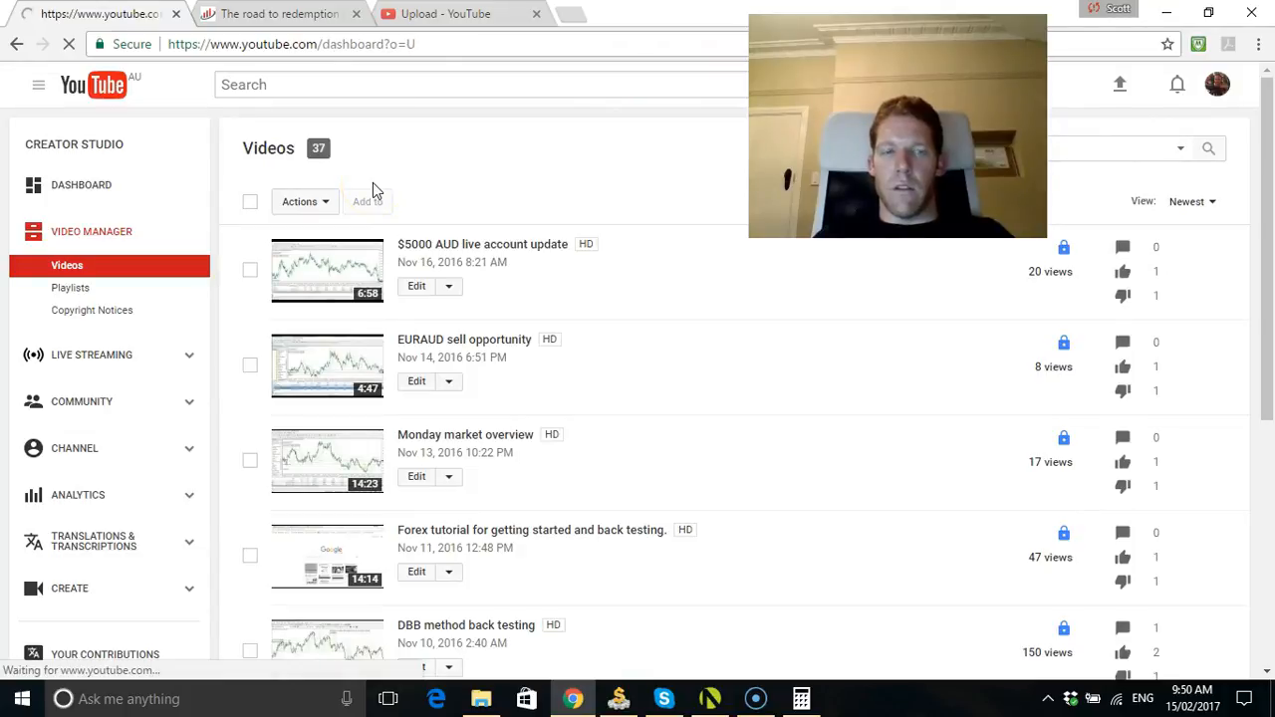
left_click(81, 184)
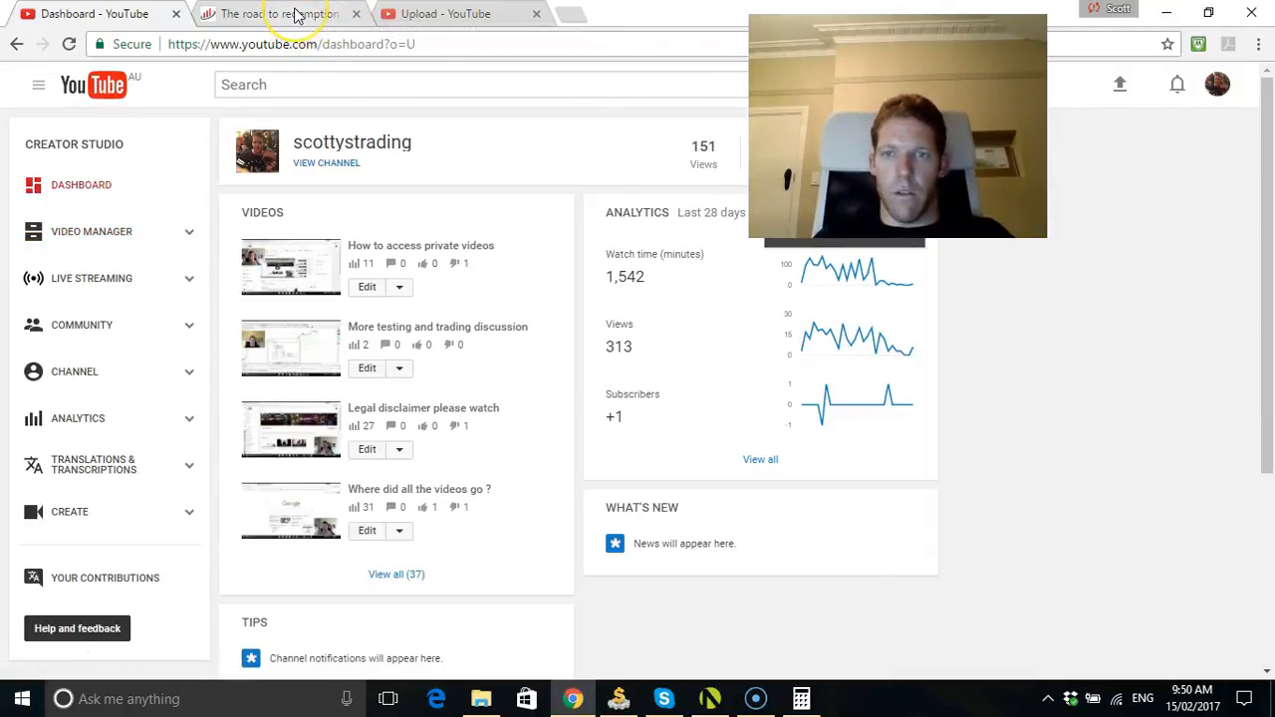
mouse_move(282, 14)
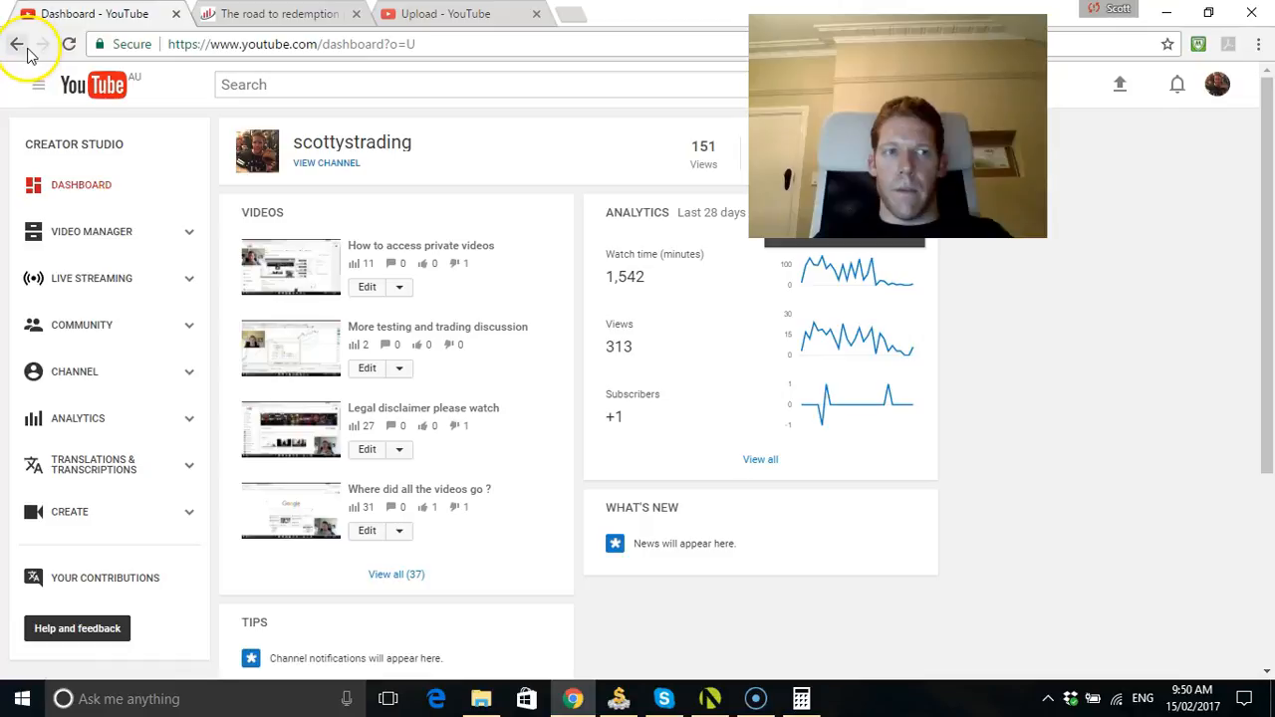
mouse_move(18, 44)
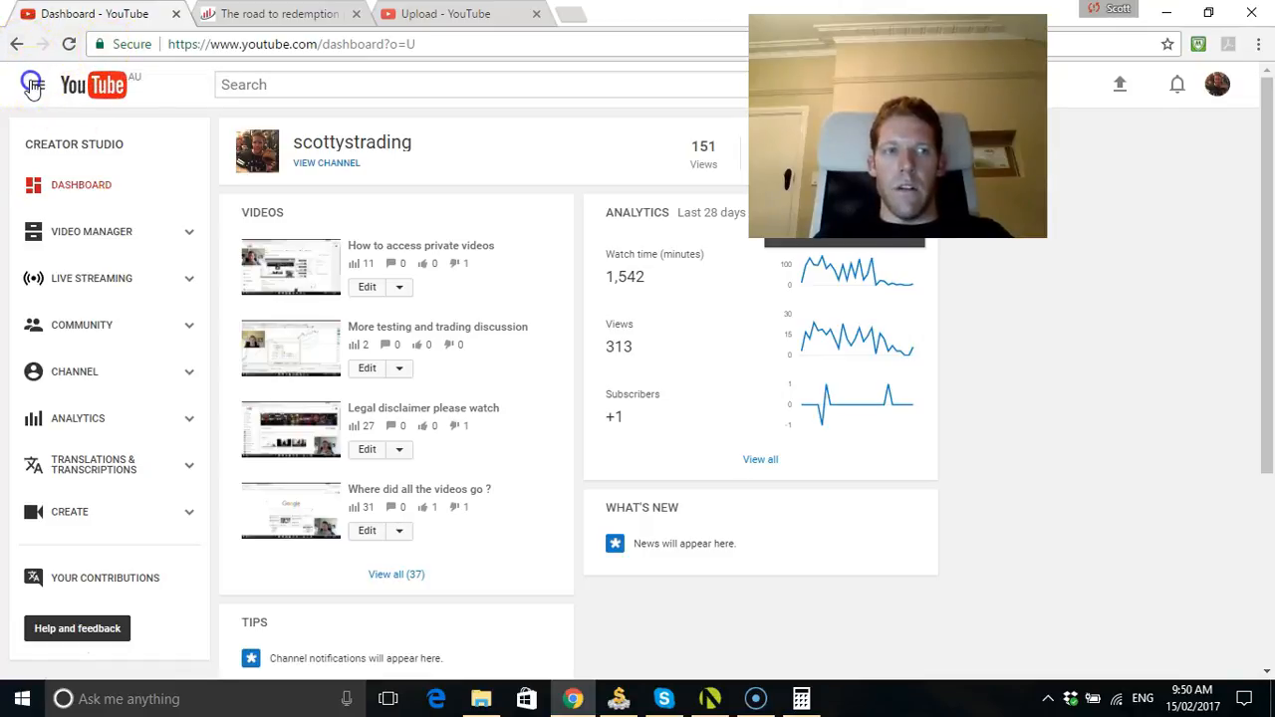
Visit the scottystrading channel page and the trending feed, then open a new Google tab
left_click(33, 84)
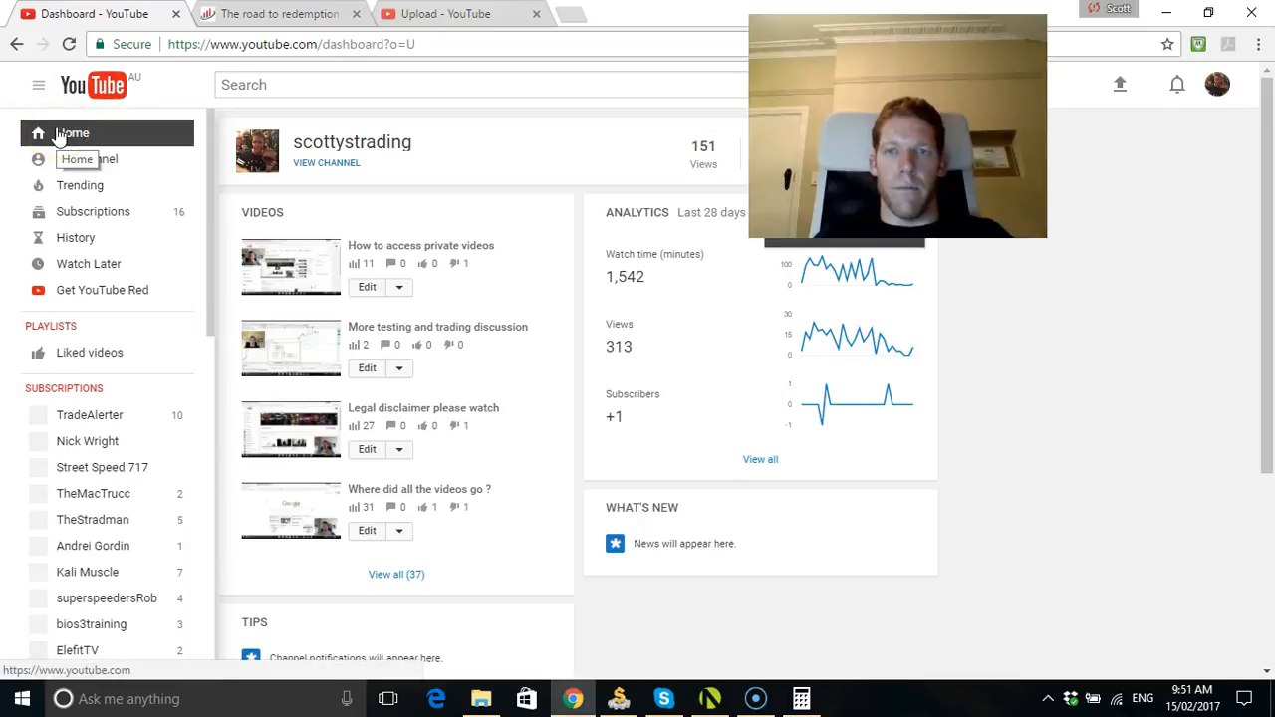
left_click(86, 160)
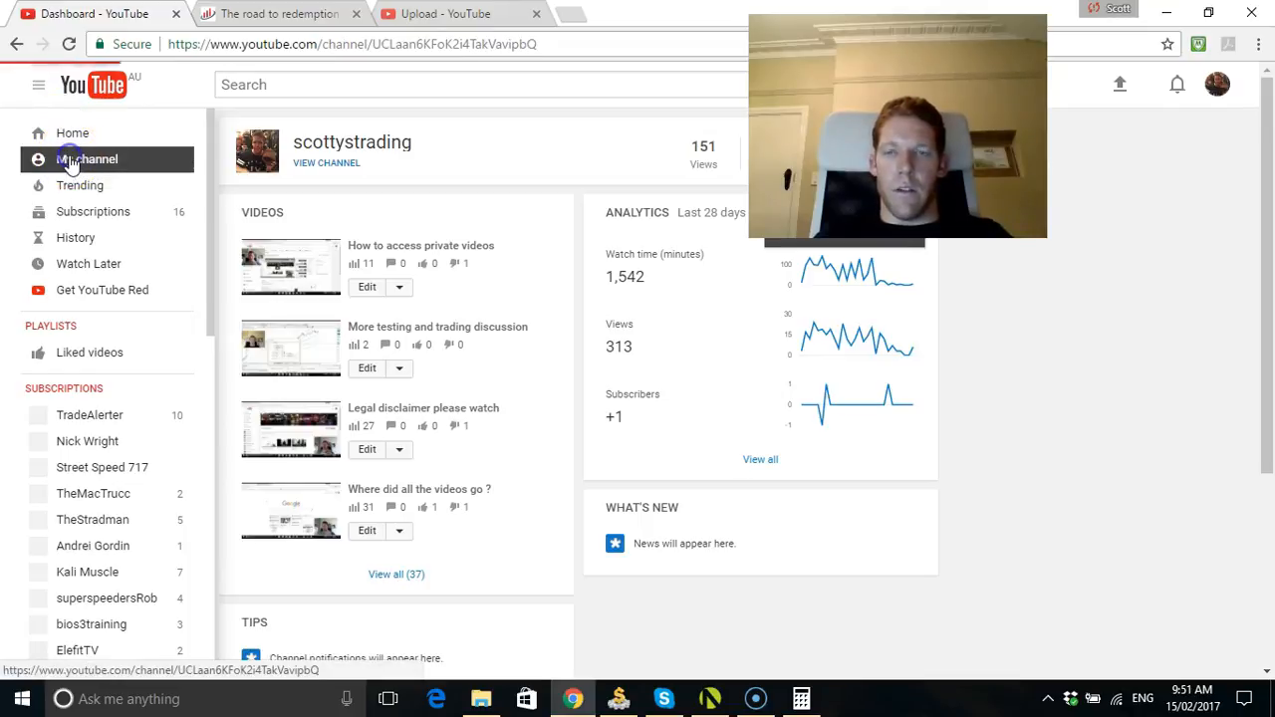
left_click(86, 159)
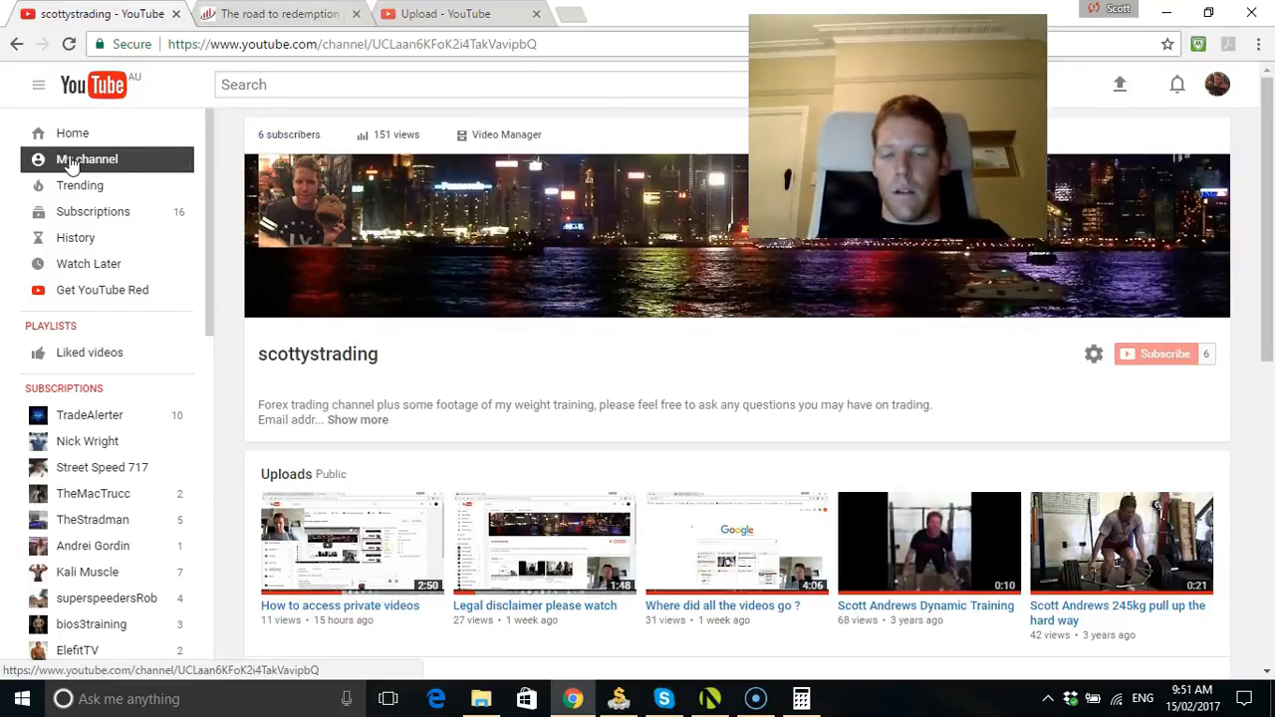
left_click(79, 185)
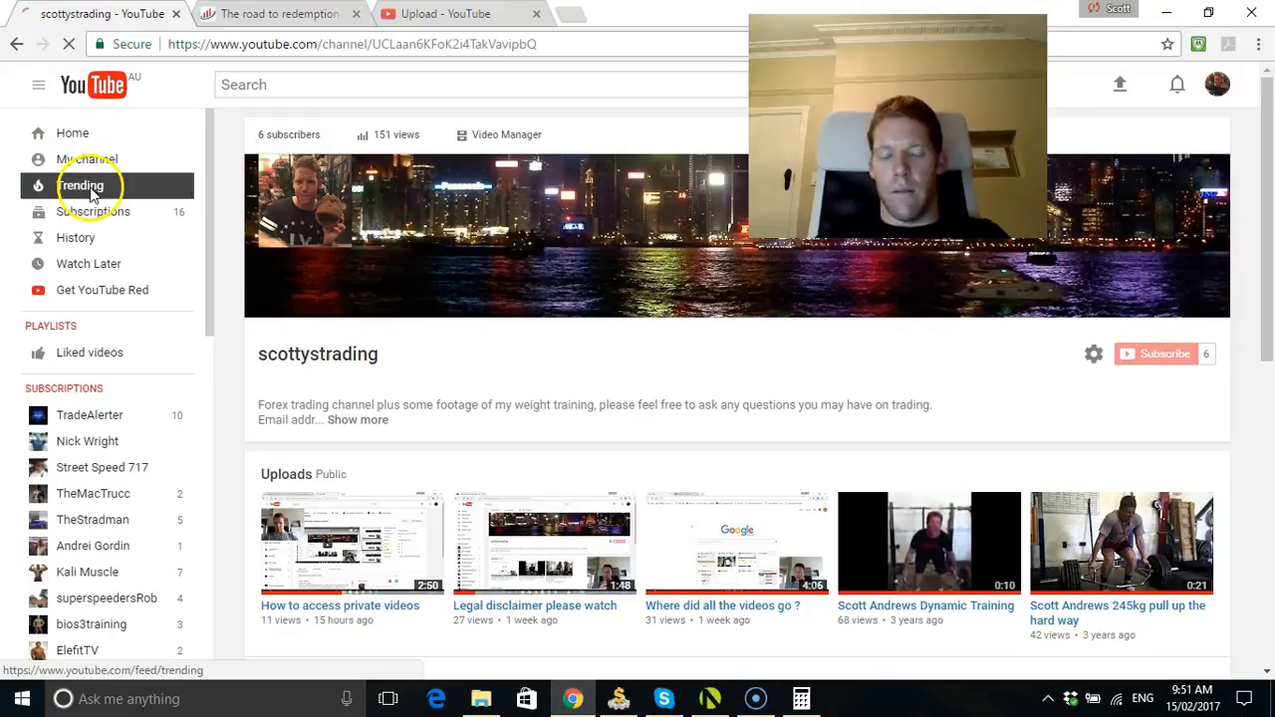
mouse_move(82, 185)
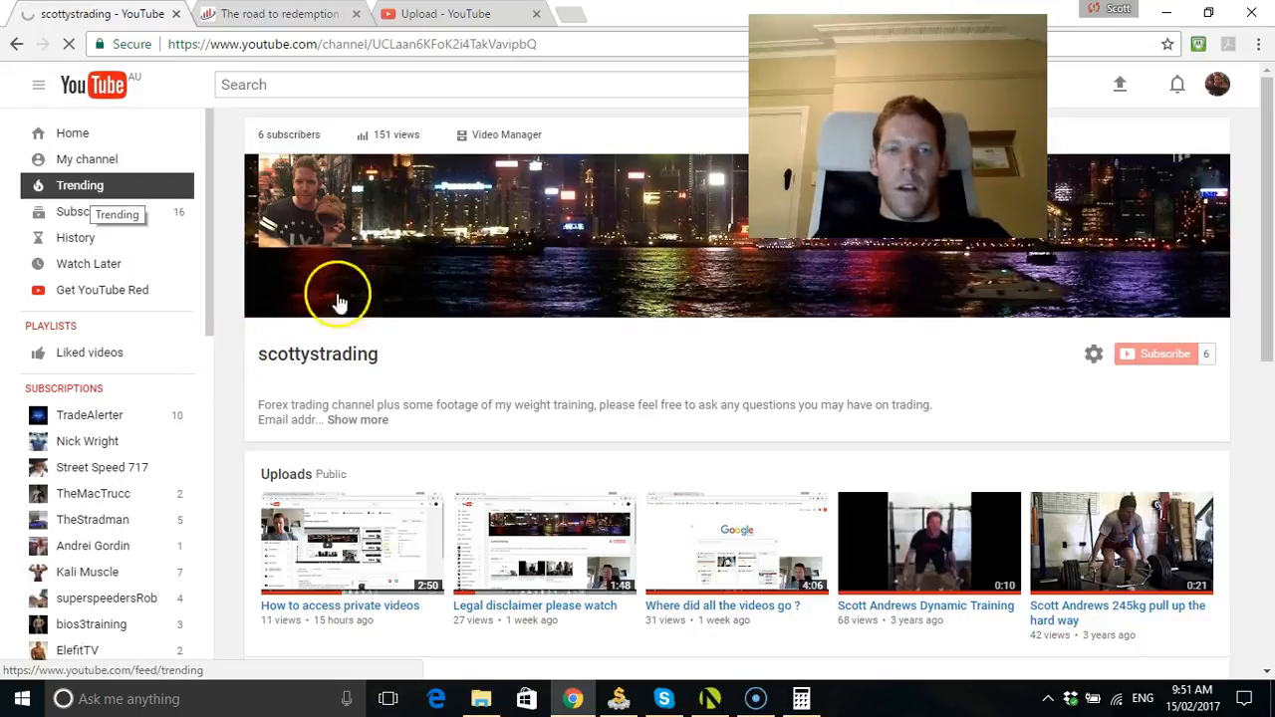
left_click(570, 13)
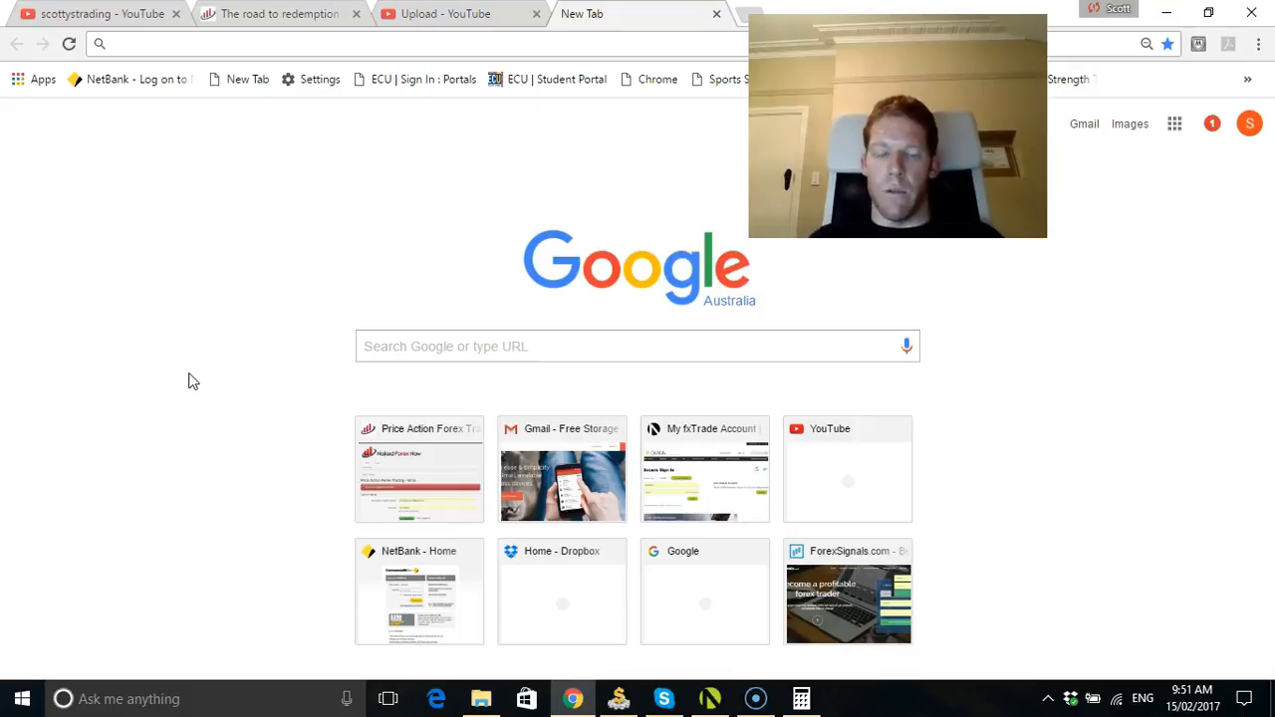
left_click(100, 43)
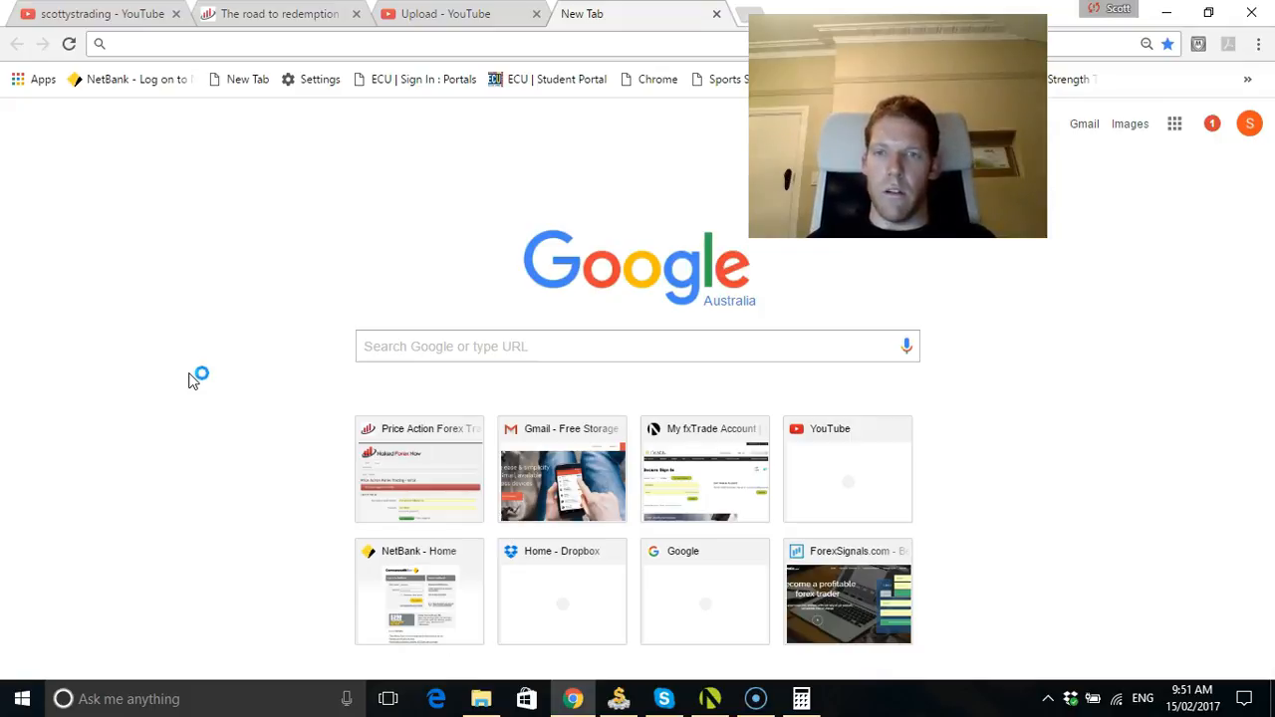
left_click(376, 346)
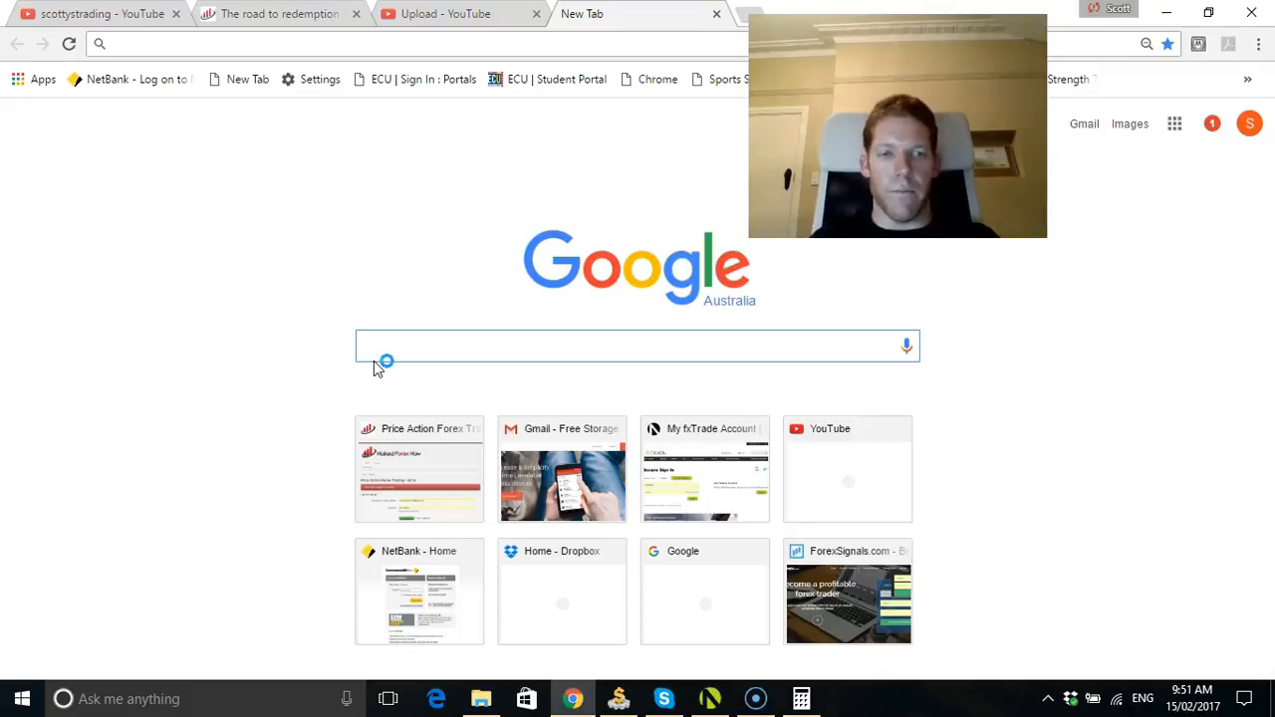
type("forex")
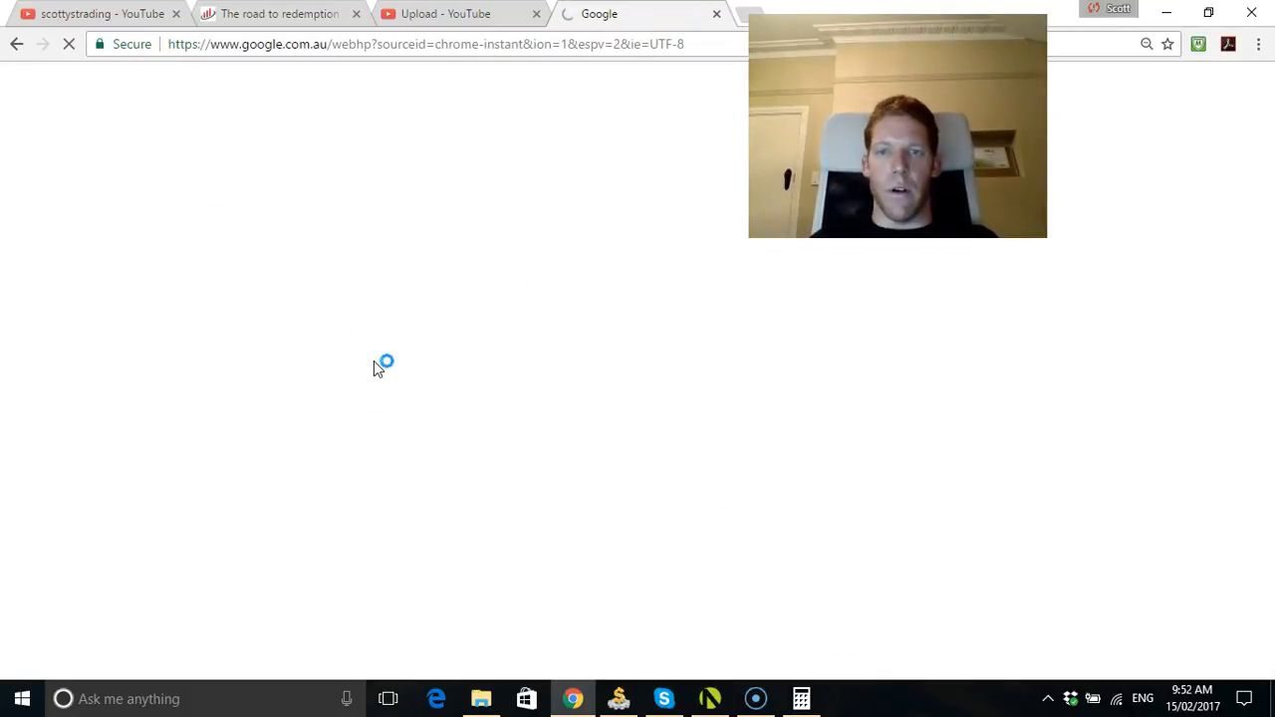
type("forex")
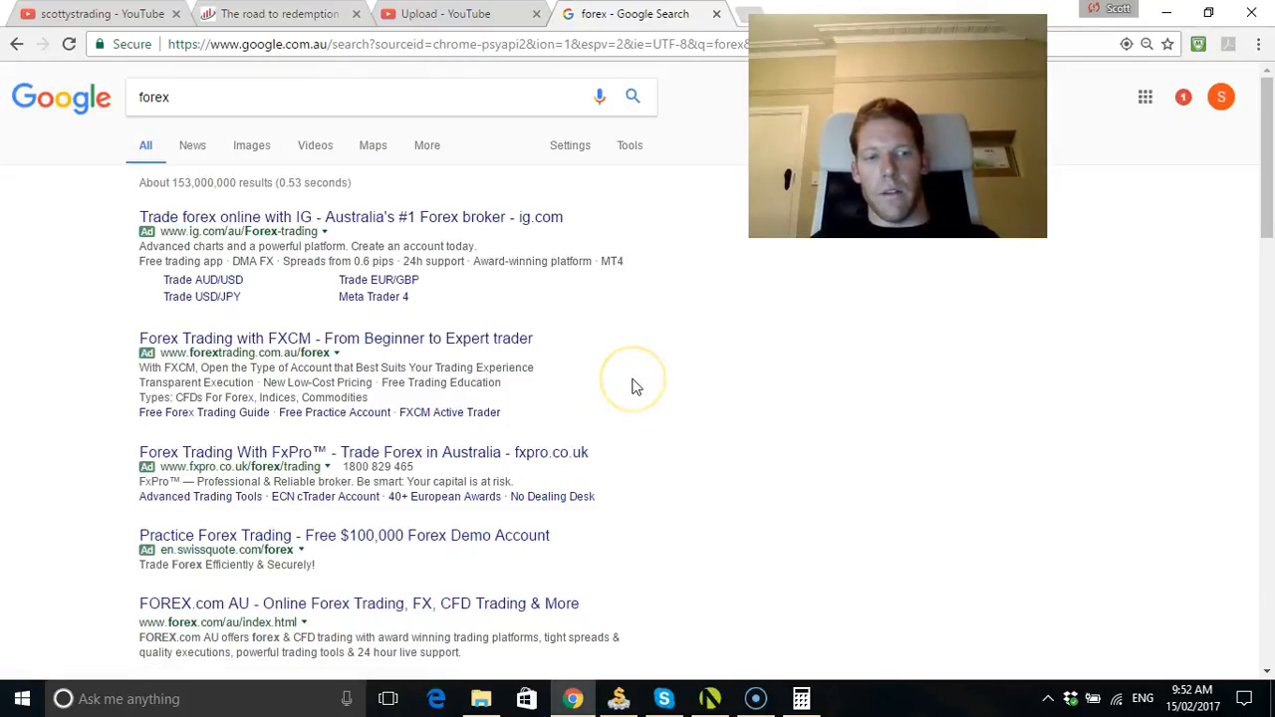
scroll("down", 3)
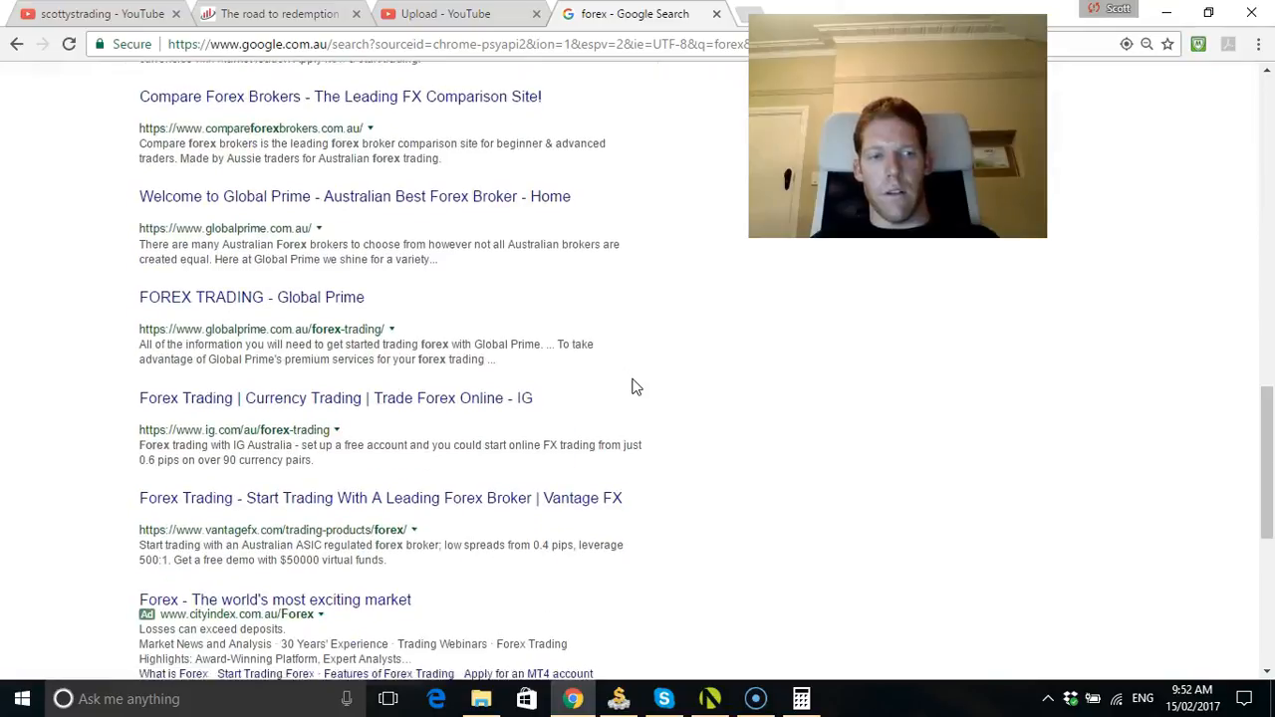
scroll("down", 3)
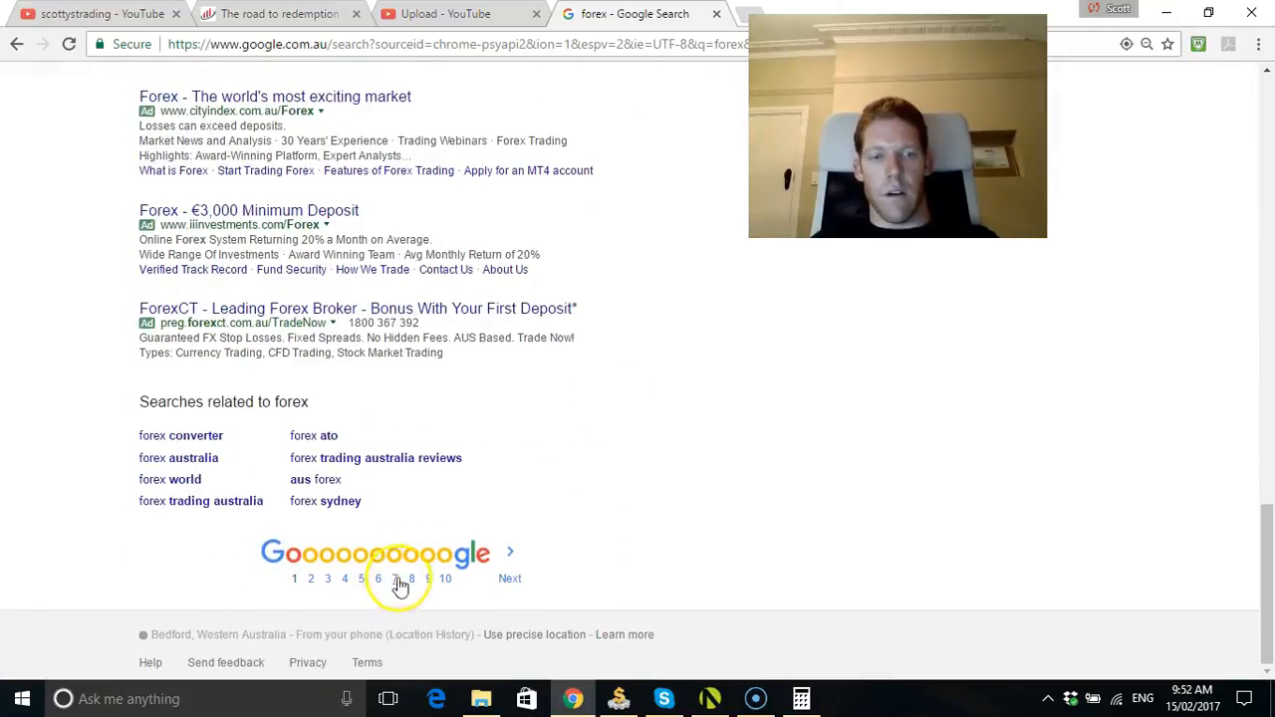
left_click(409, 578)
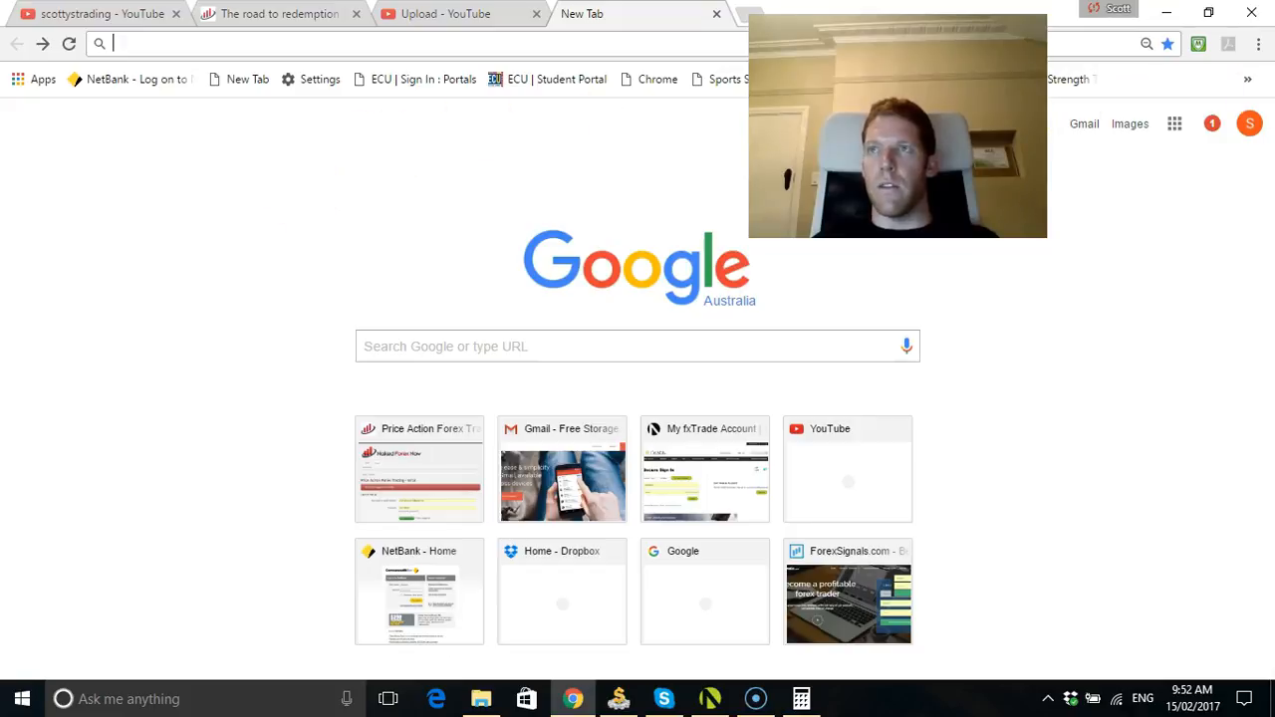
Switch to Forex Tester 3 showing the Big shadow project's USDJPY daily chart
left_click(618, 698)
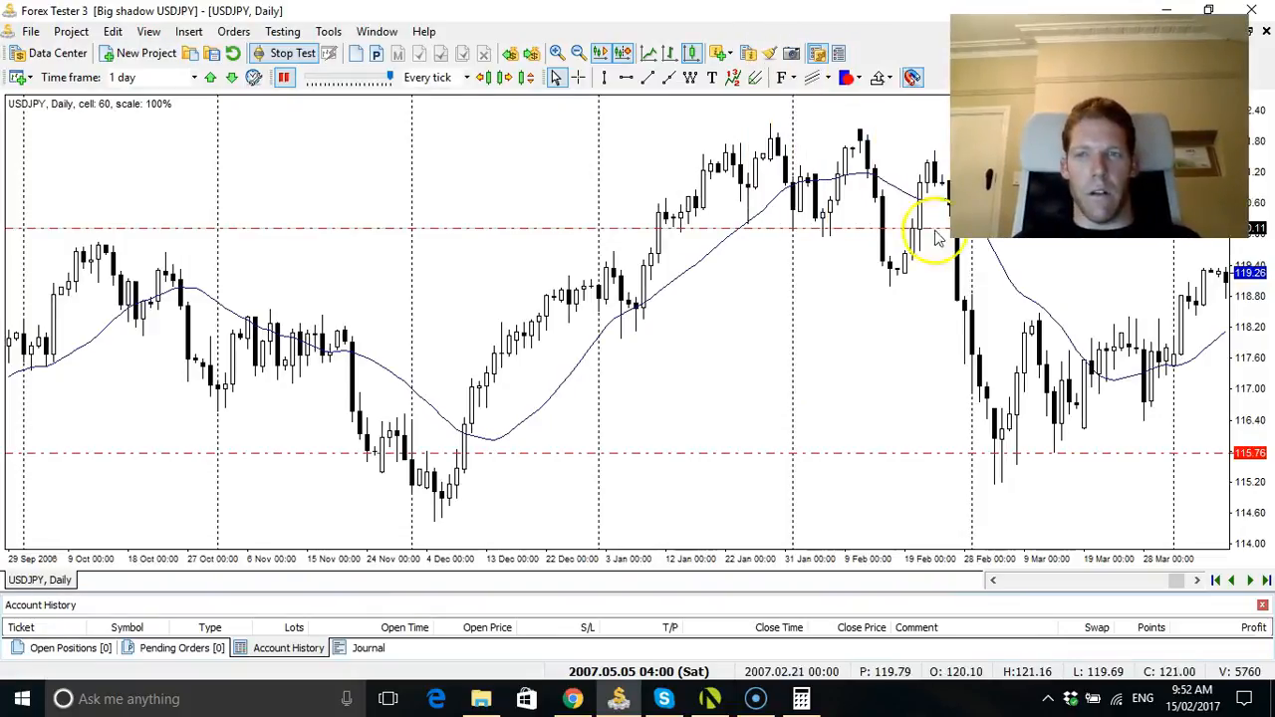
mouse_move(737, 384)
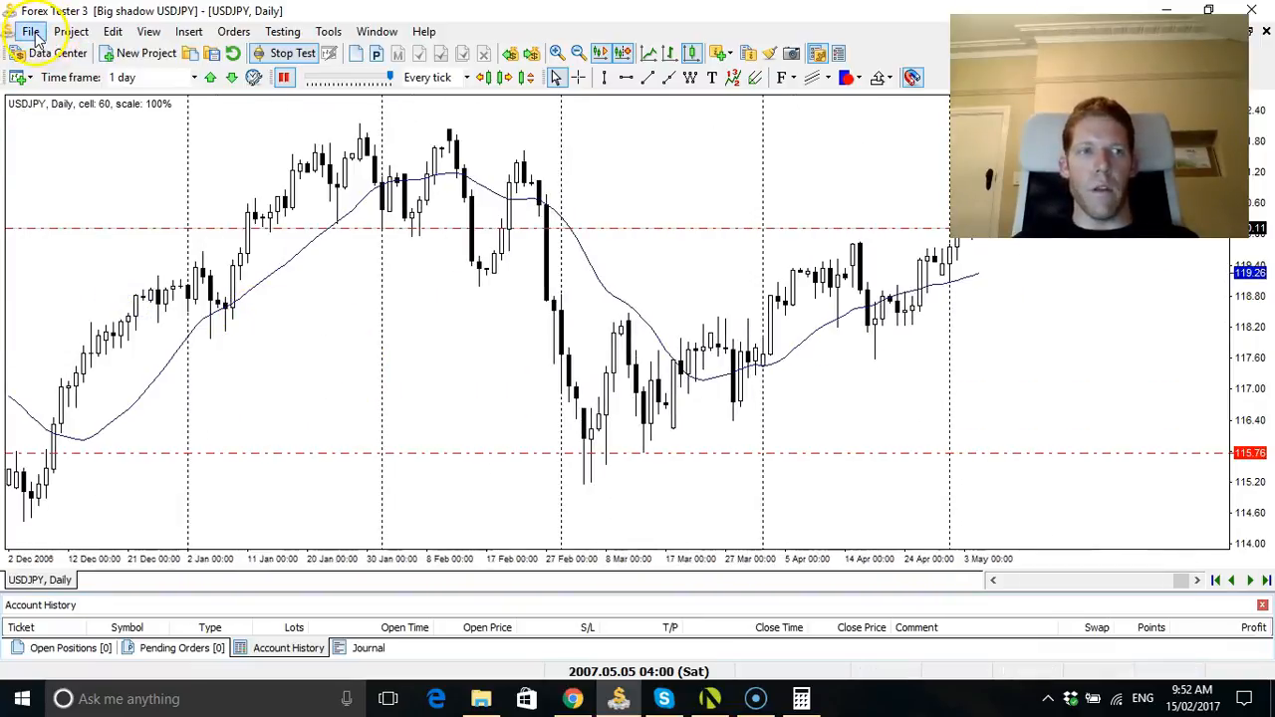
Create an AUDUSD testing project with OHLC-generated ticks, GMT+8, testing from the first date
left_click(30, 31)
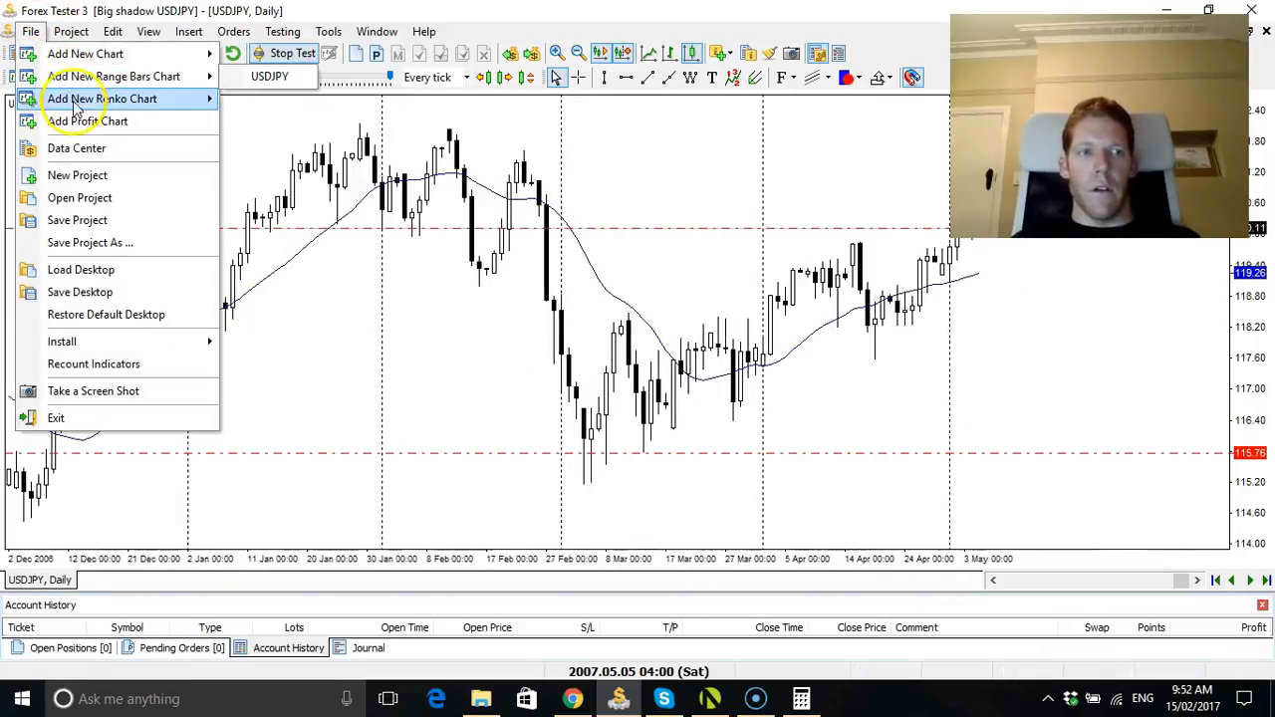
mouse_move(85, 53)
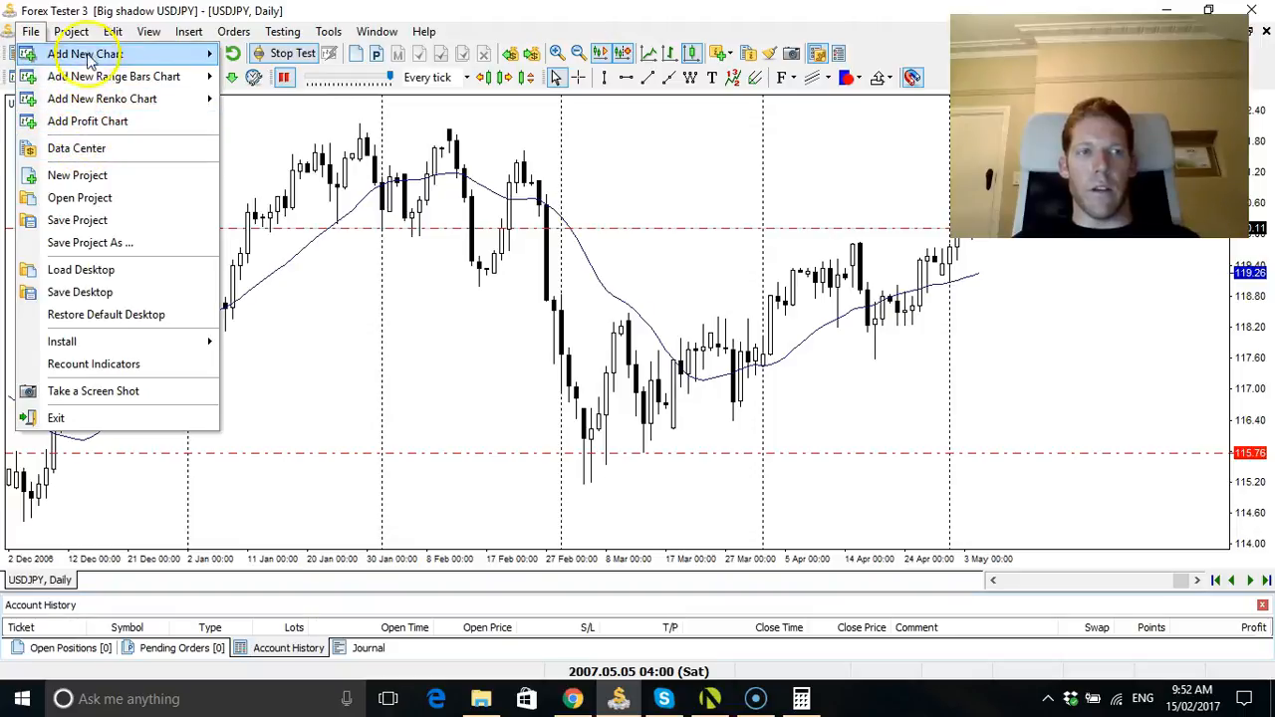
left_click(77, 174)
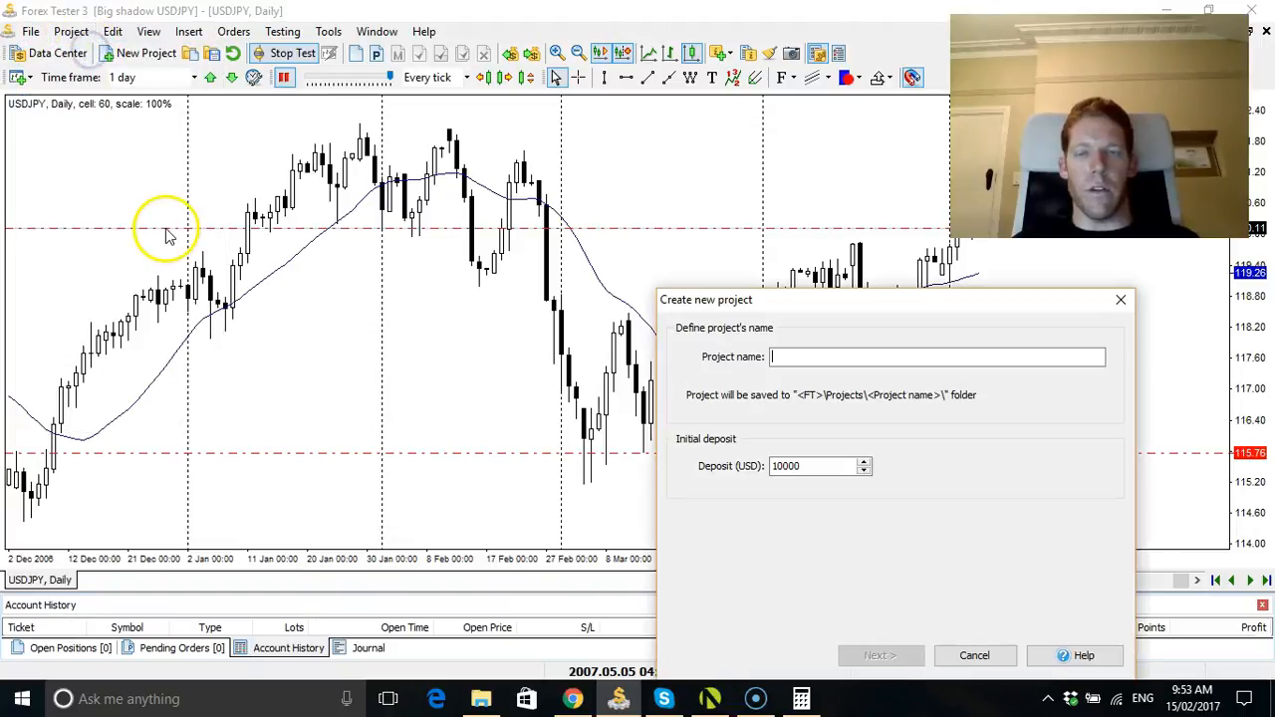
type("A")
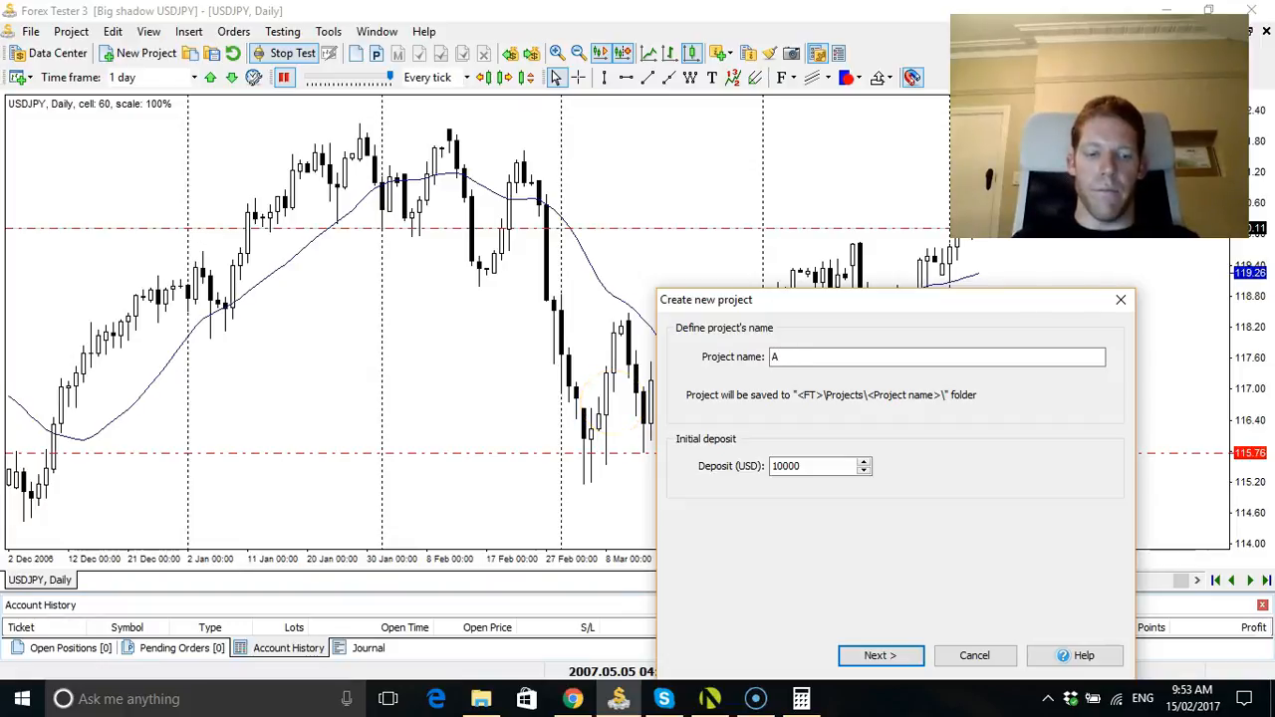
type("AUDUSD")
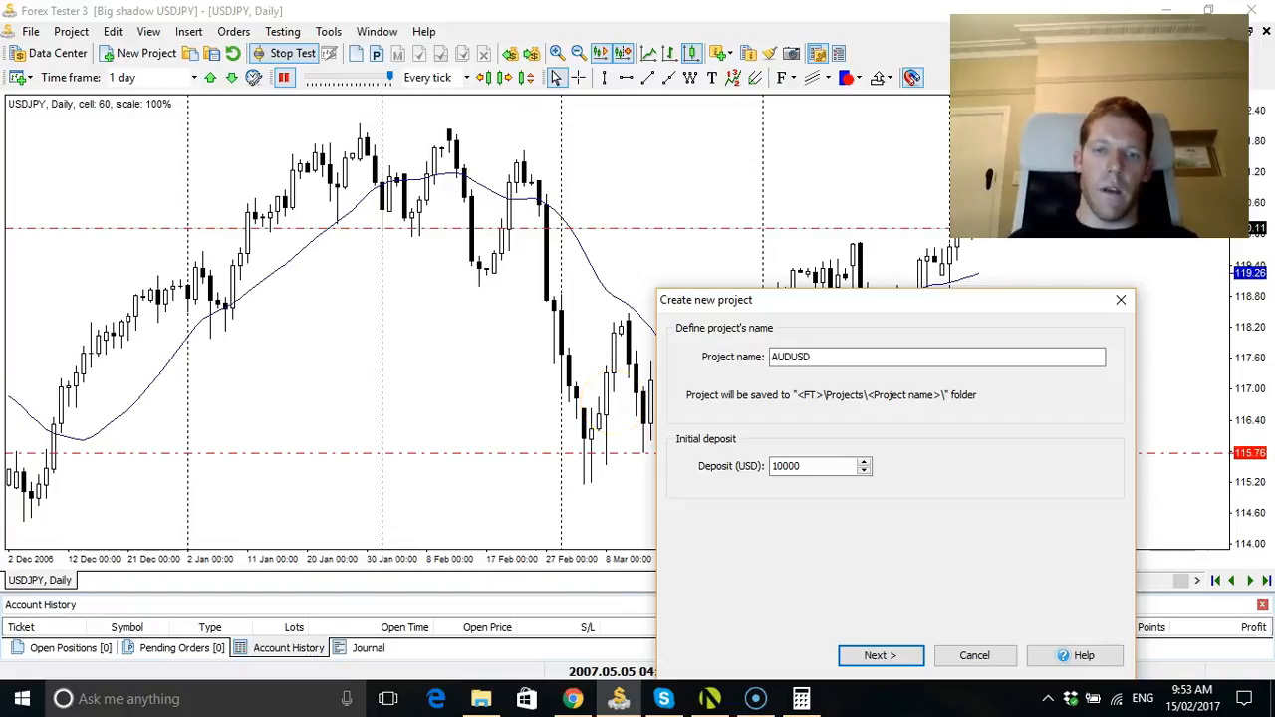
left_click(880, 654)
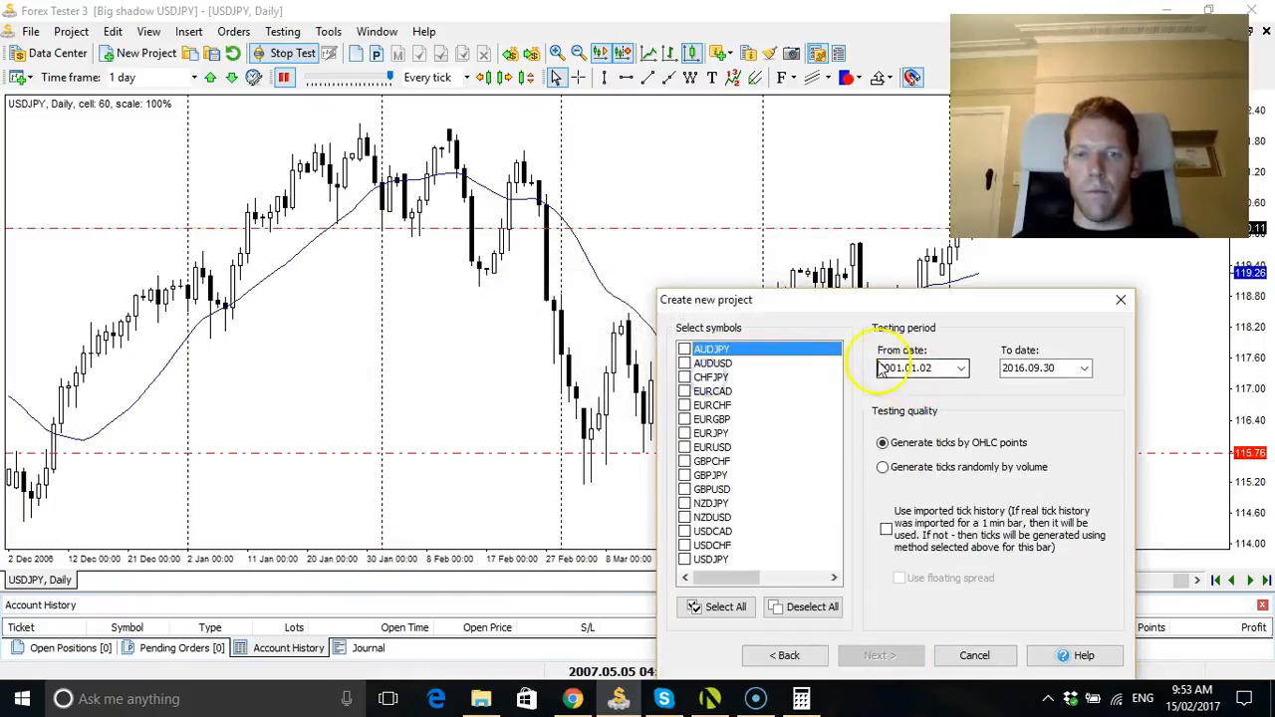
left_click(712, 362)
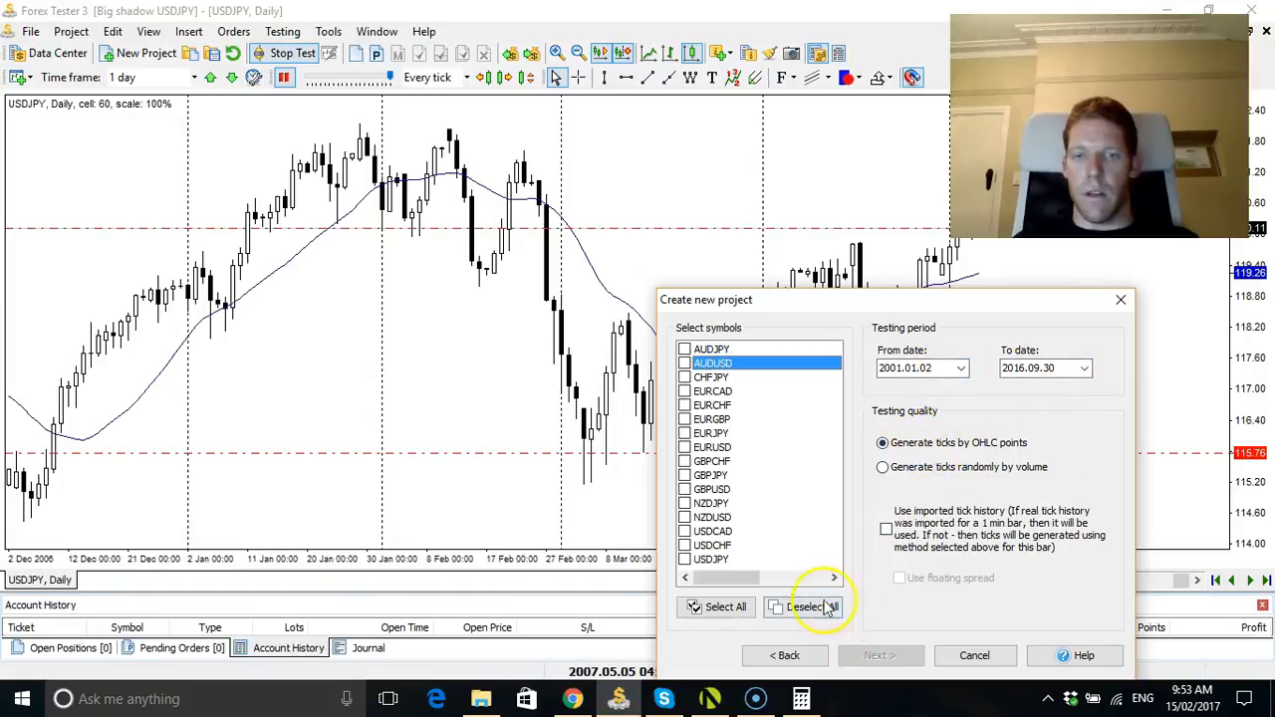
left_click(685, 363)
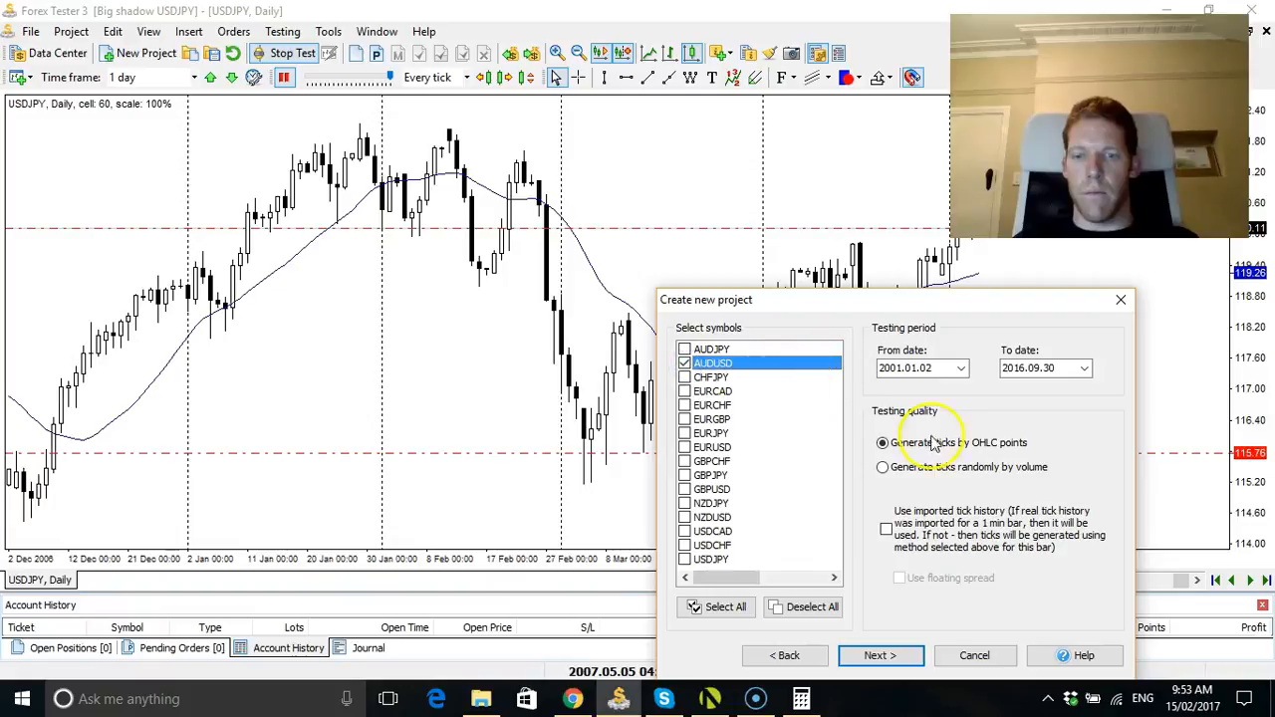
left_click(879, 655)
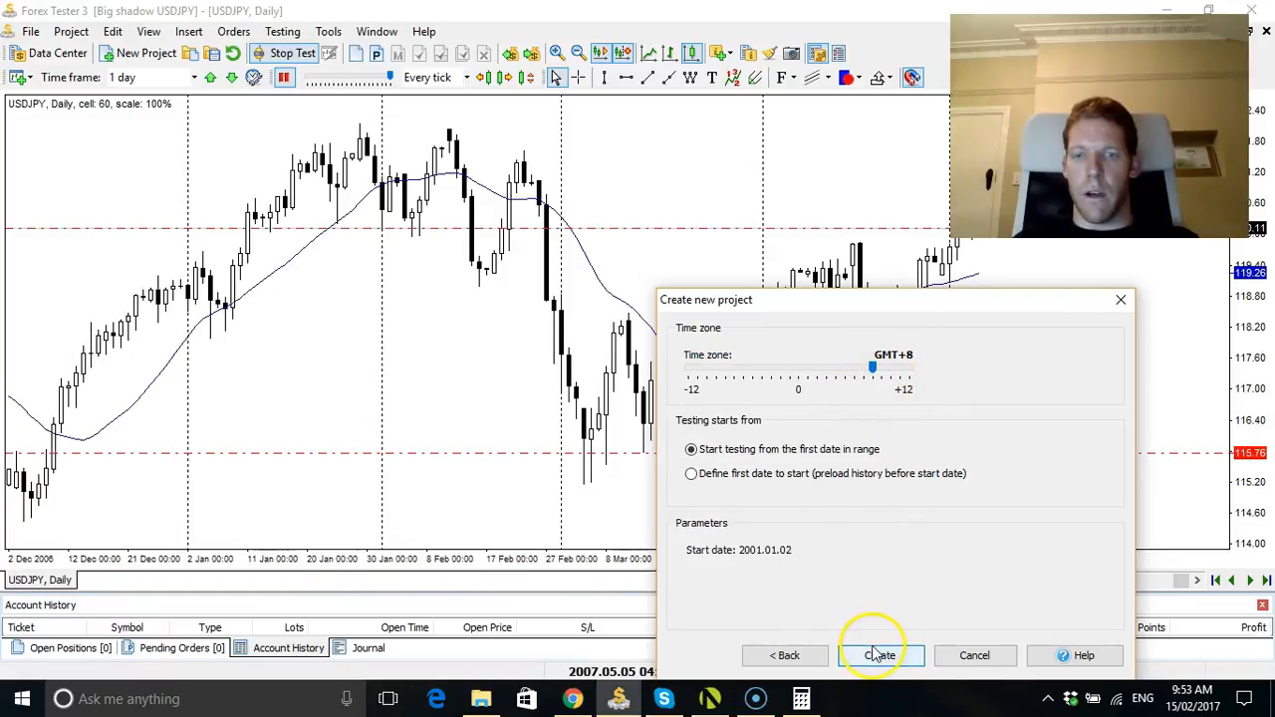
left_click(880, 656)
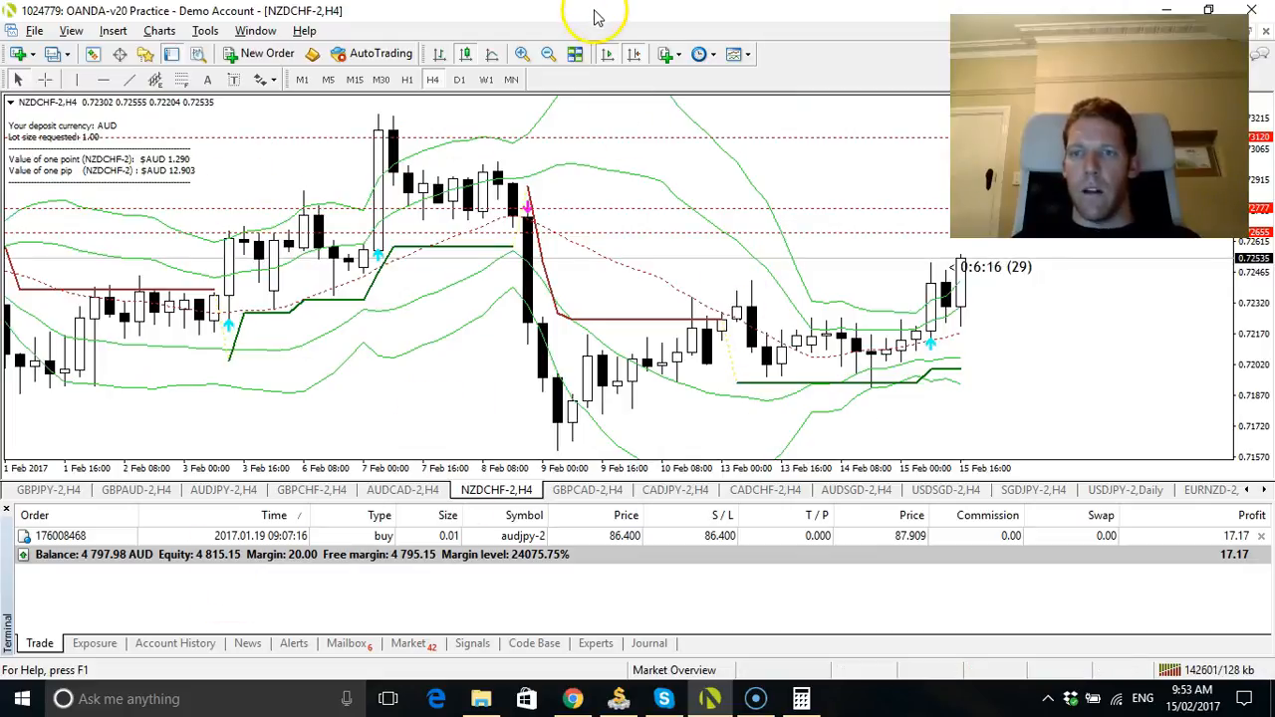
Switch via the taskbar toward the MetaTrader OANDA demo's NZDCHF H4 chart and trade list
left_click(174, 642)
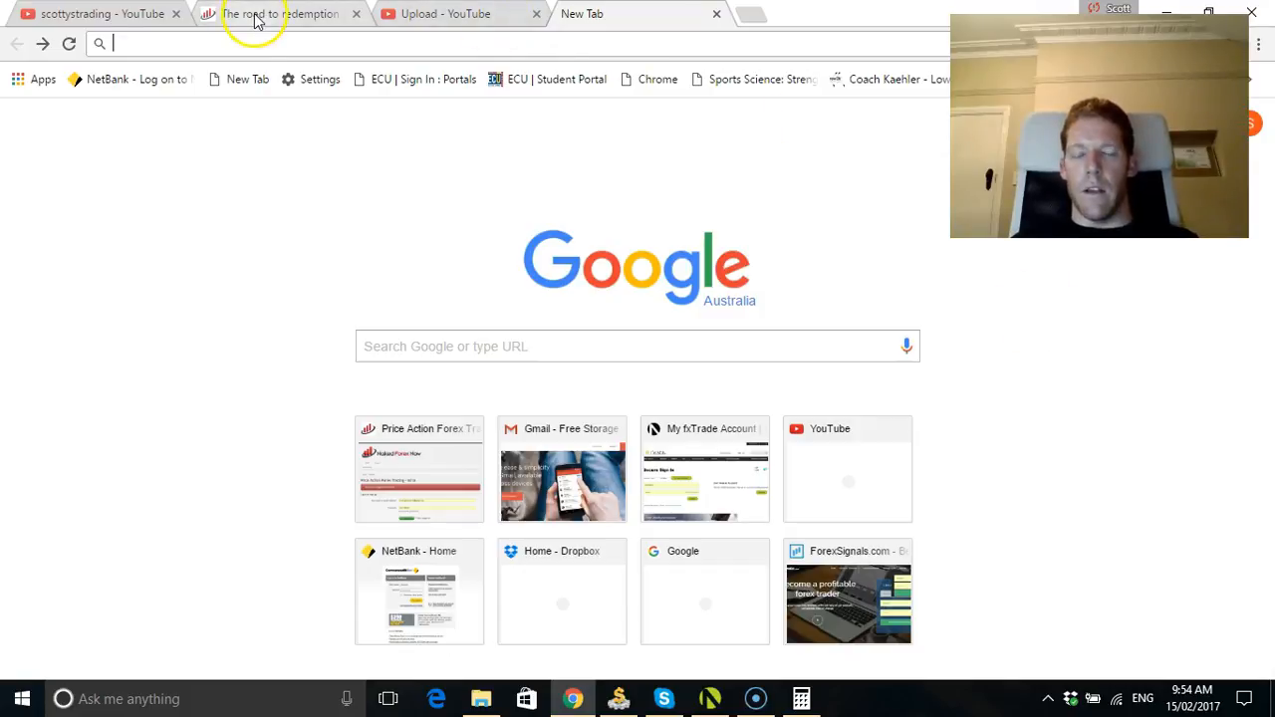
mouse_move(282, 13)
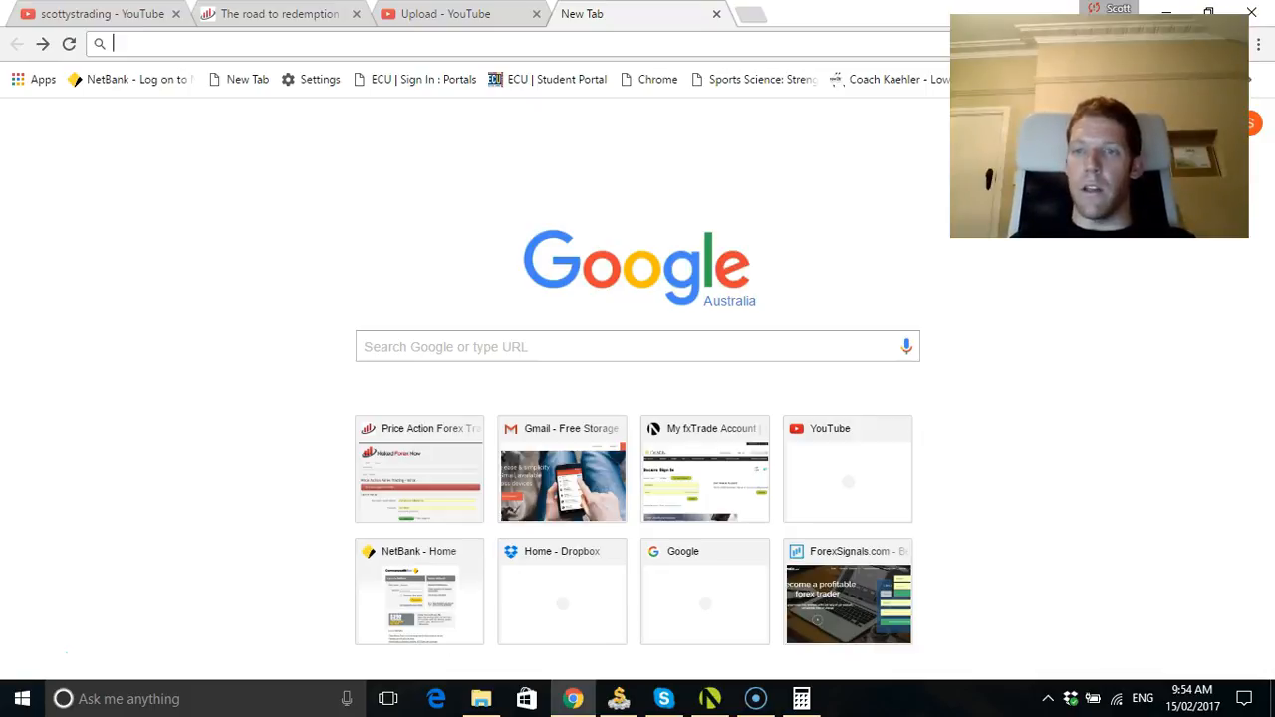
mouse_move(1139, 354)
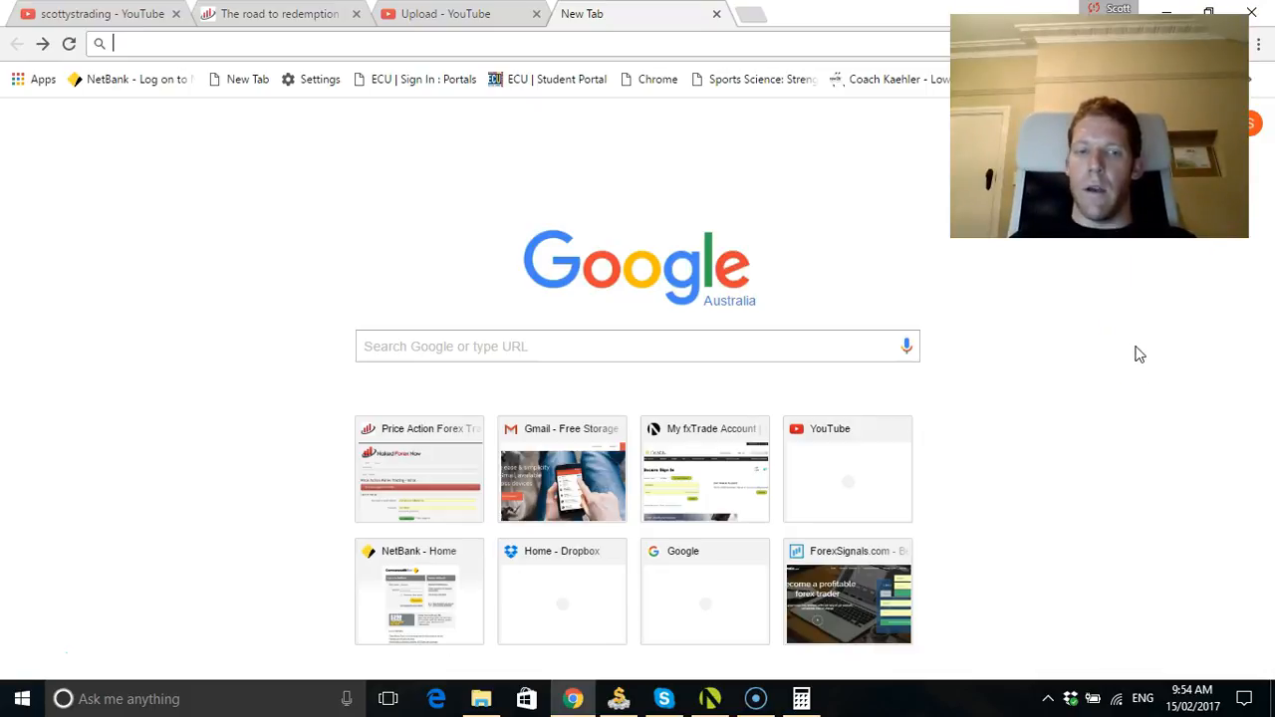
mouse_move(1073, 348)
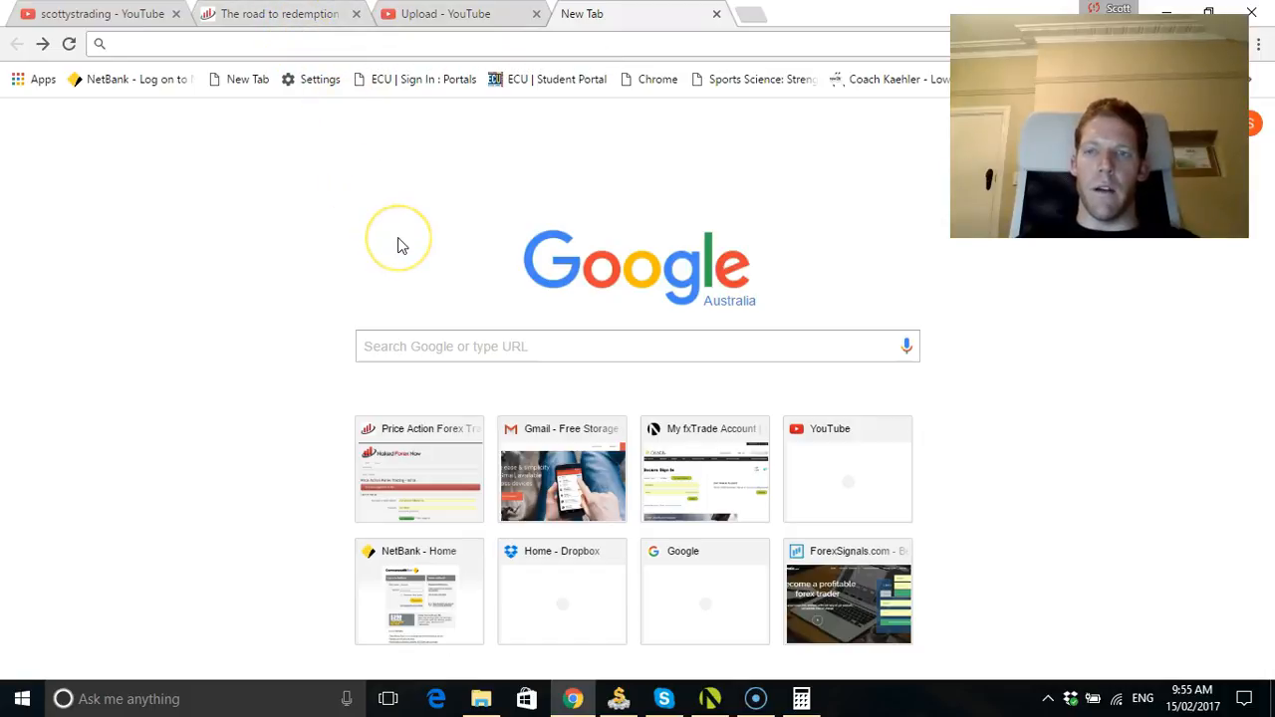
mouse_move(399, 239)
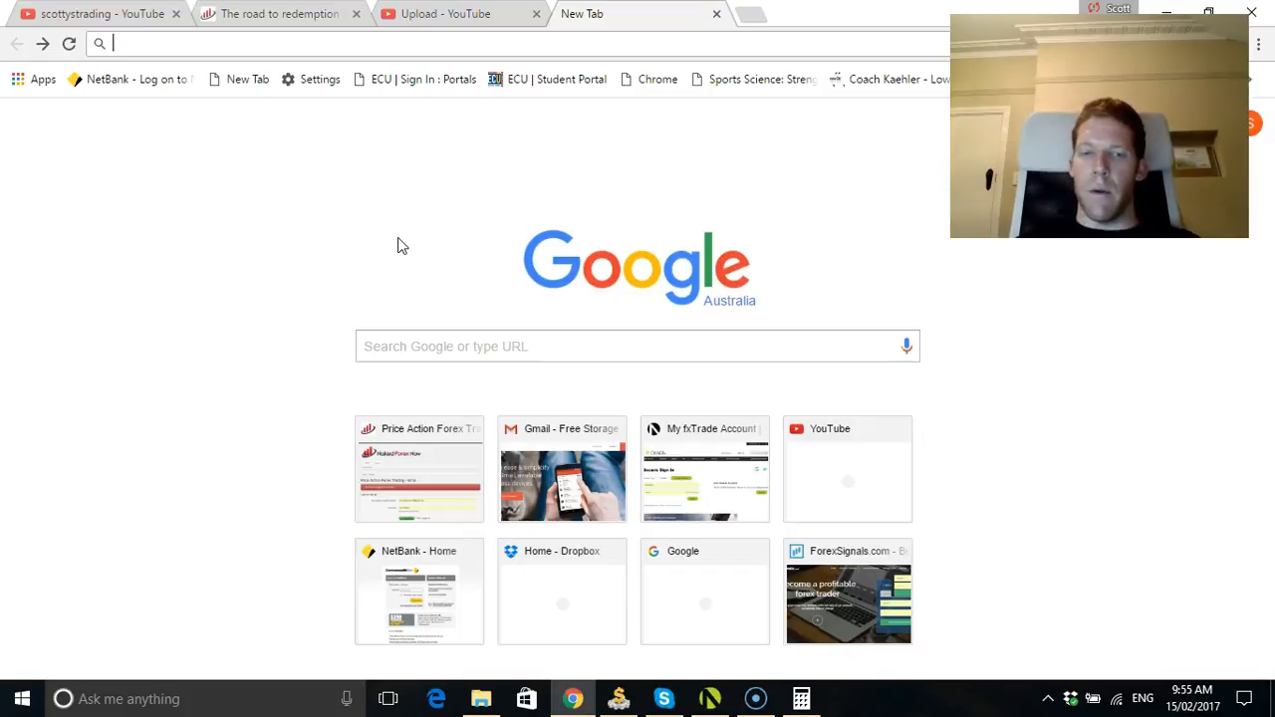
mouse_move(126, 307)
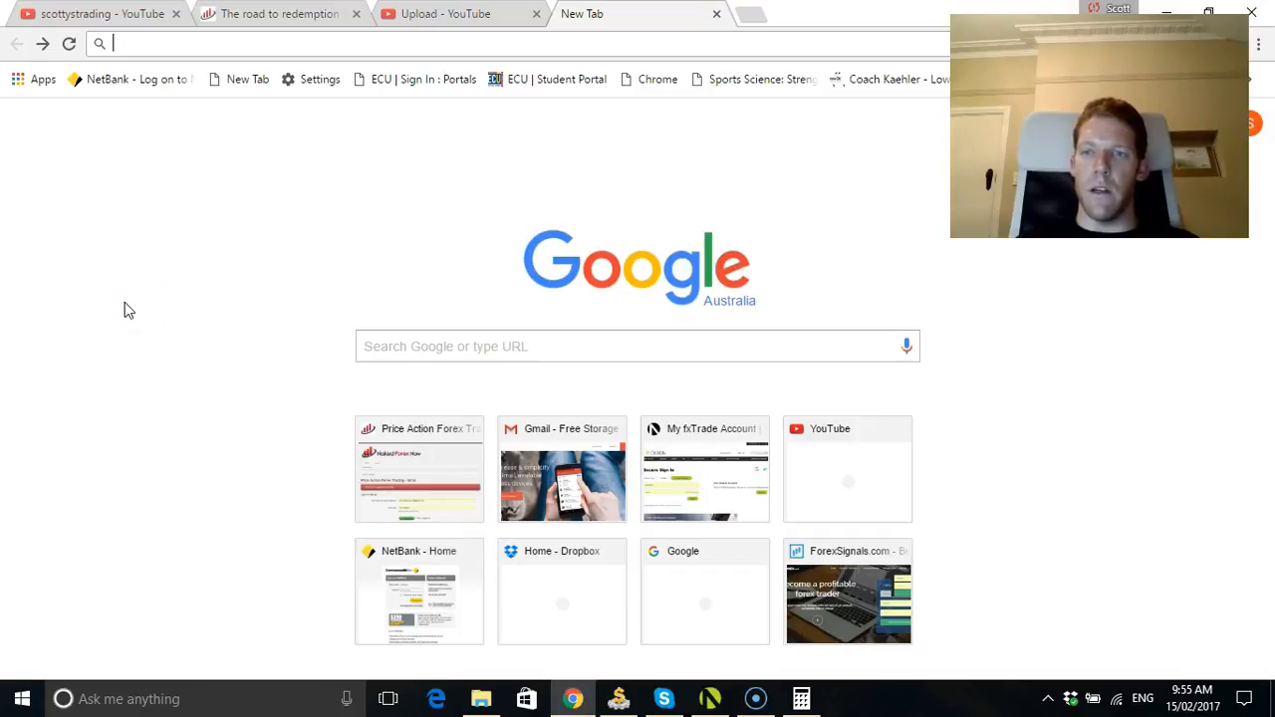
mouse_move(360, 297)
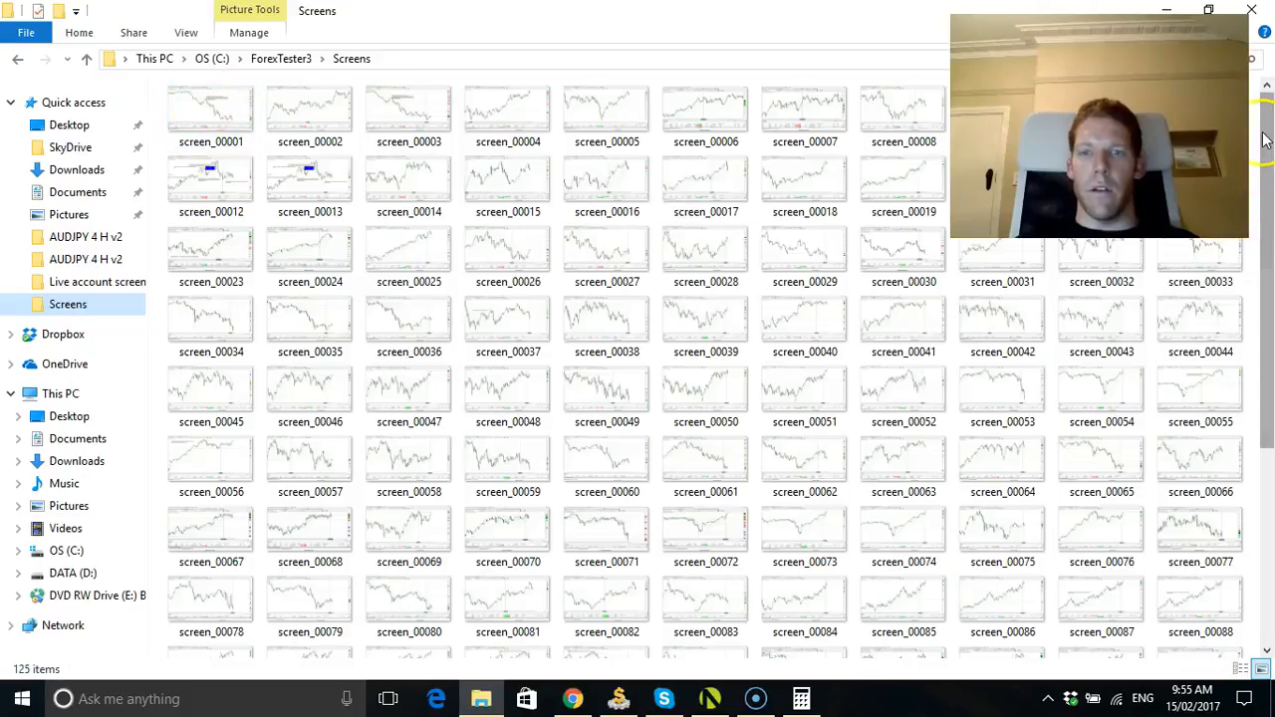
Open the AUDJPY 4 H v2 screenshots folder and select the 'Nice trend trade' image
scroll("down", 3)
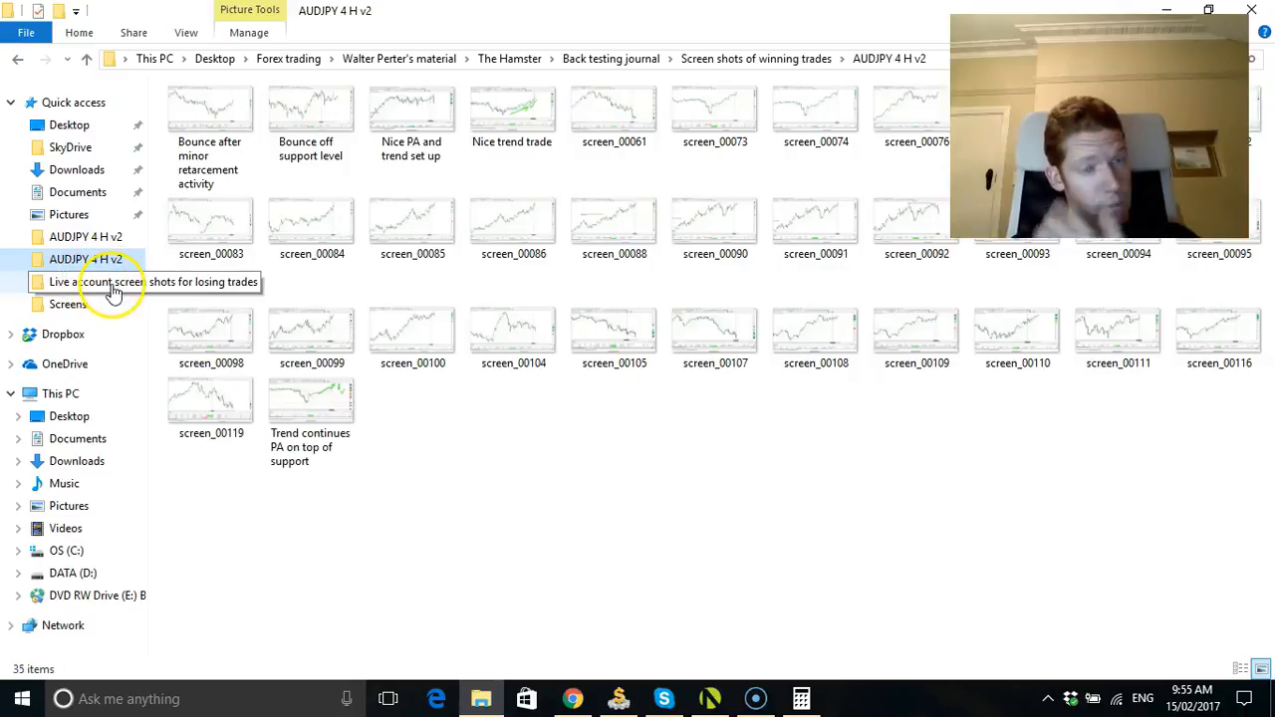
left_click(511, 110)
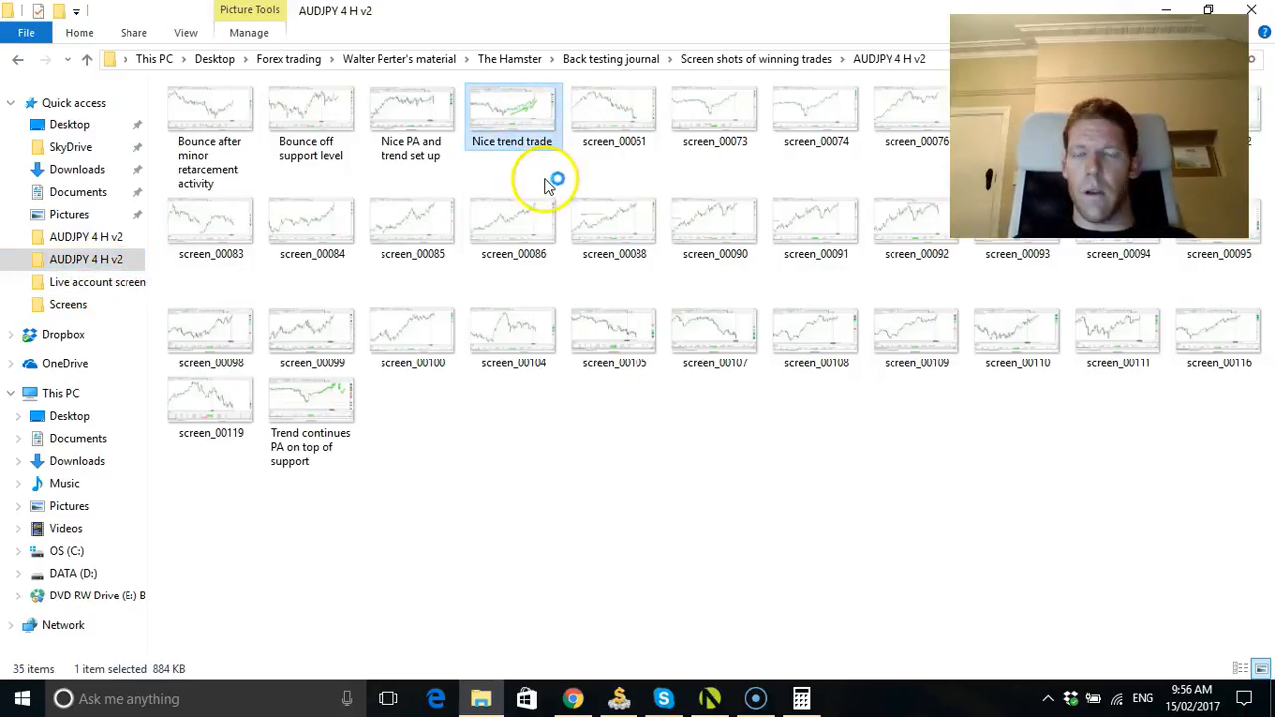
left_click(512, 225)
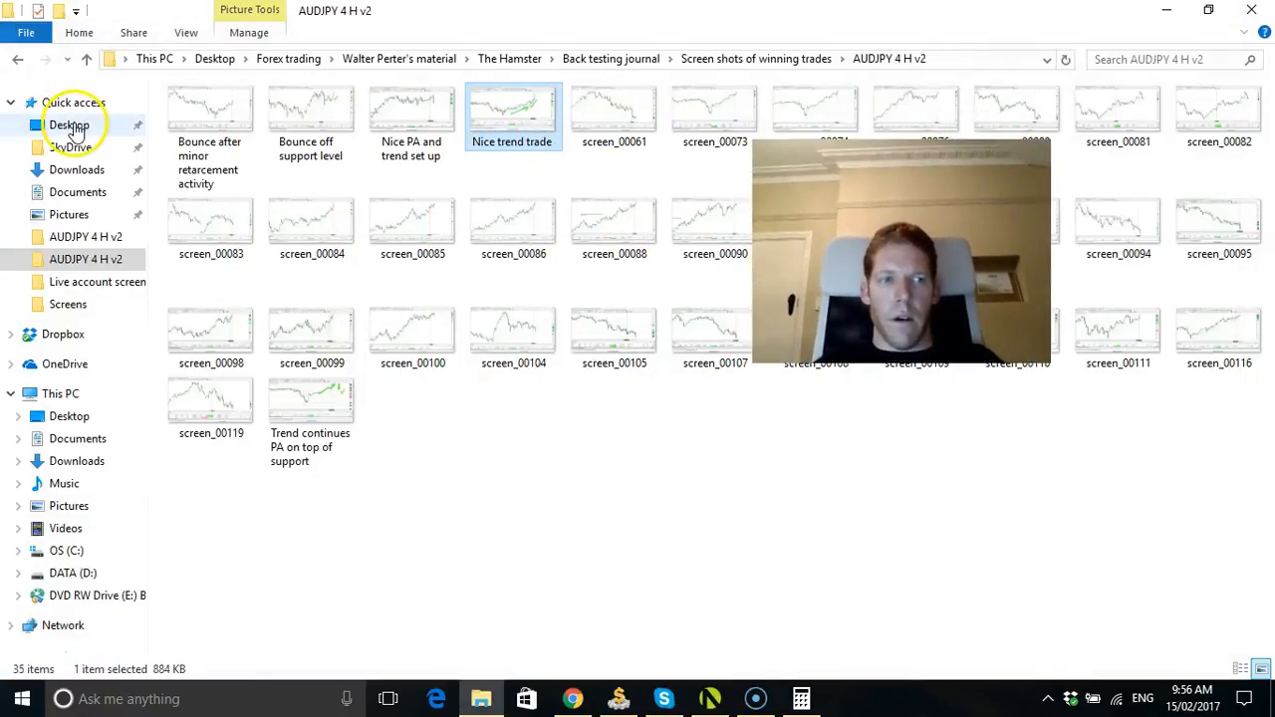
Navigate Desktop > Forex trading > Walter Perter's material > The Hamster > Back testing journal
left_click(69, 125)
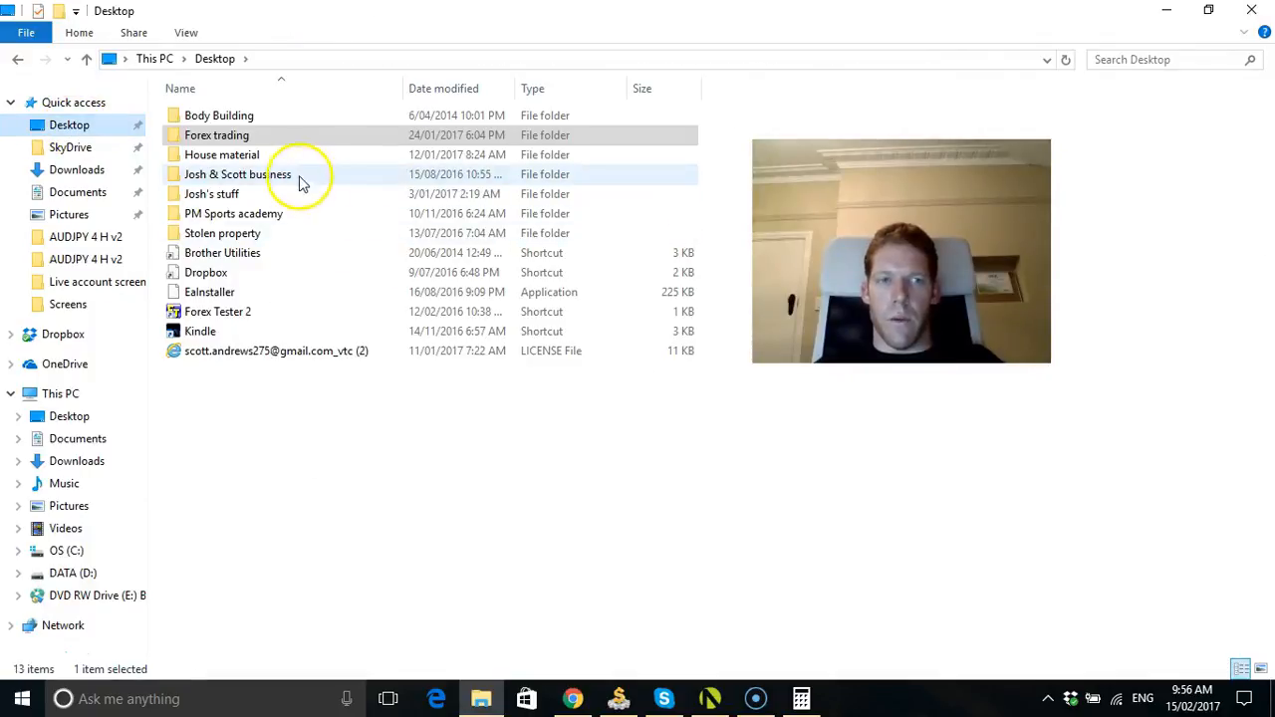
left_click(216, 135)
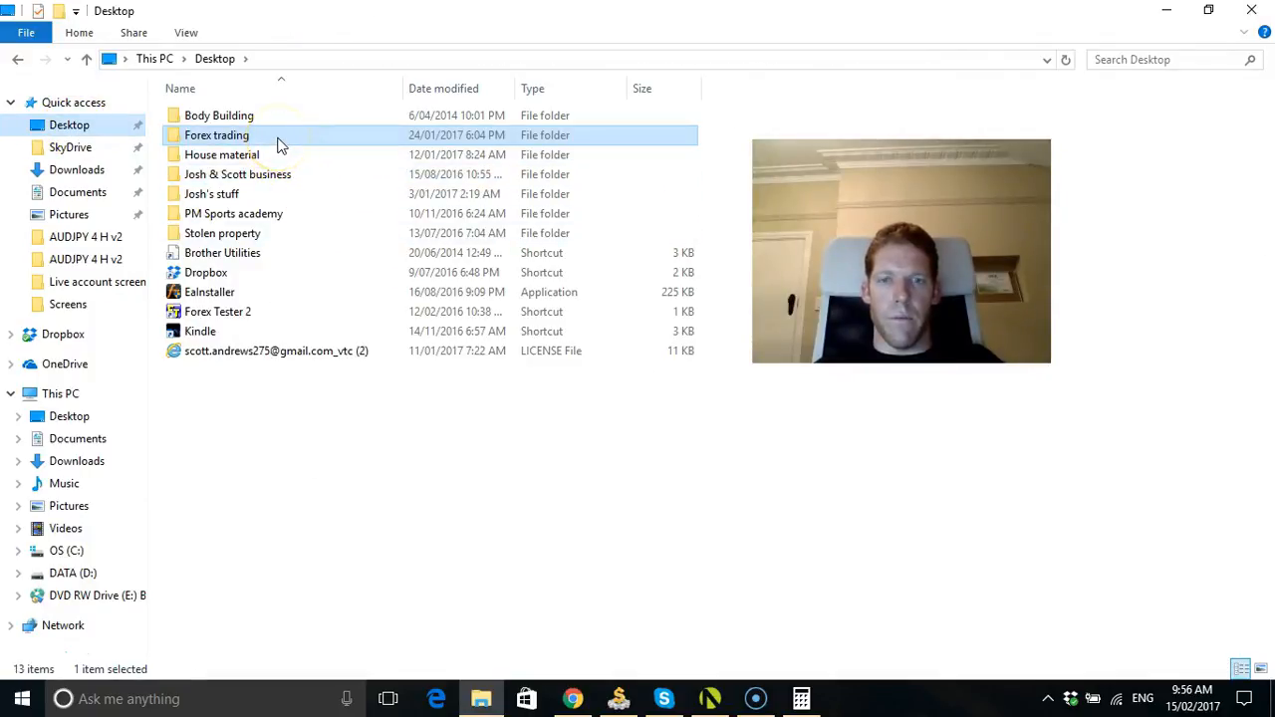
double_click(217, 134)
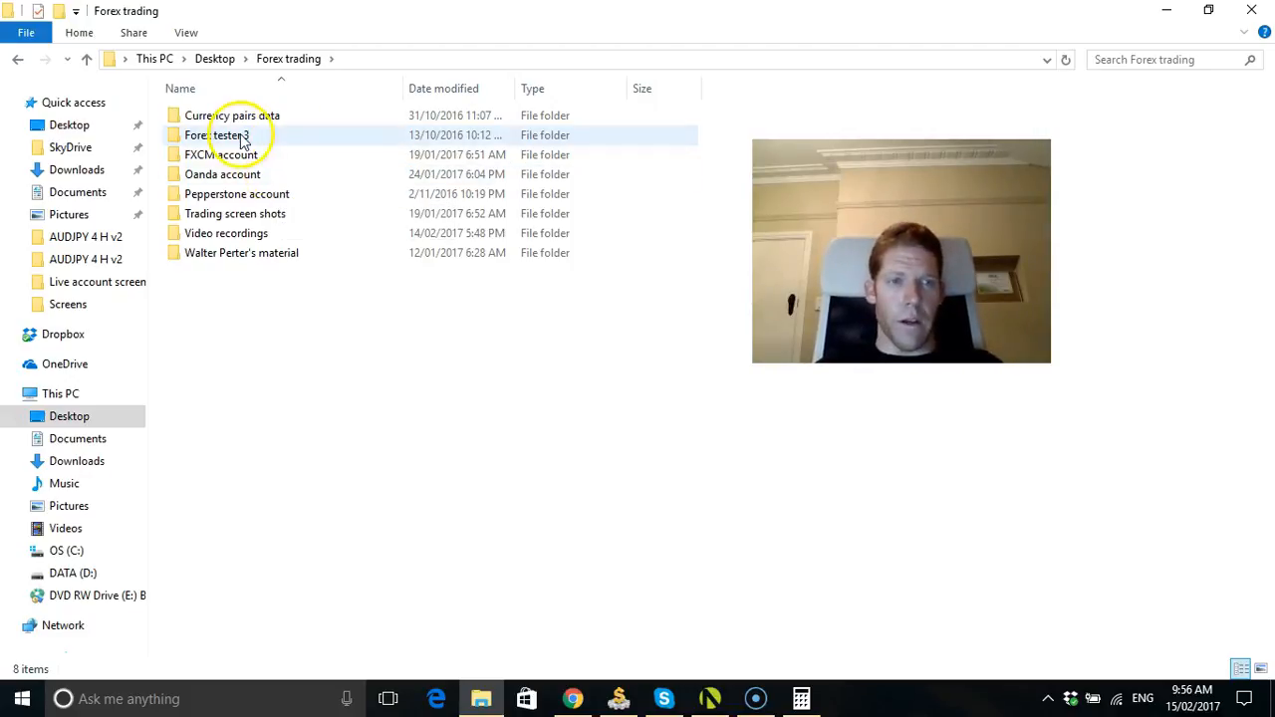
left_click(236, 193)
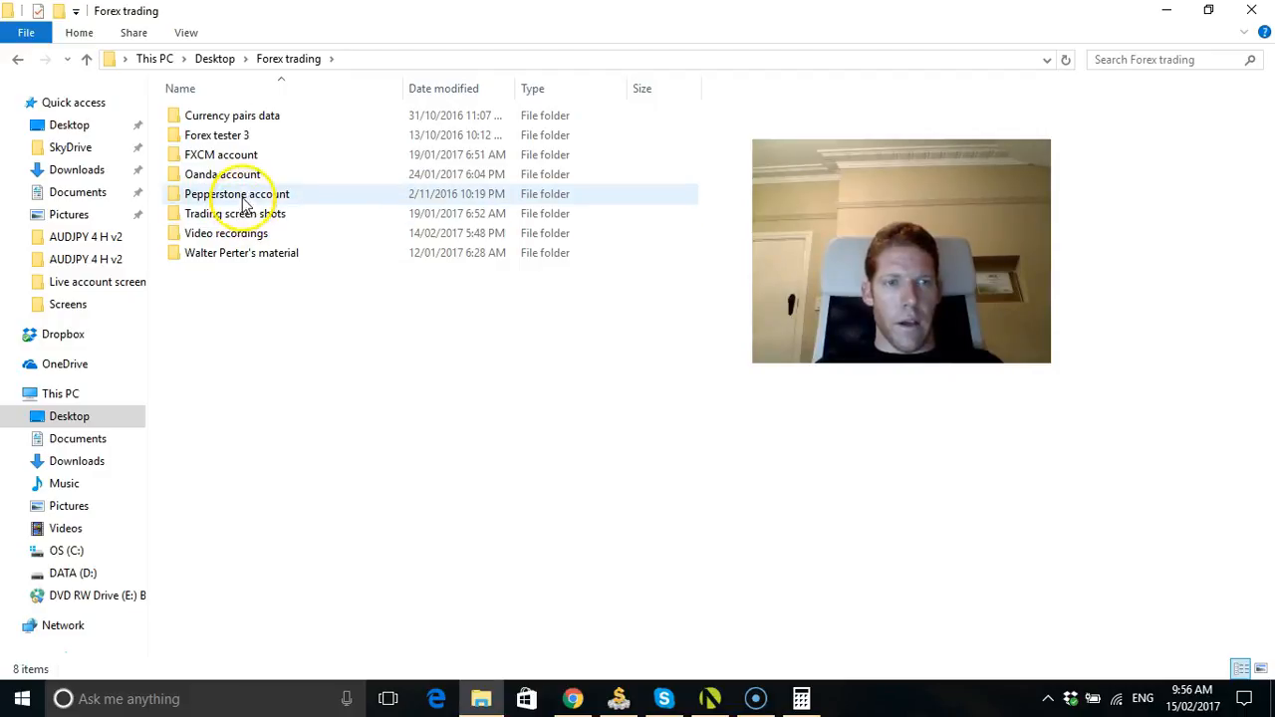
left_click(216, 135)
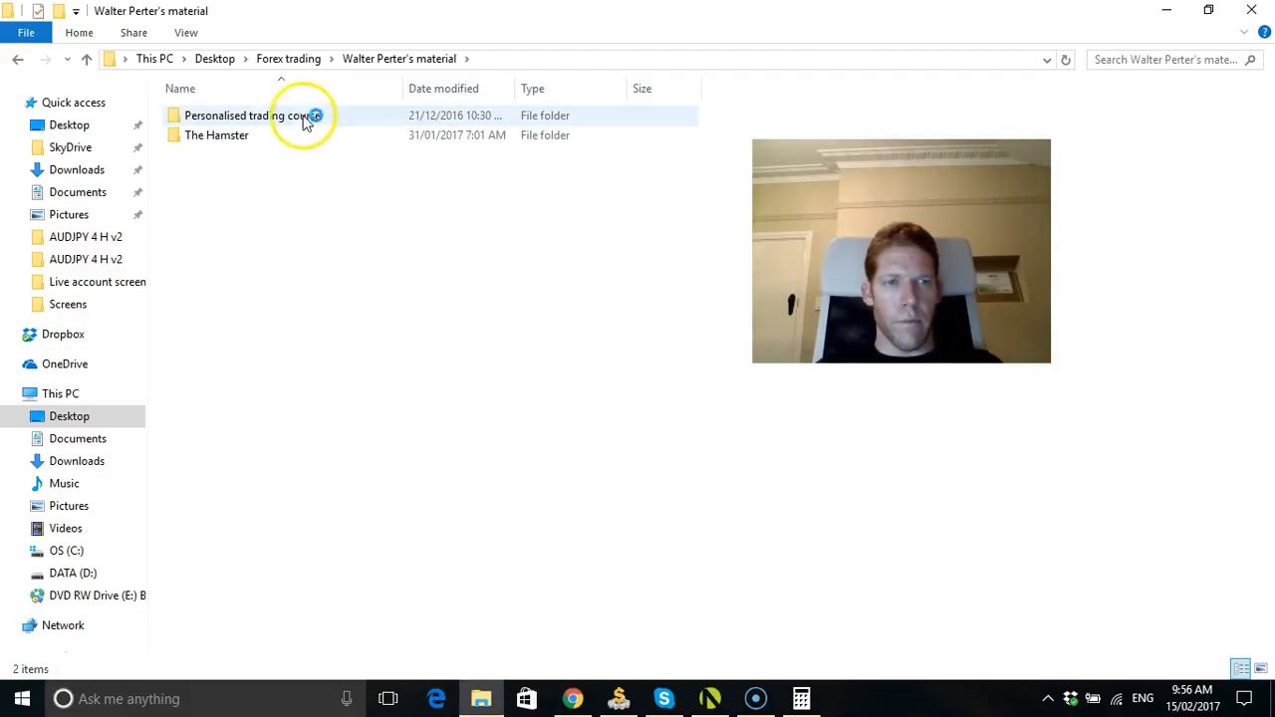
double_click(216, 134)
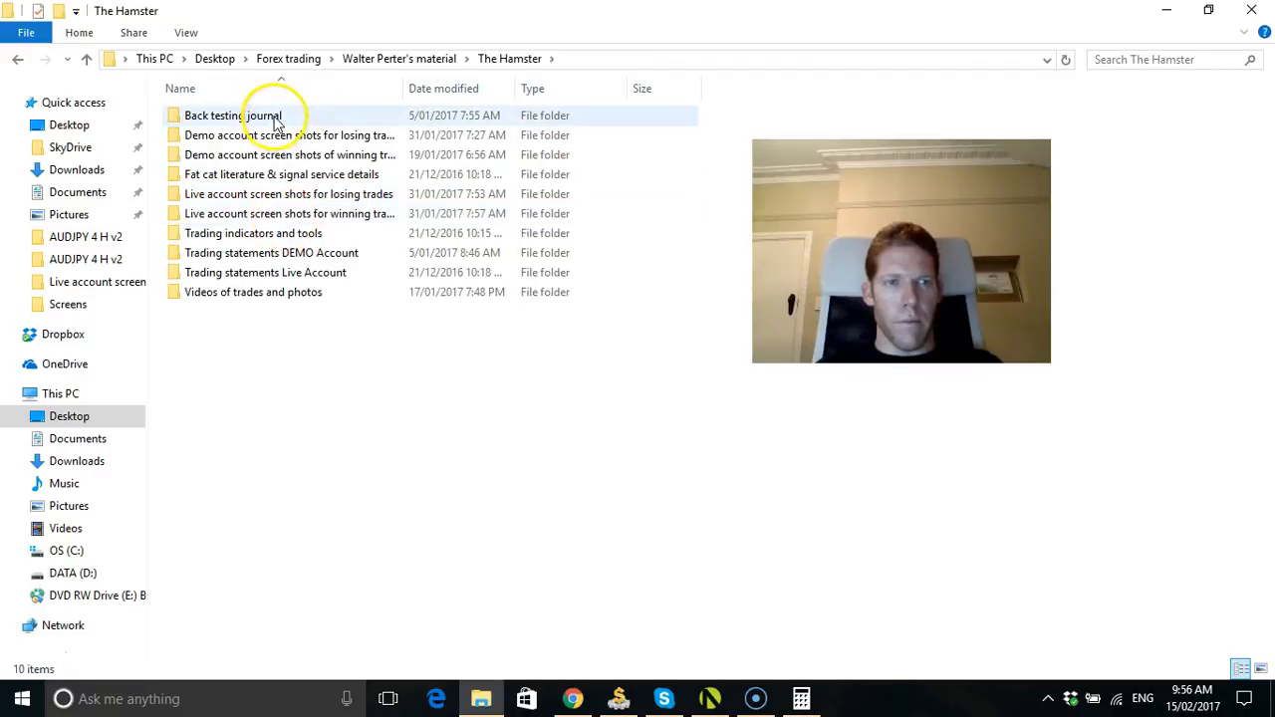
double_click(232, 115)
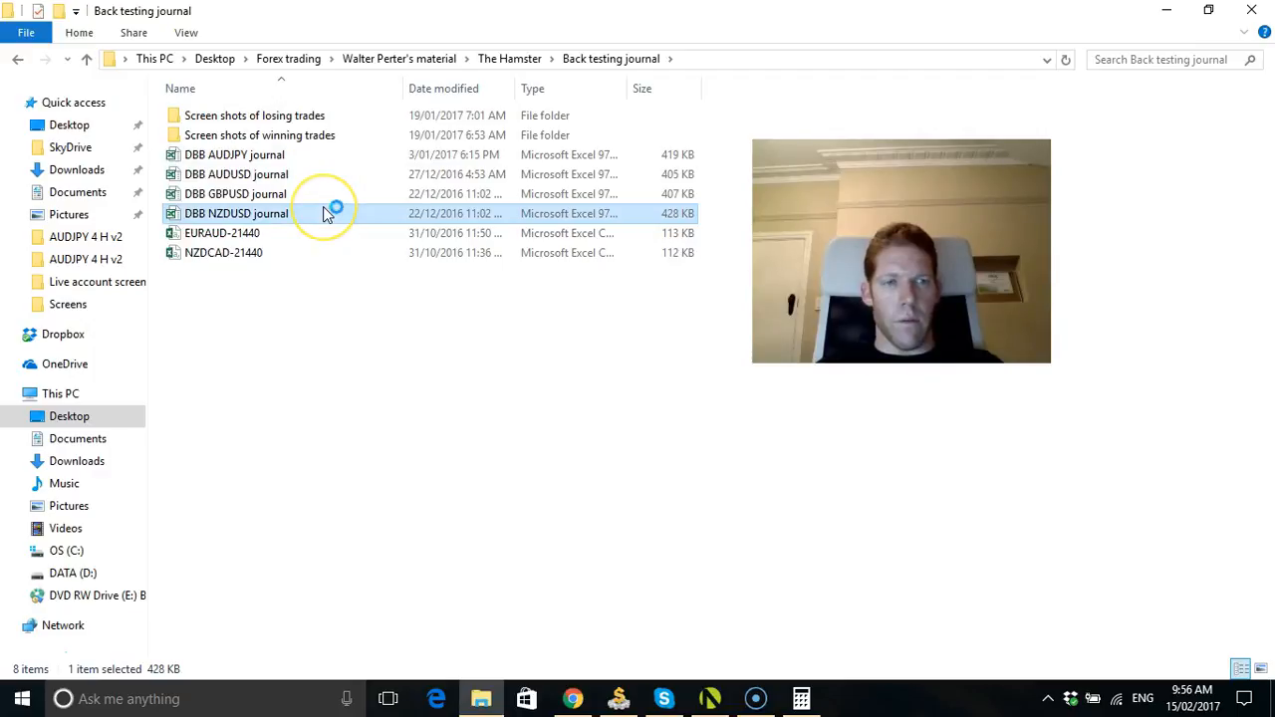
mouse_move(695, 397)
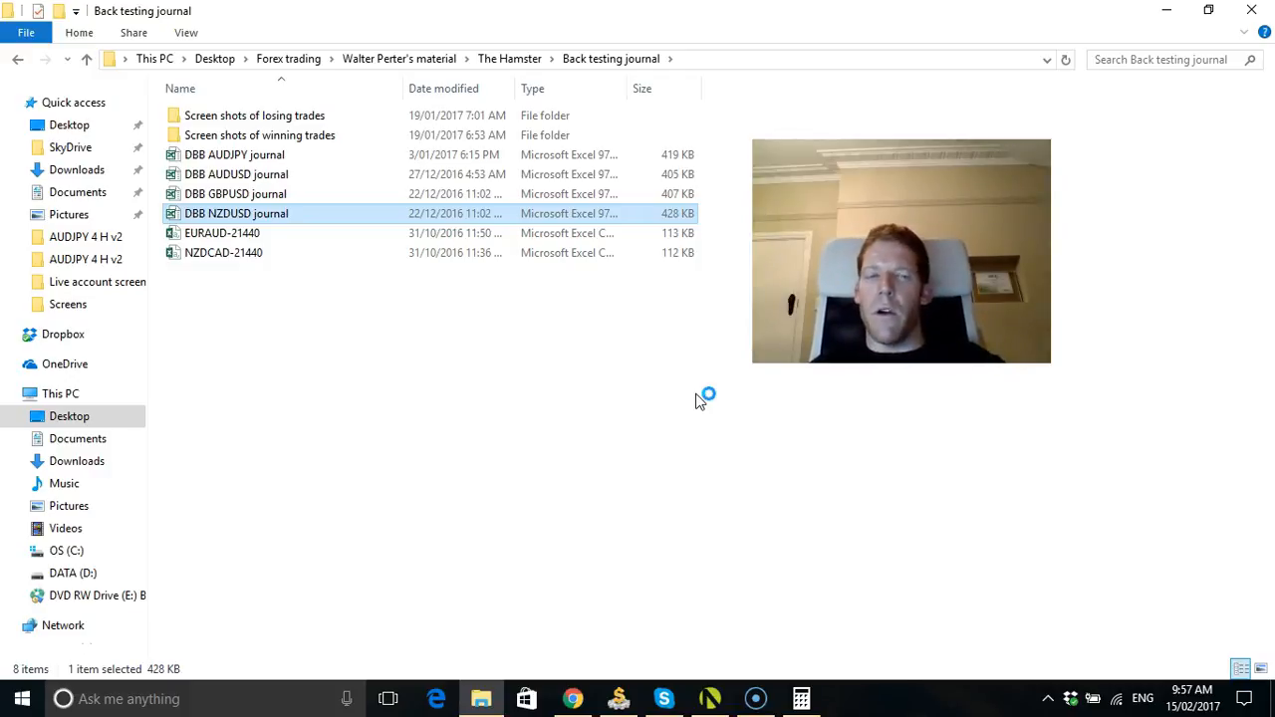
Open the DBB NZDUSD journal, scroll its trade notes and view the Equity Curve sheet
double_click(236, 213)
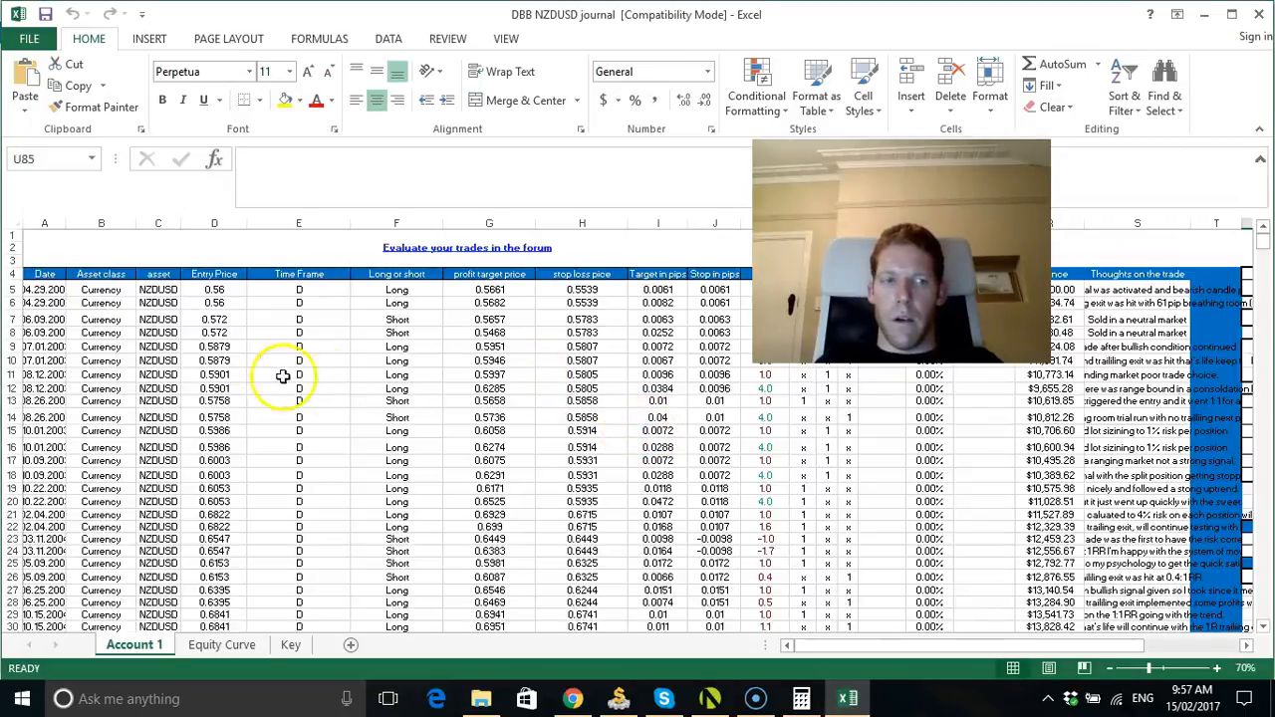
scroll("down", 3)
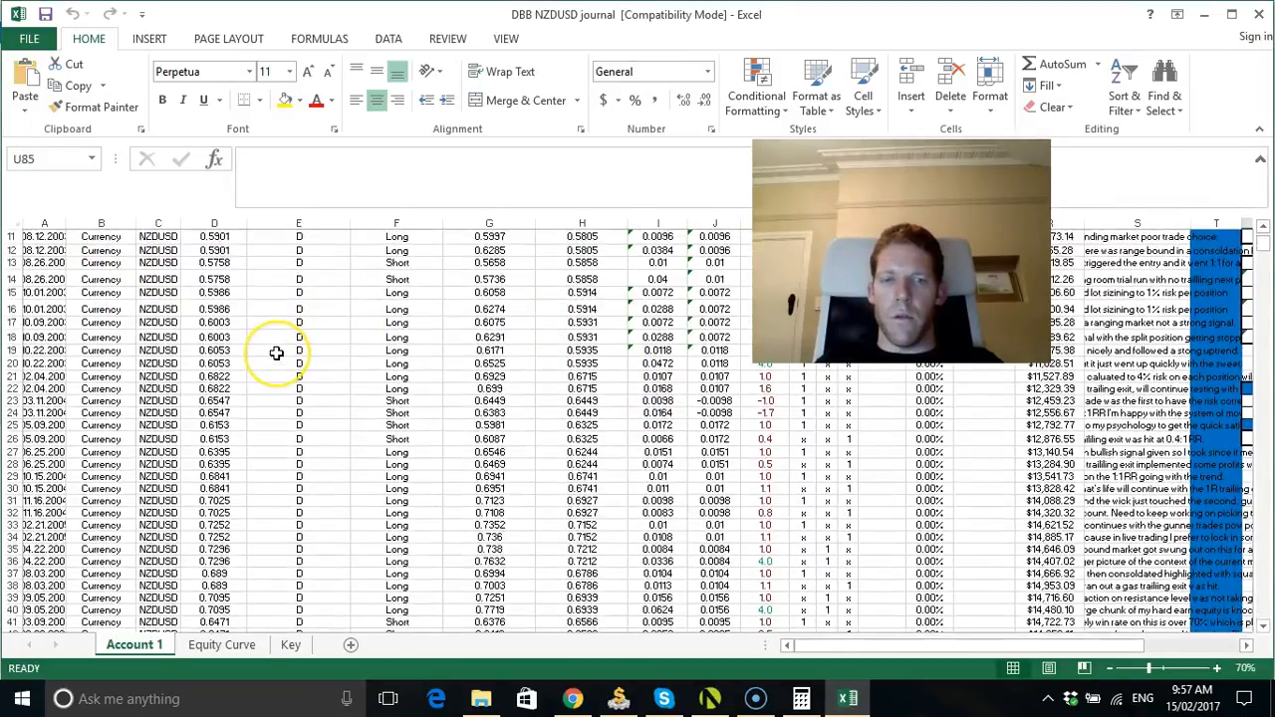
scroll("down", 3)
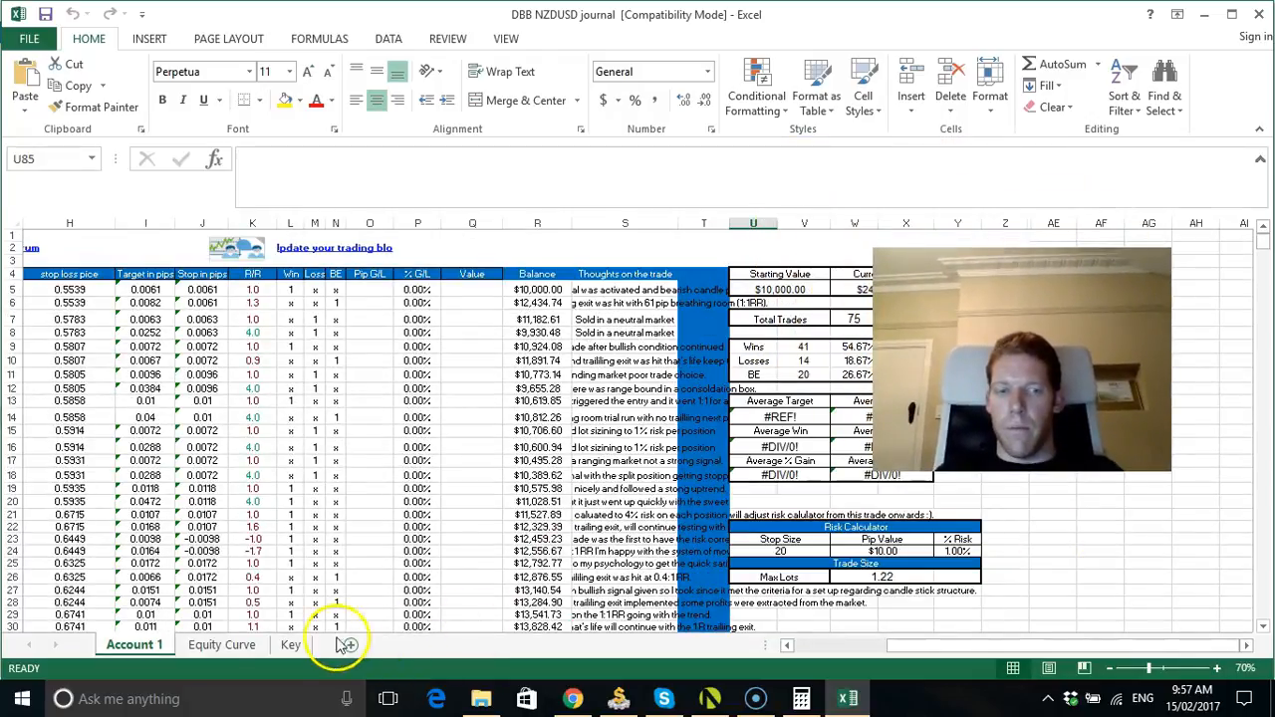
left_click(221, 645)
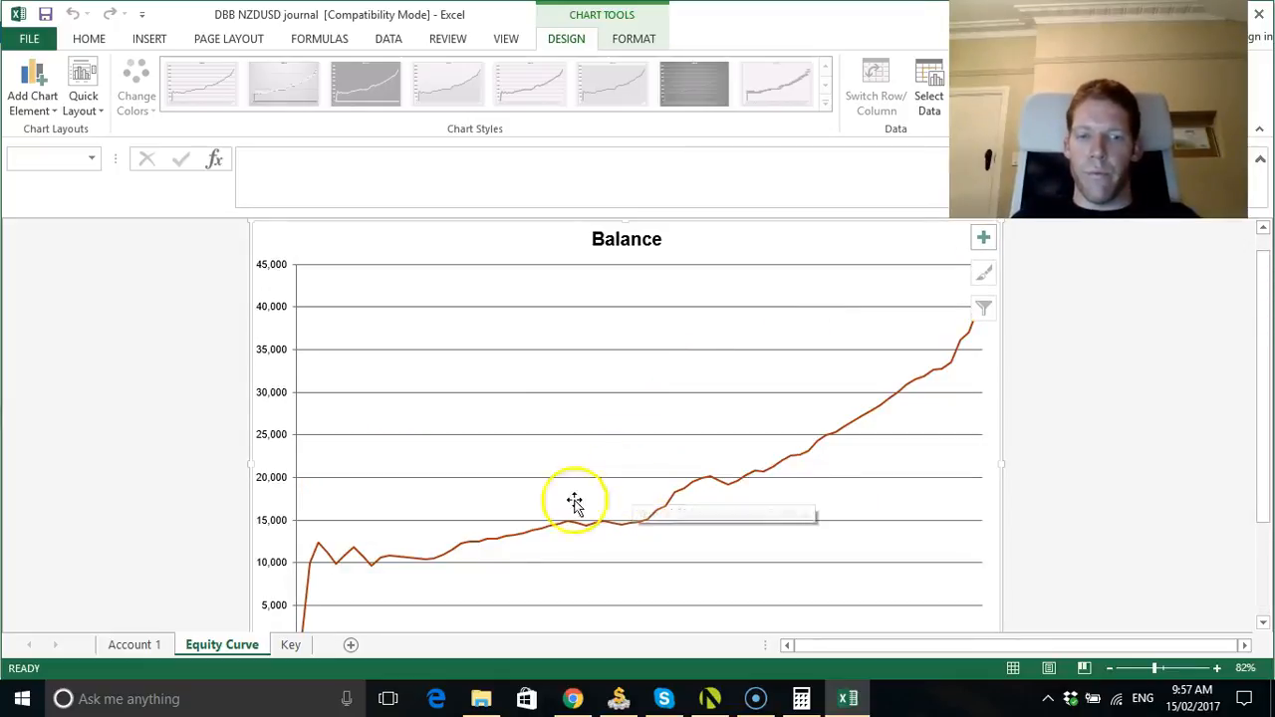
Review the Account 1 trade log again, then close the workbook
left_click(135, 644)
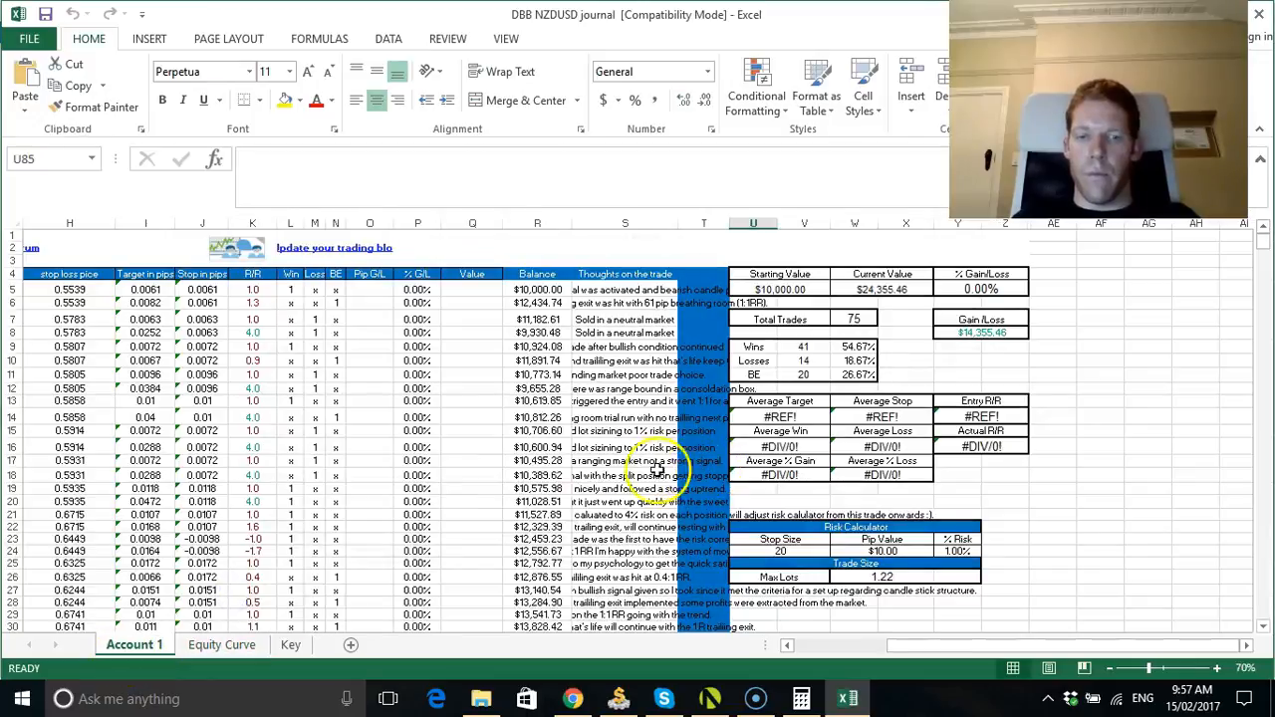
scroll("down", 3)
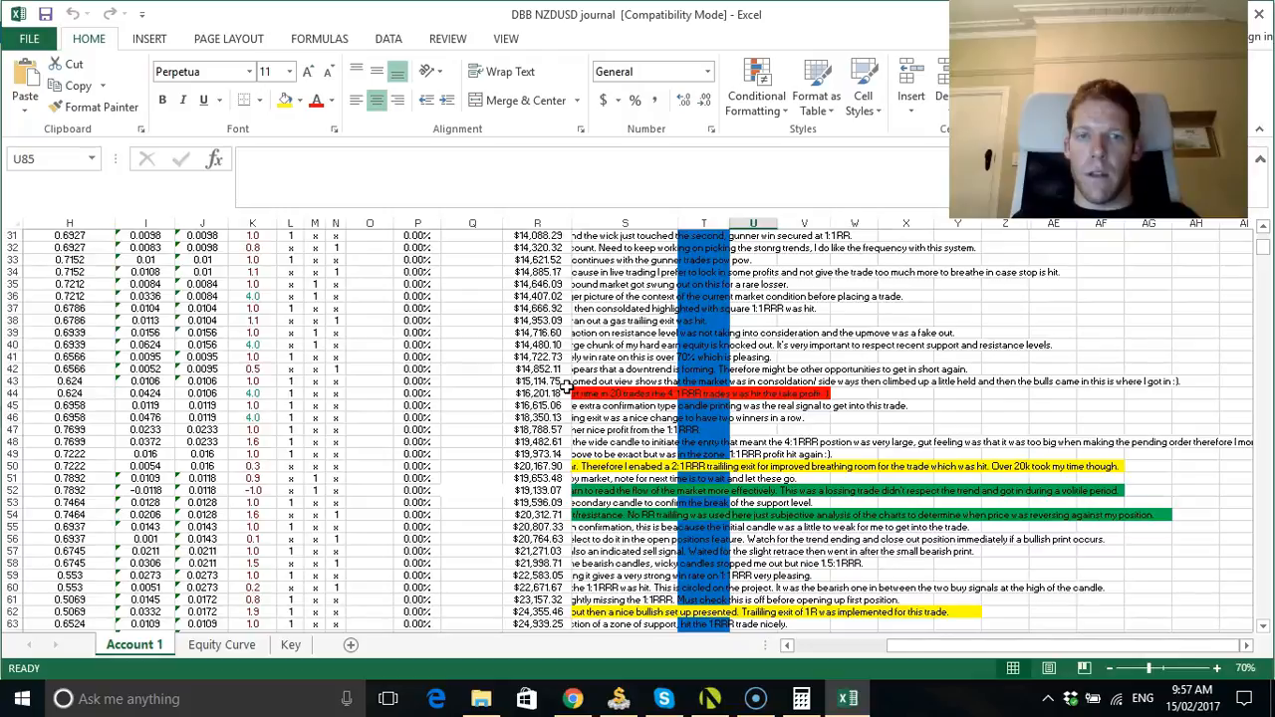
scroll("up", 3)
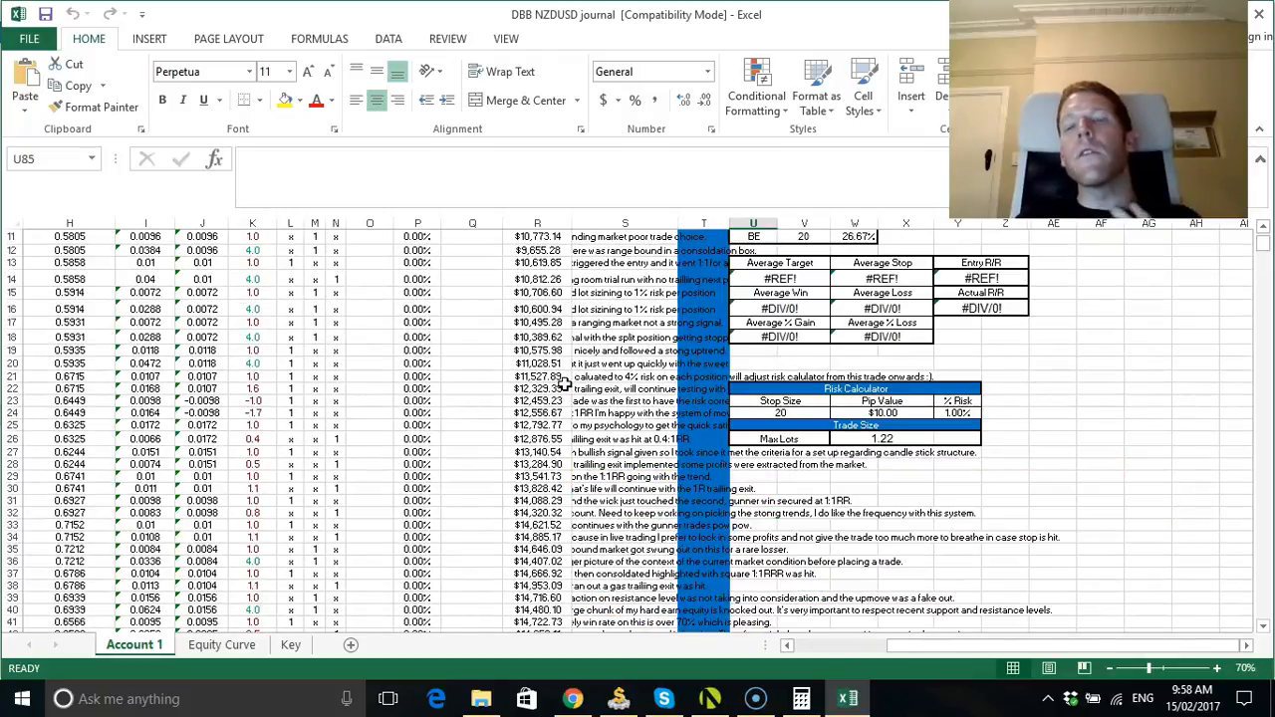
scroll("down", 3)
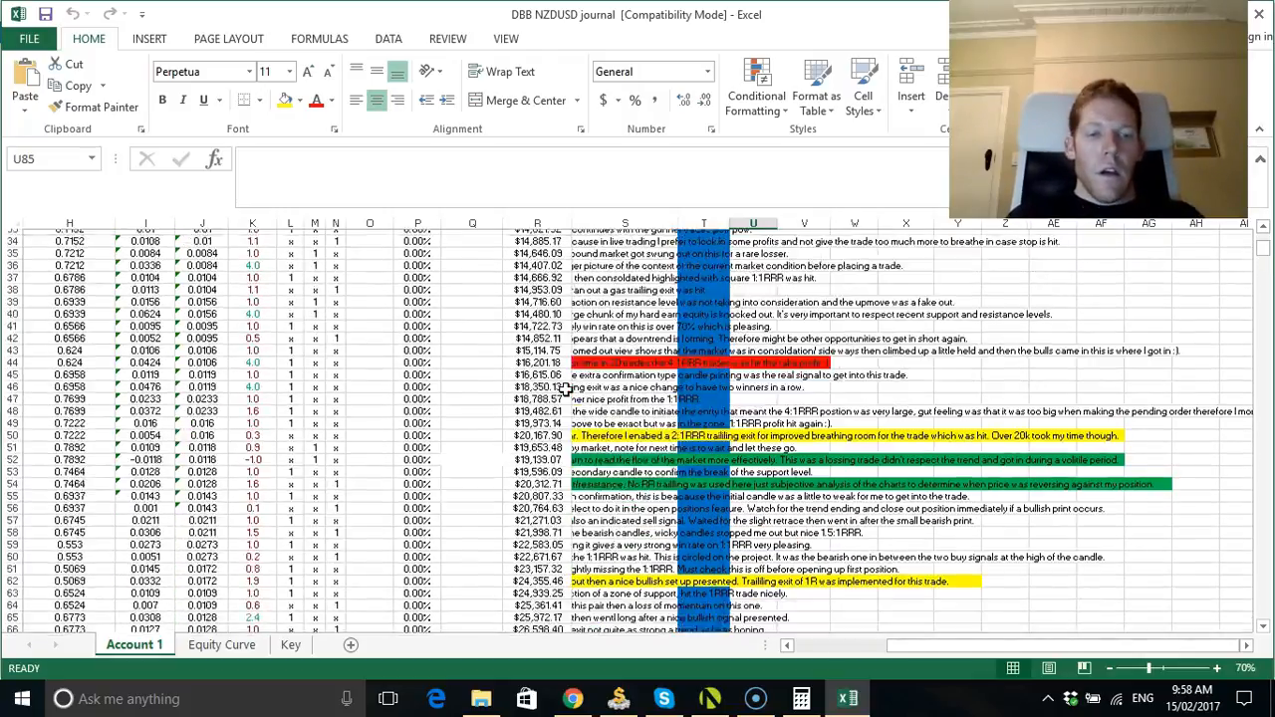
left_click(221, 645)
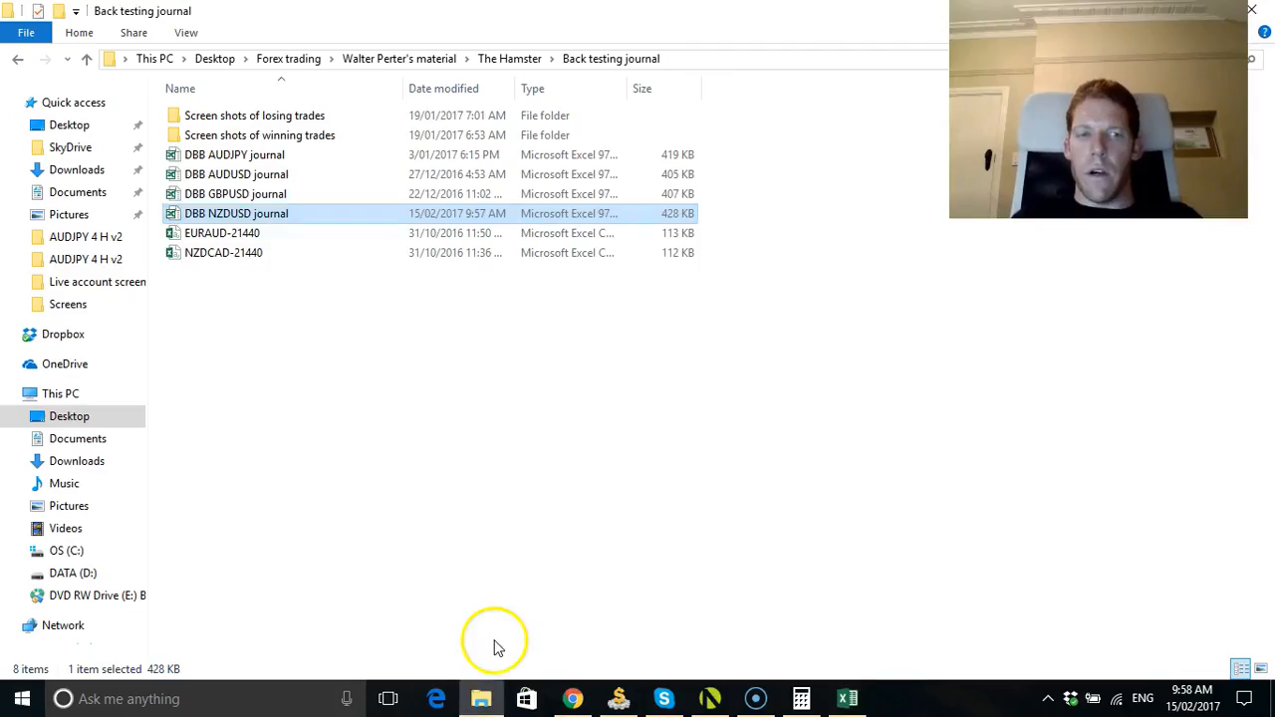
Open the ForexTester3 Screens folder of 125 chart screenshots from Quick access
left_click(68, 304)
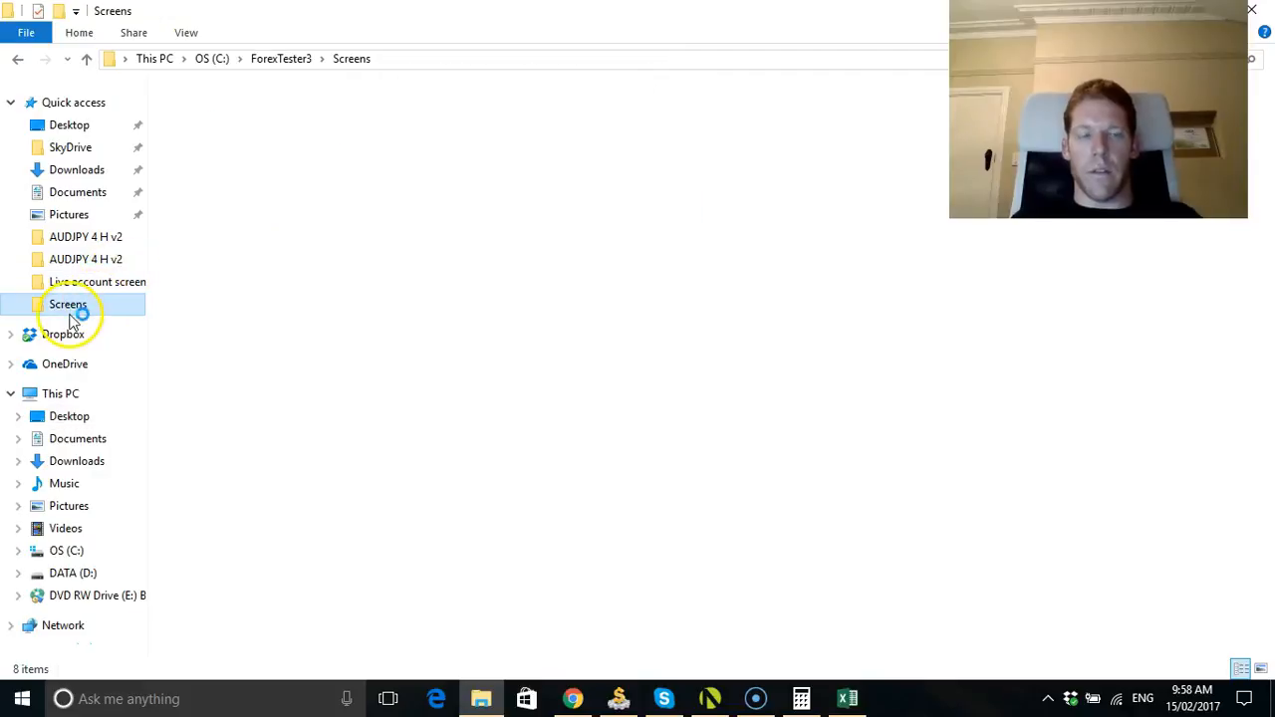
left_click(68, 304)
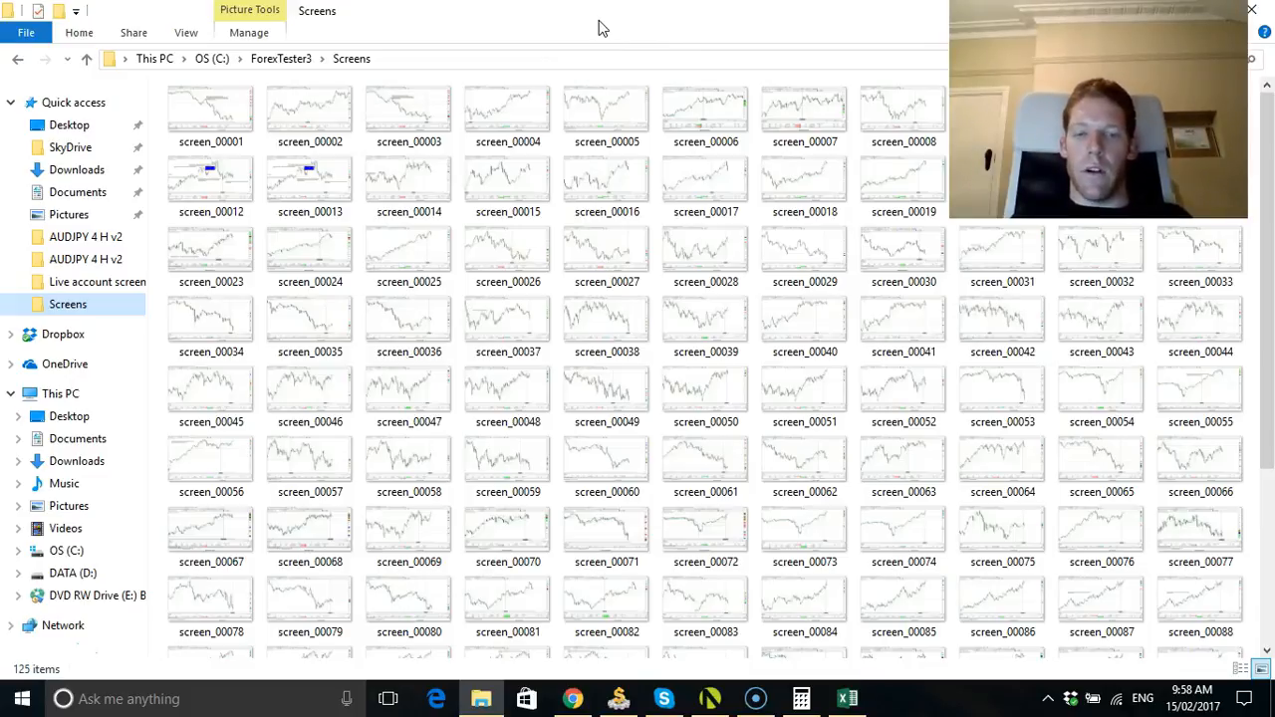
mouse_move(594, 33)
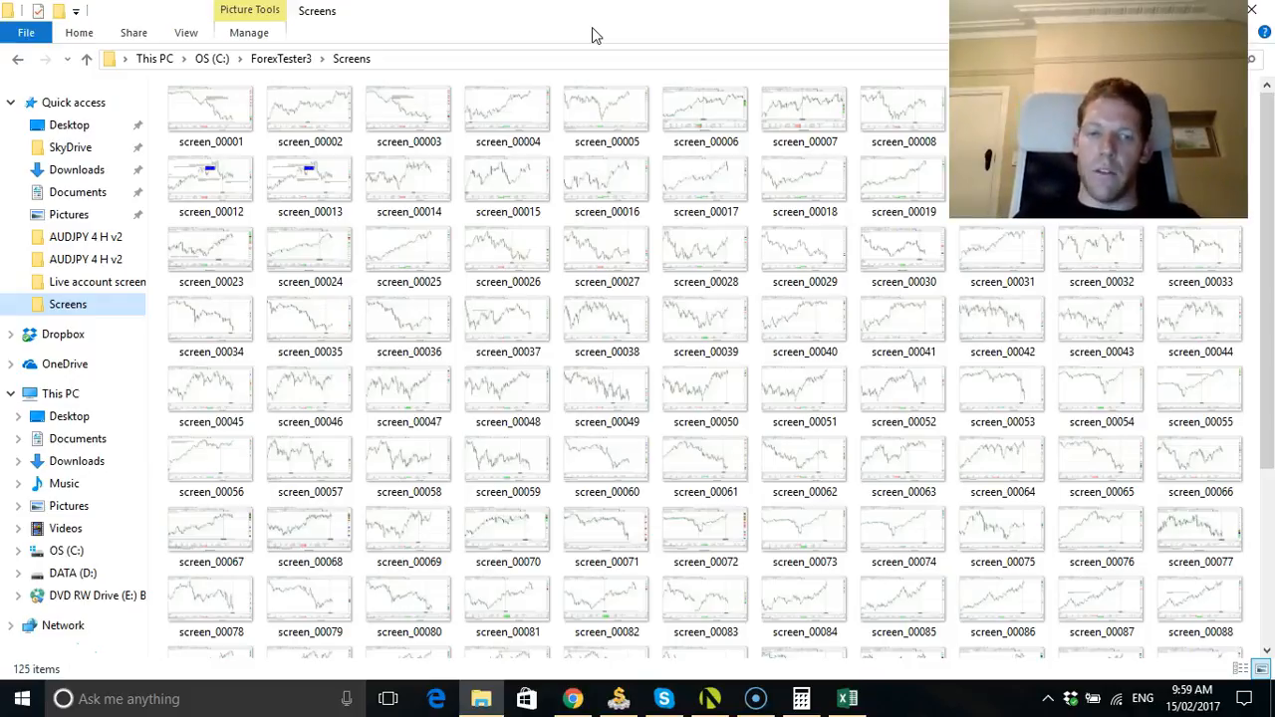
mouse_move(507, 184)
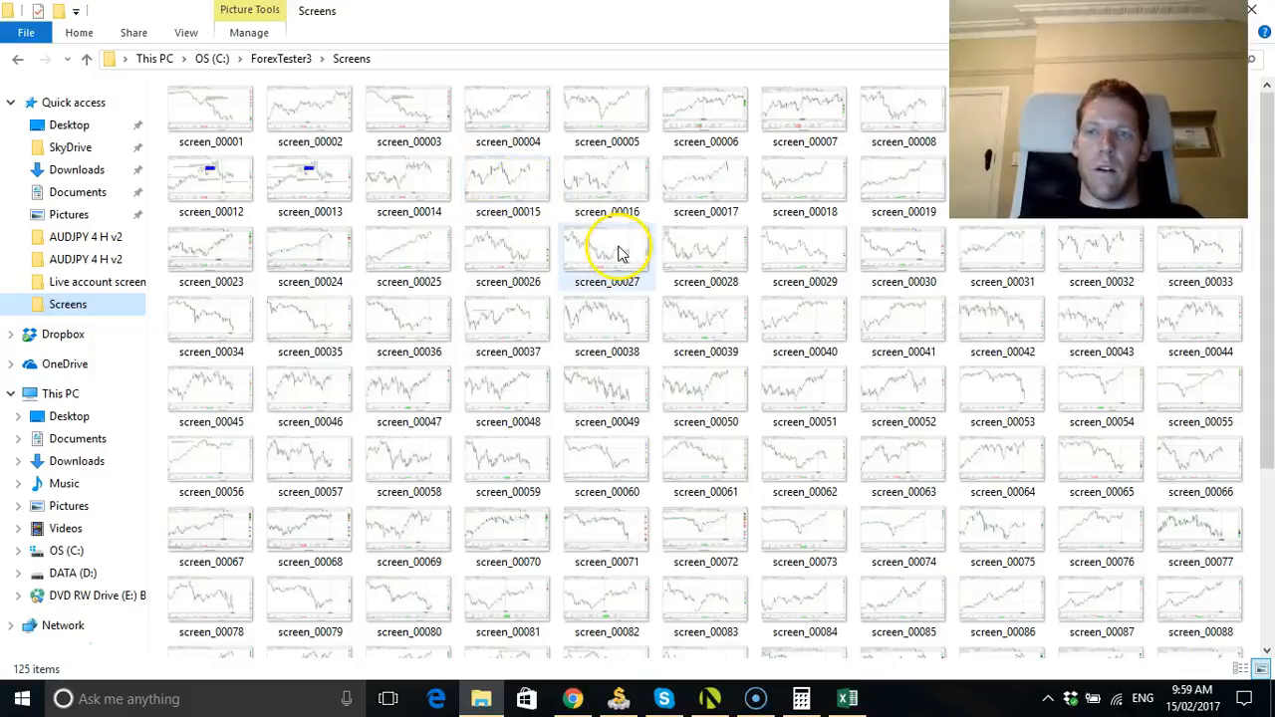
mouse_move(618, 249)
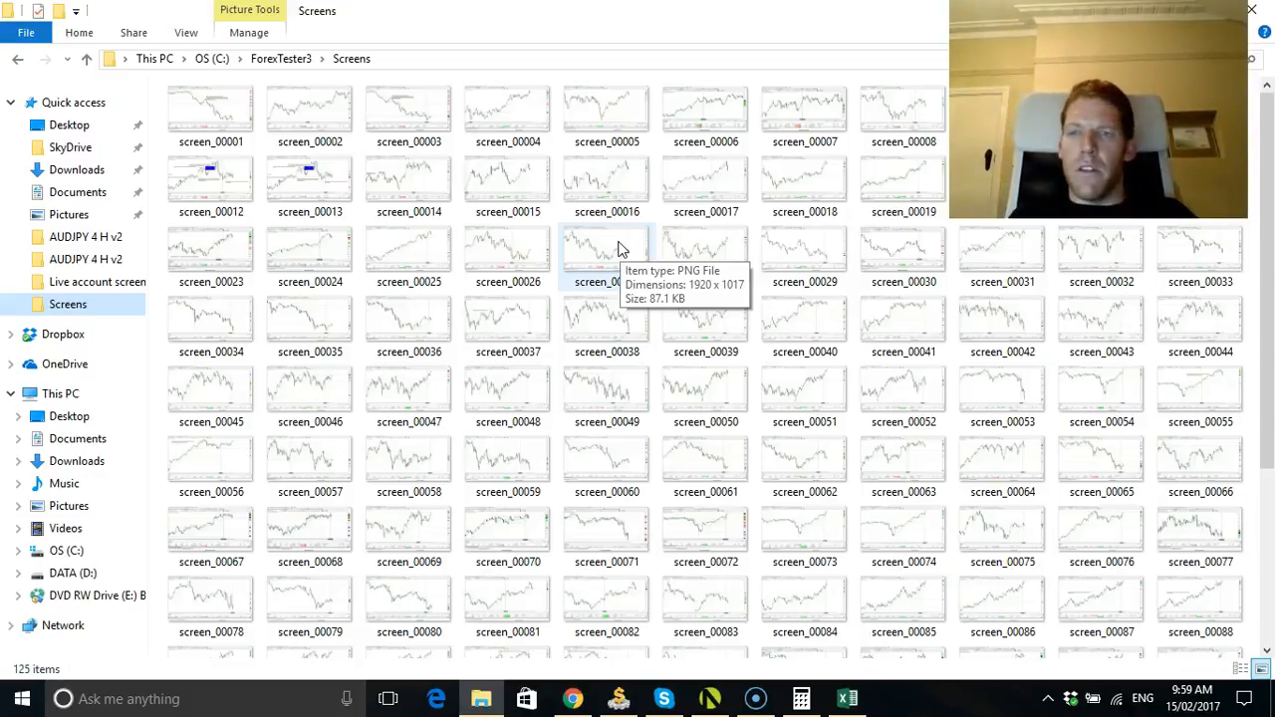
mouse_move(142, 558)
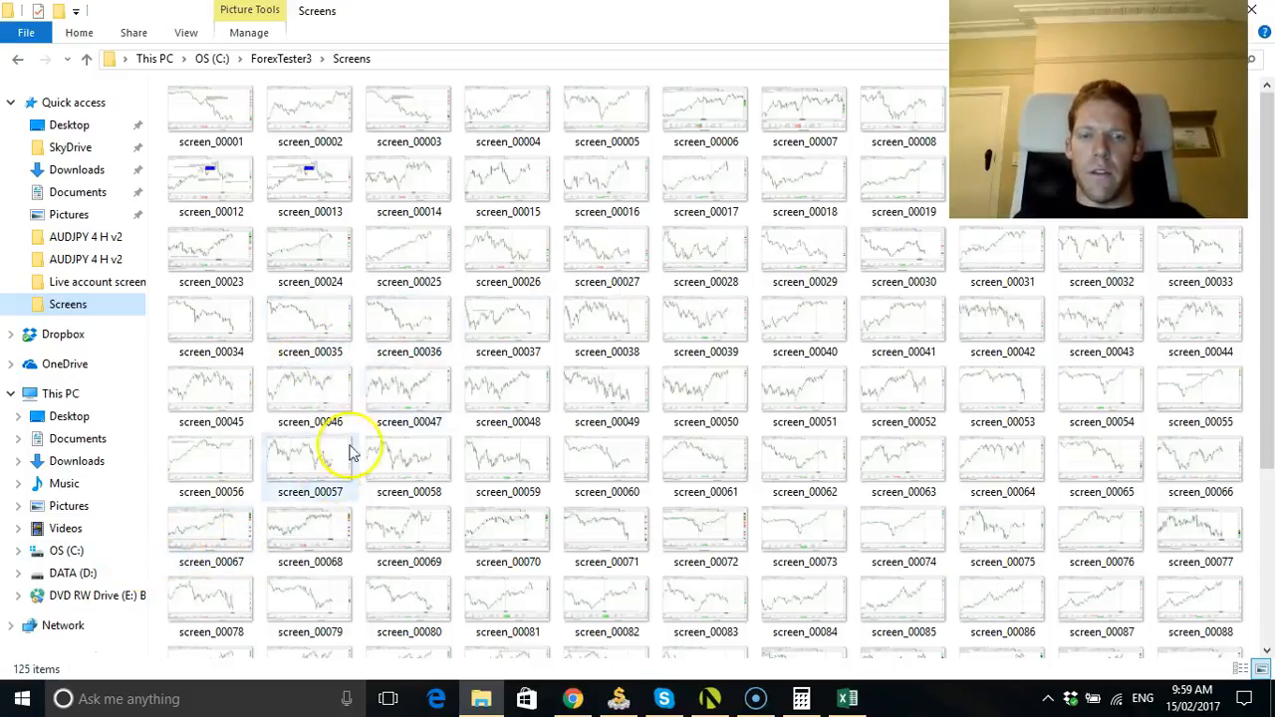
mouse_move(727, 698)
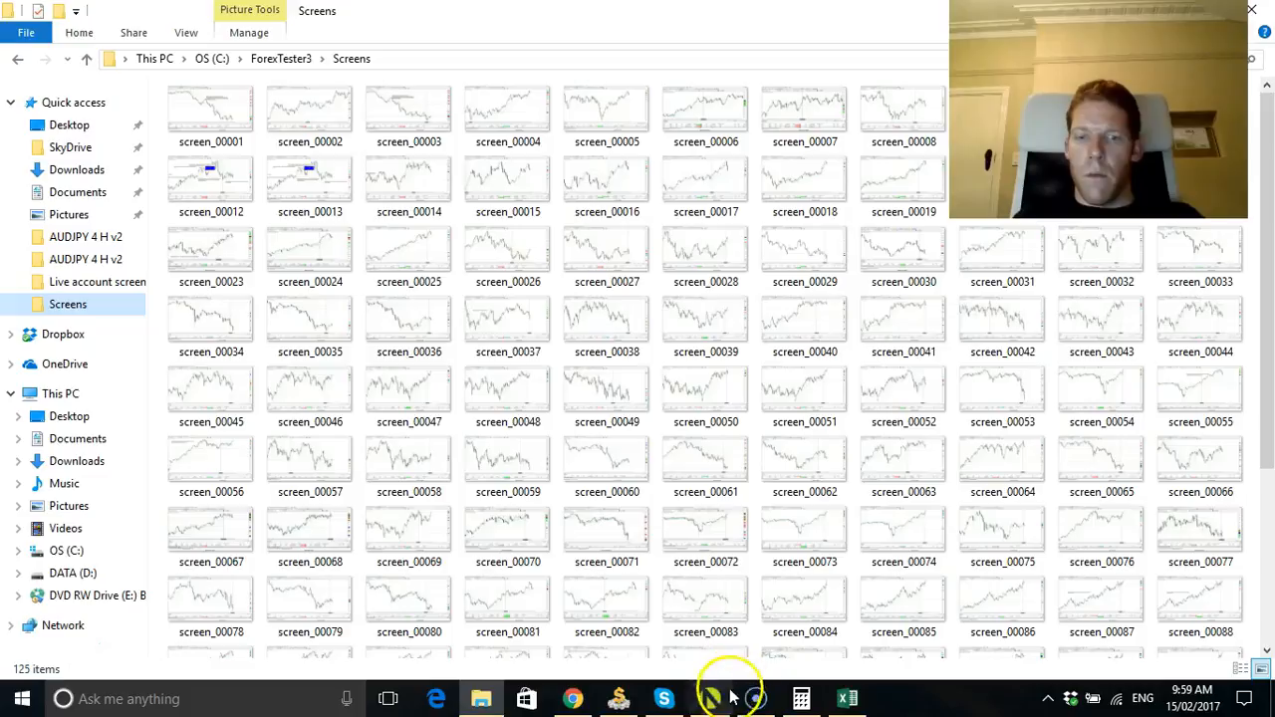
Maximize the AUDUSD chart, start the test at 4-hour timeframe, toggle volume and zoom out
left_click(710, 698)
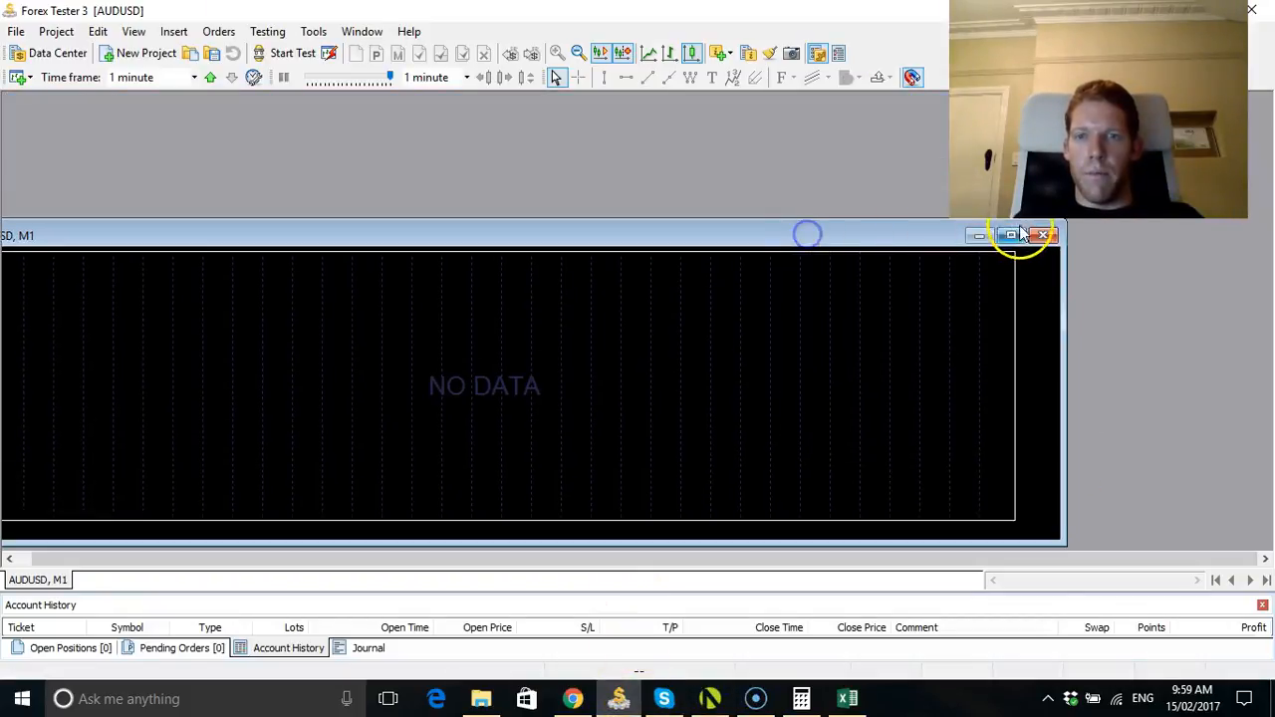
left_click(1009, 235)
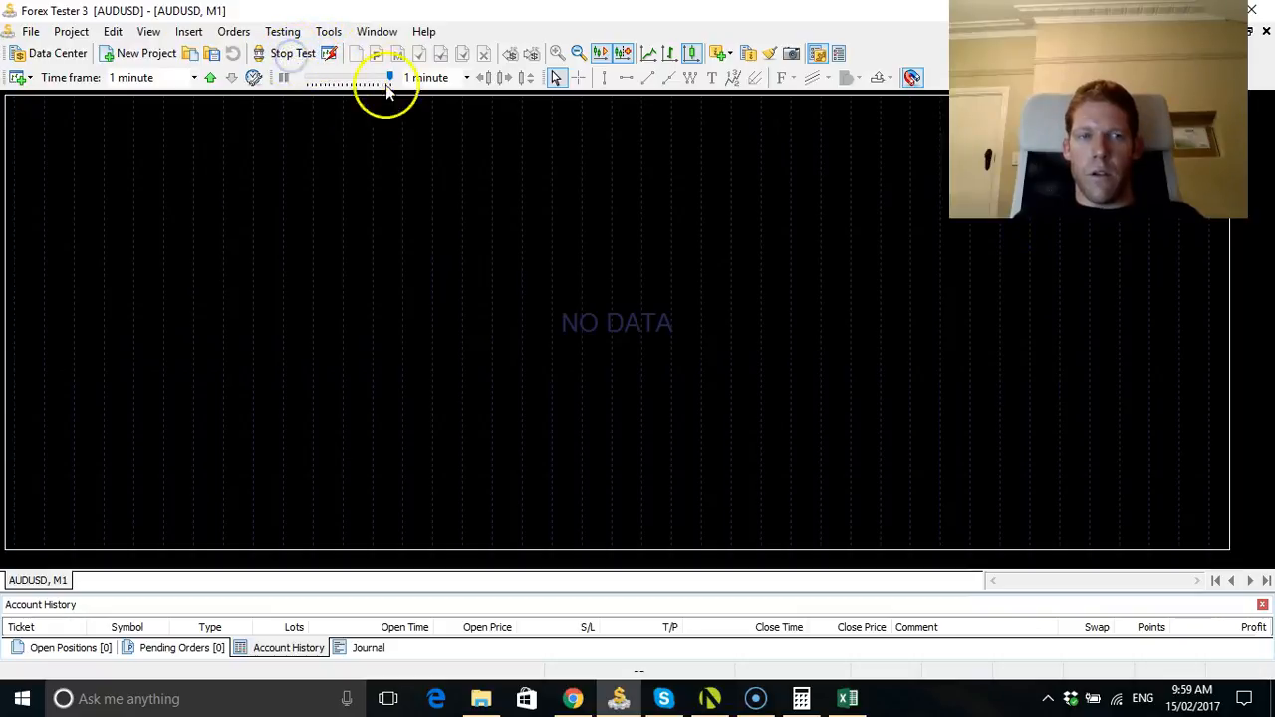
left_click(210, 76)
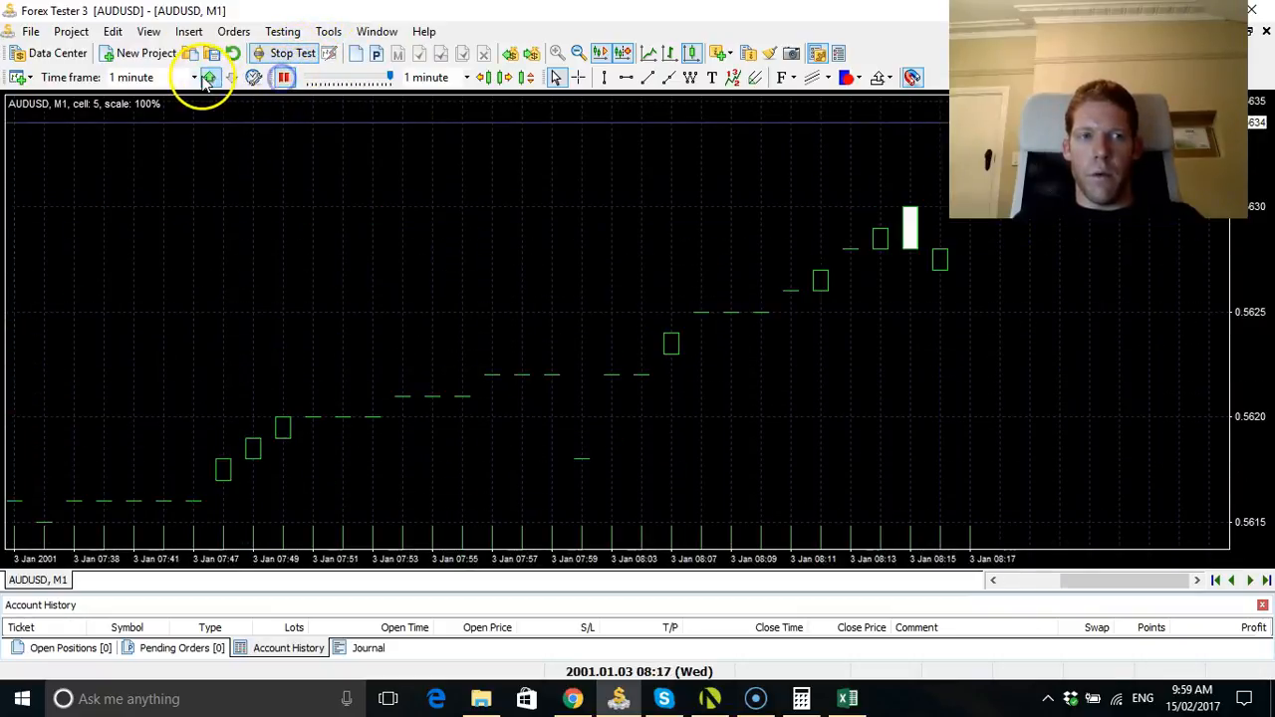
left_click(195, 77)
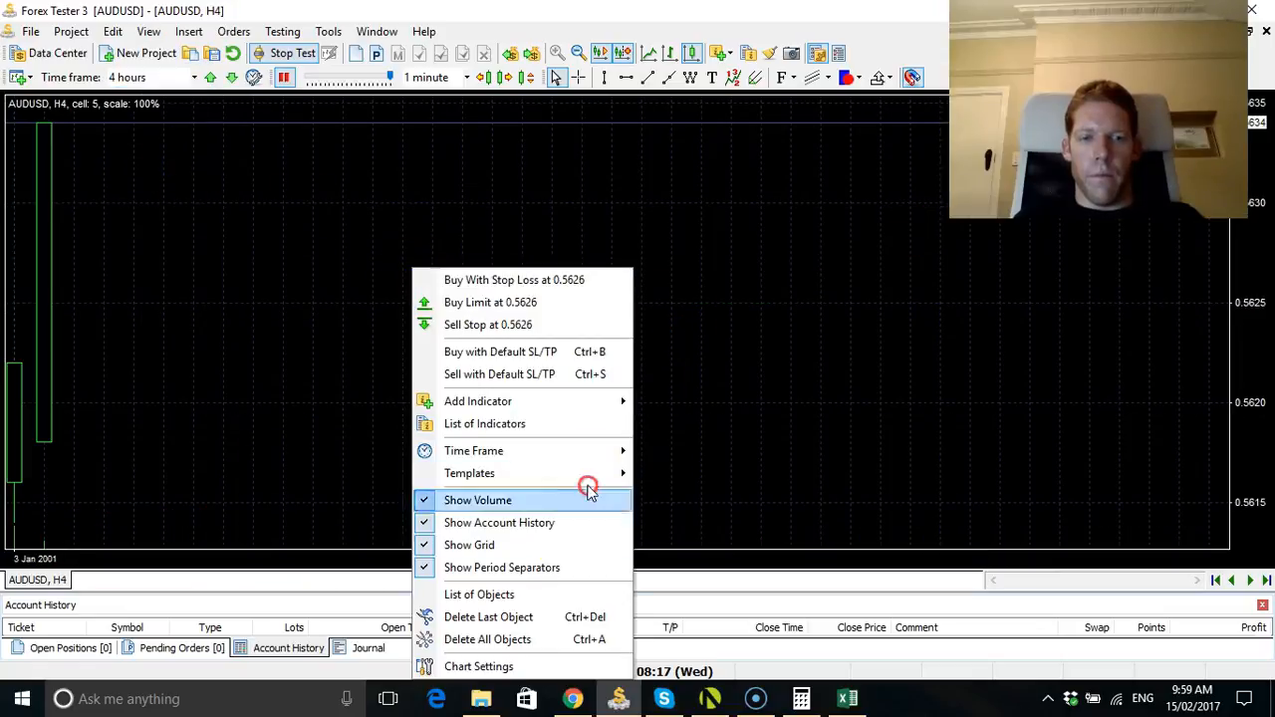
left_click(478, 666)
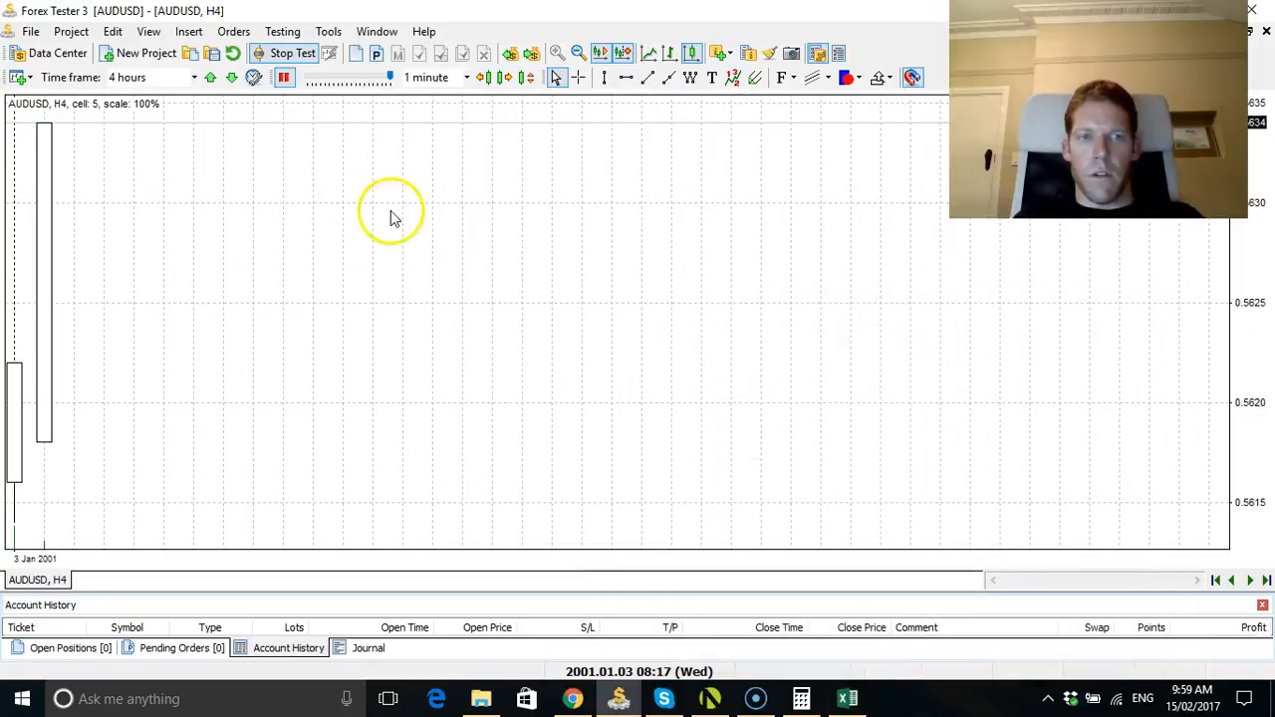
right_click(391, 213)
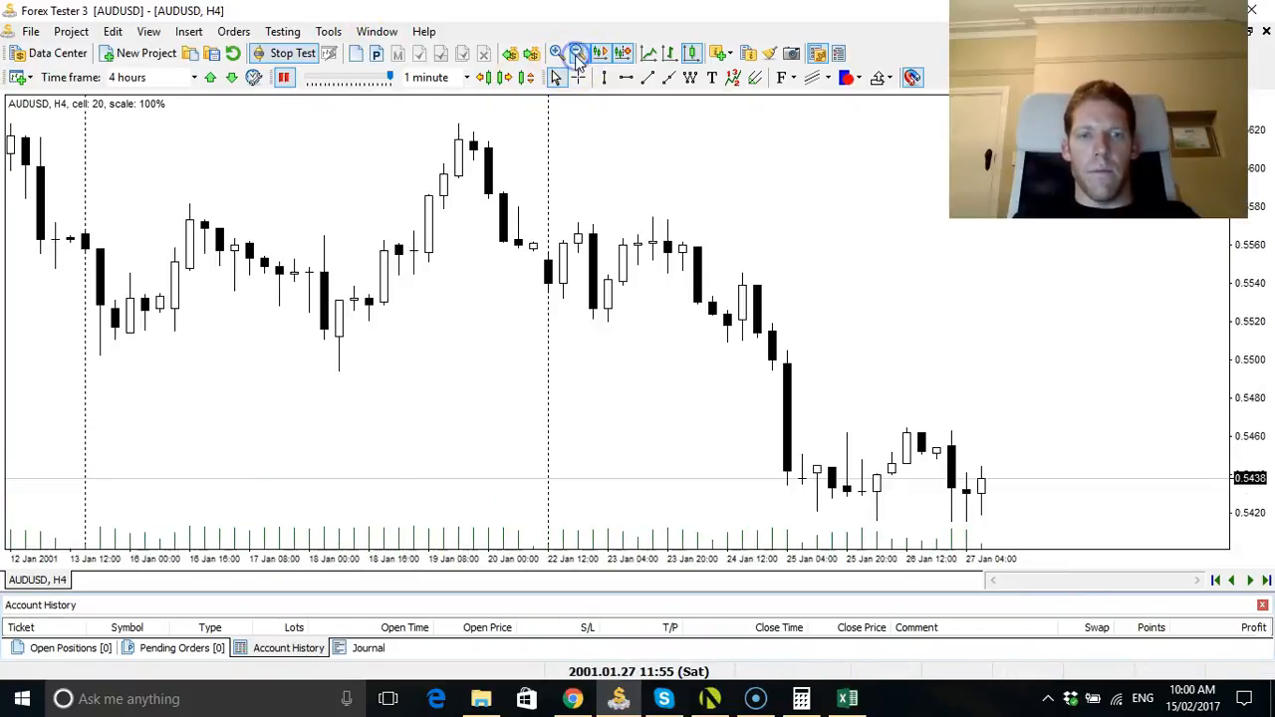
left_click(148, 31)
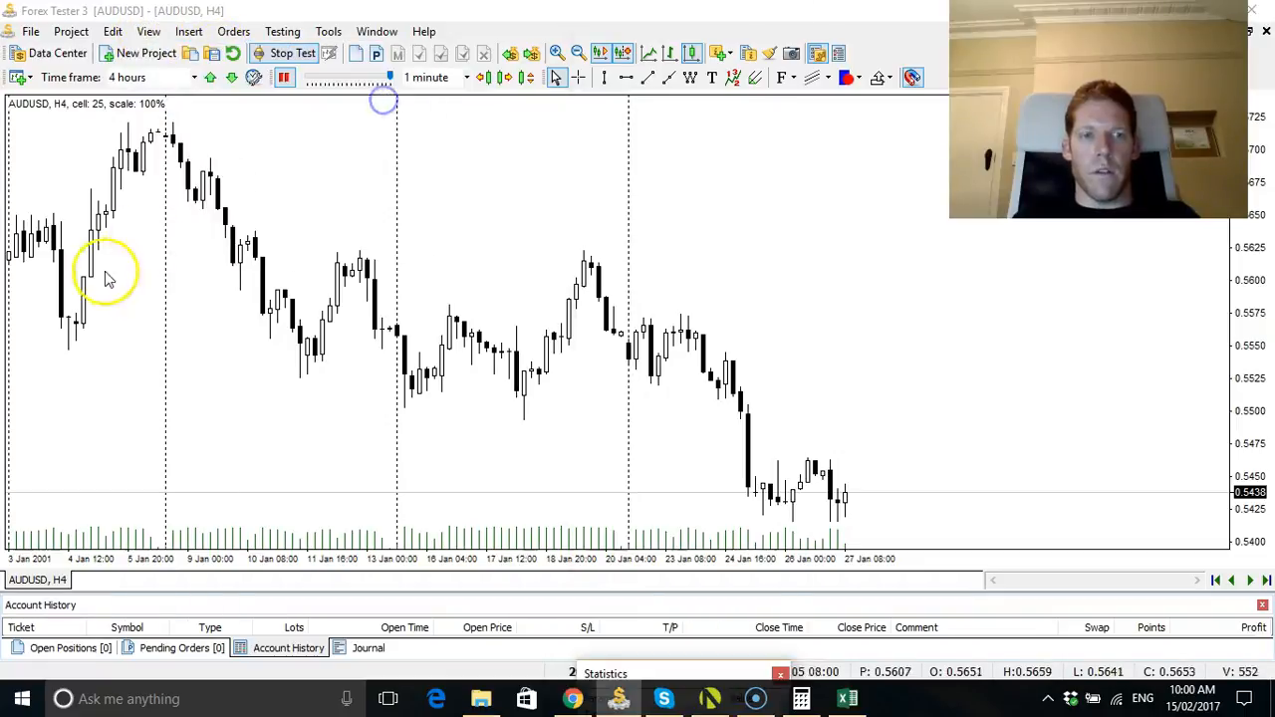
mouse_move(286, 418)
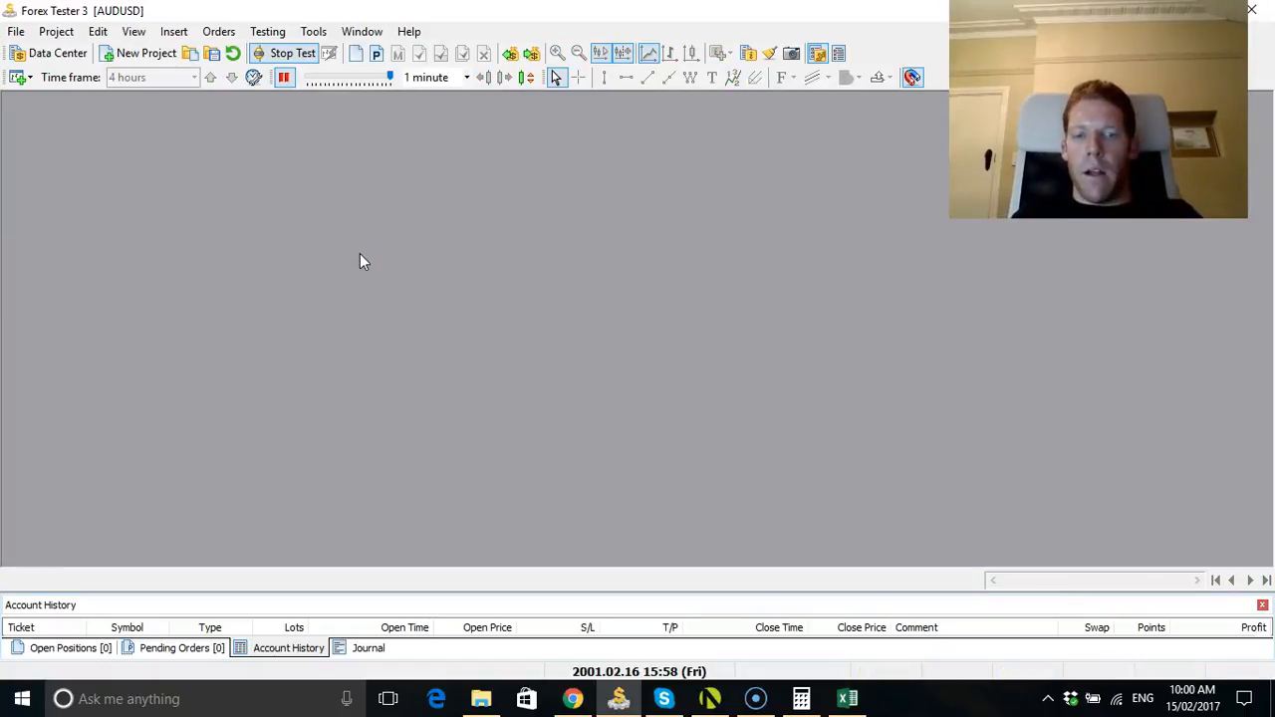
Load the Naked Forex Now forum index in Chrome, then close its tab
left_click(573, 698)
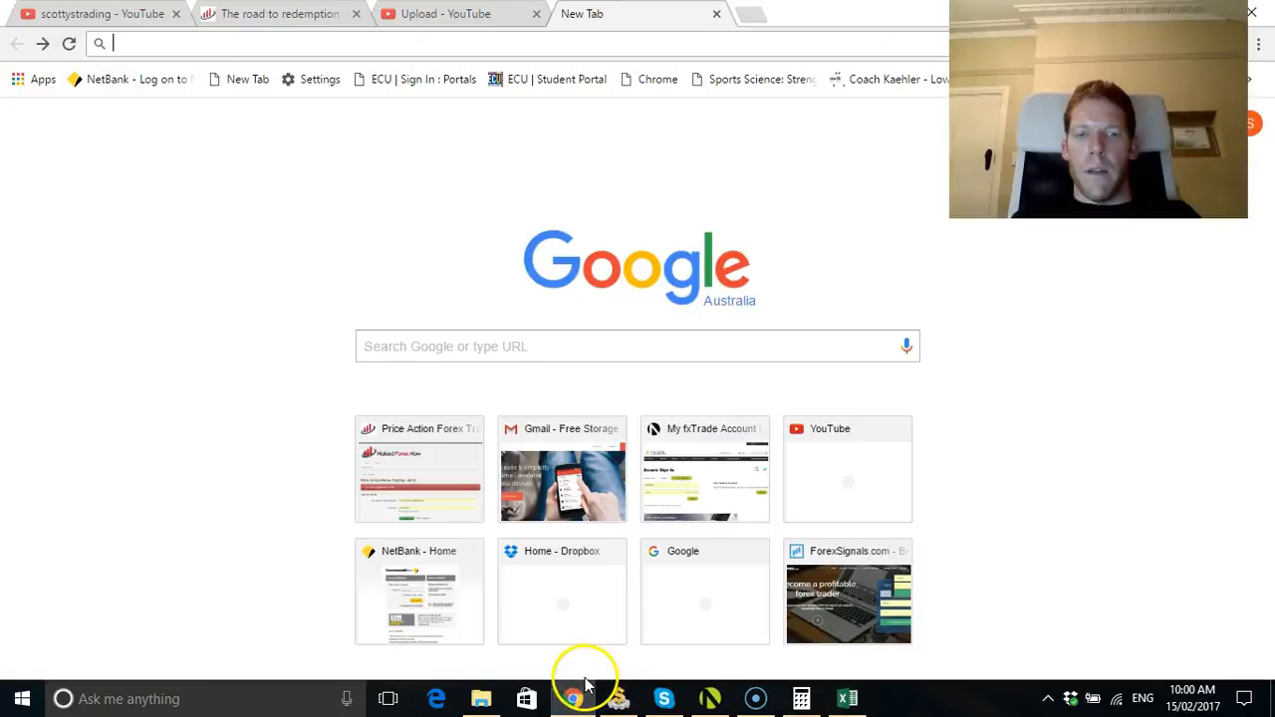
mouse_move(191, 288)
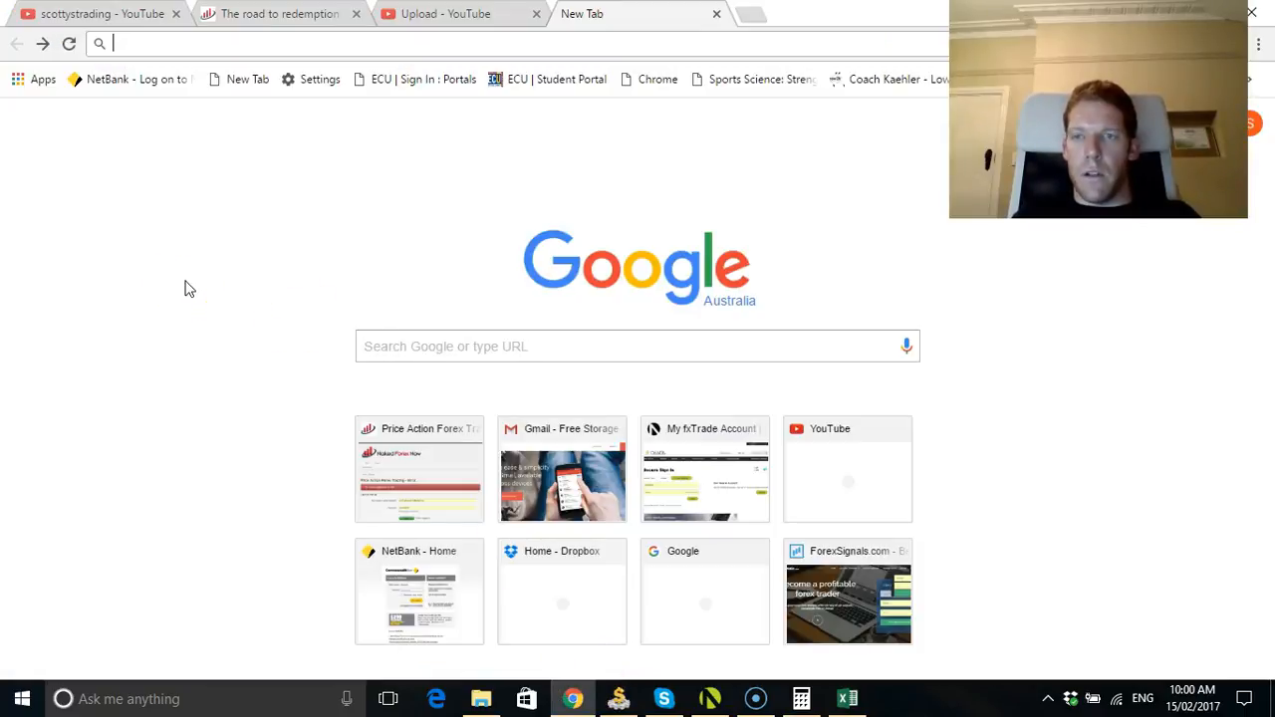
mouse_move(244, 28)
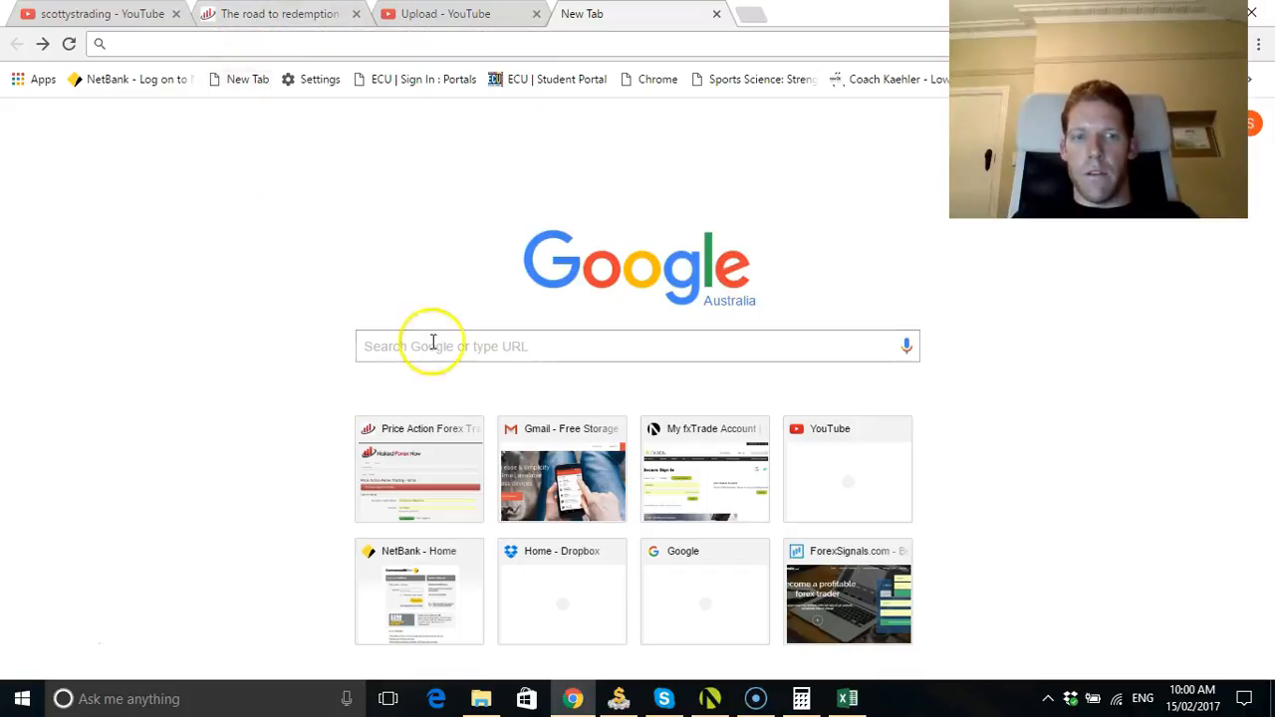
type("nale")
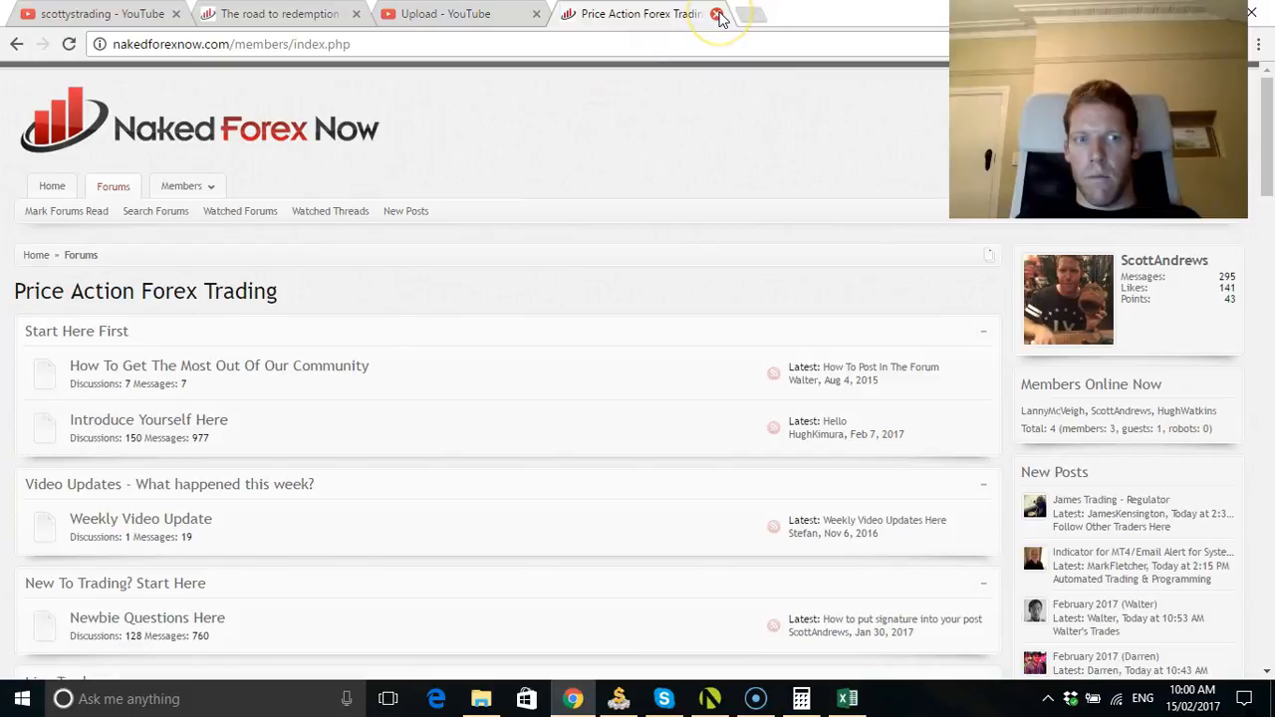
left_click(716, 14)
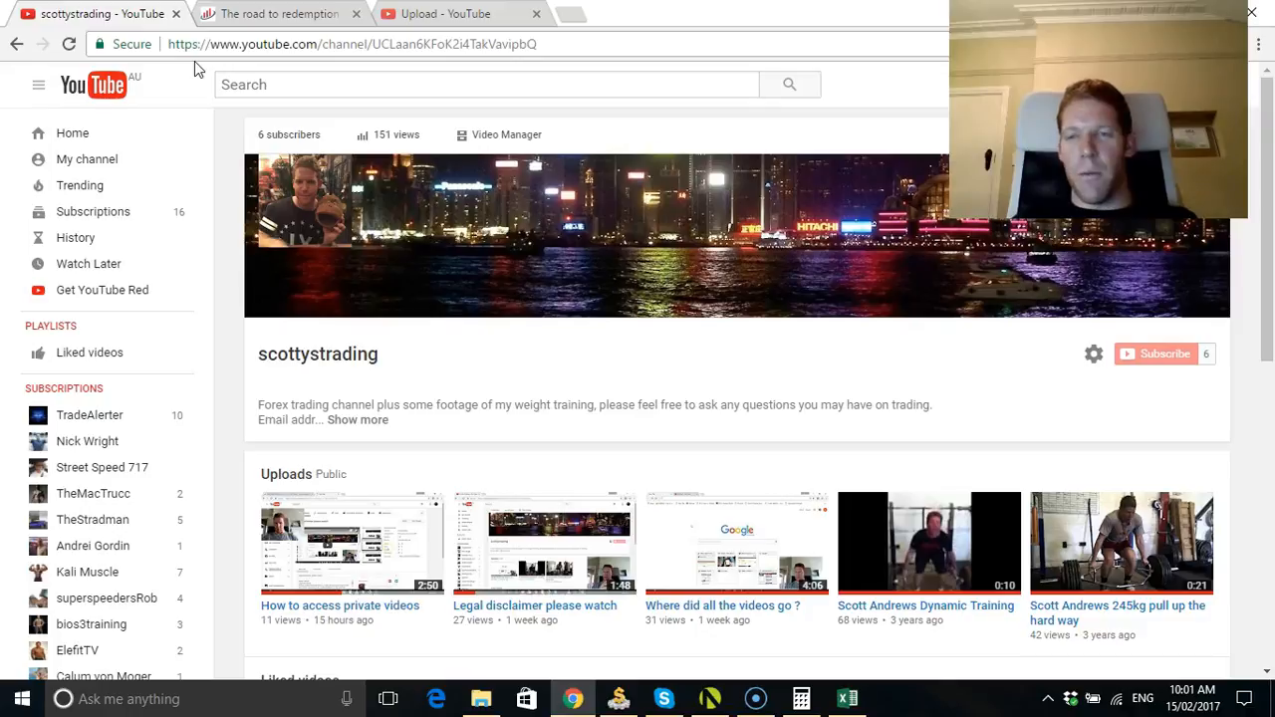
mouse_move(385, 273)
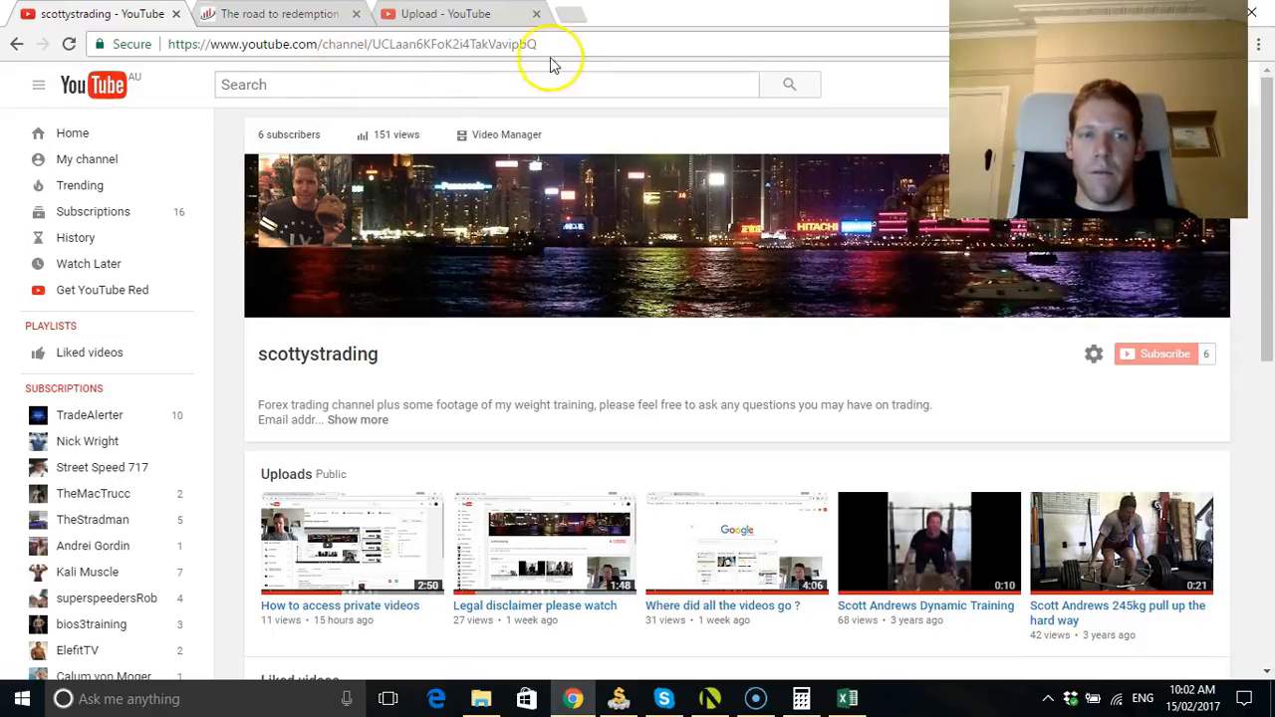
mouse_move(530, 84)
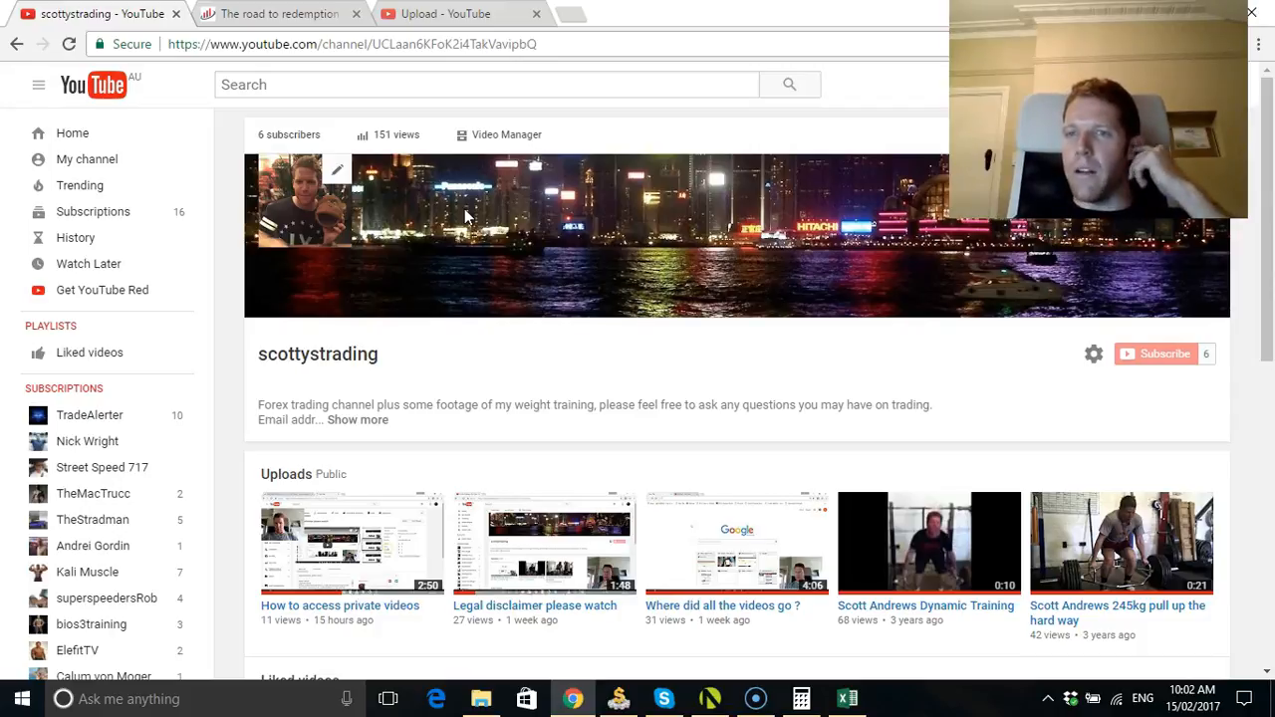
mouse_move(457, 209)
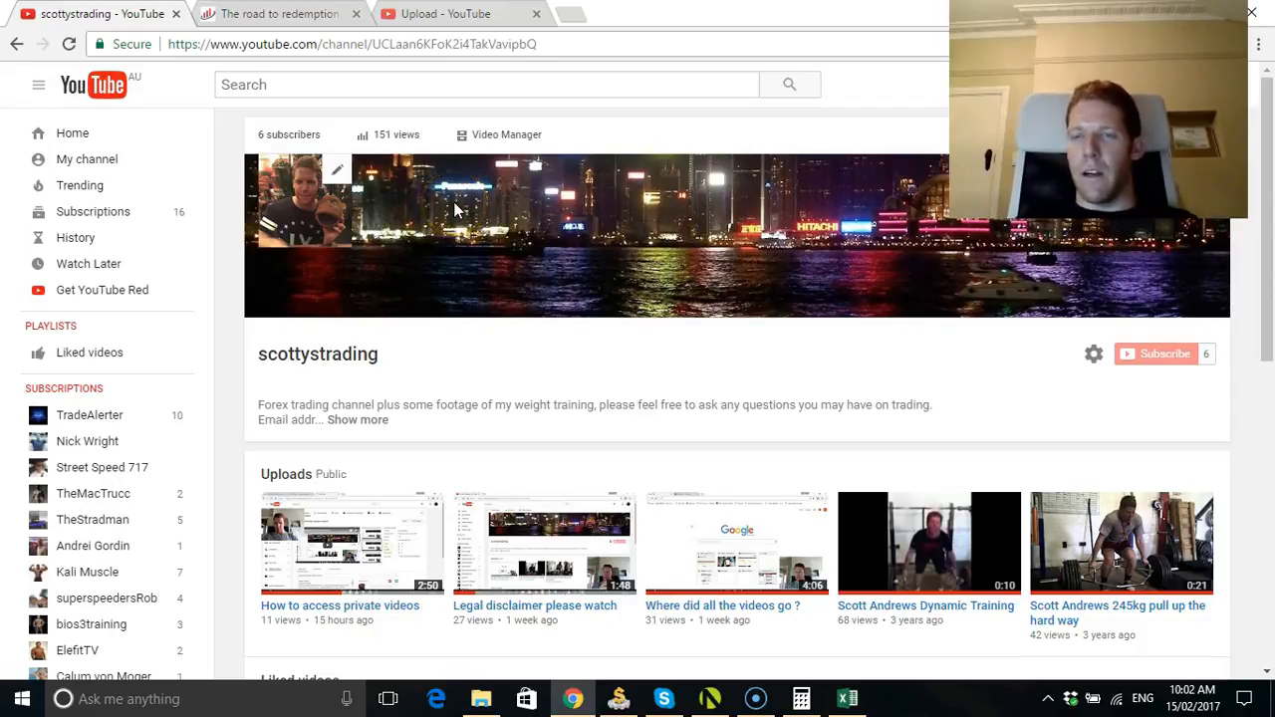